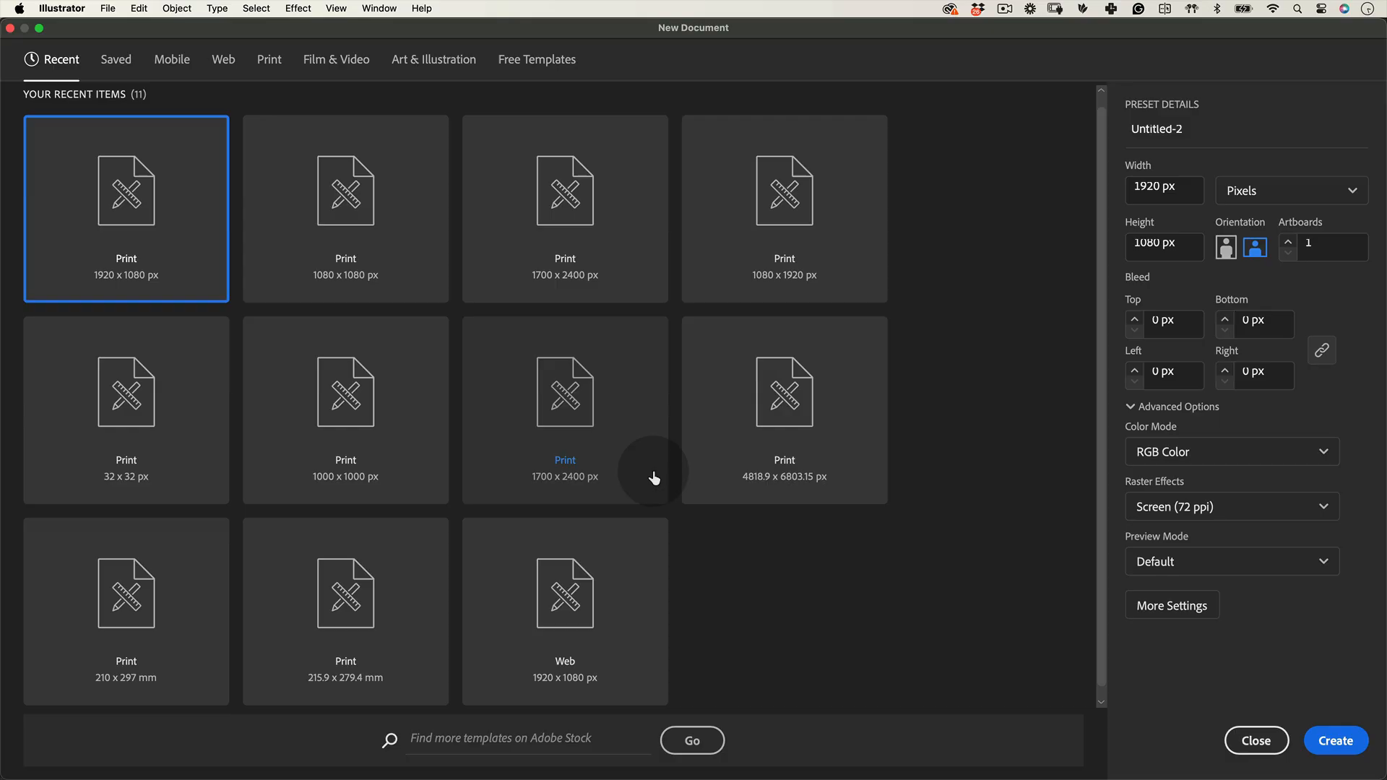
mouse_move(564, 410)
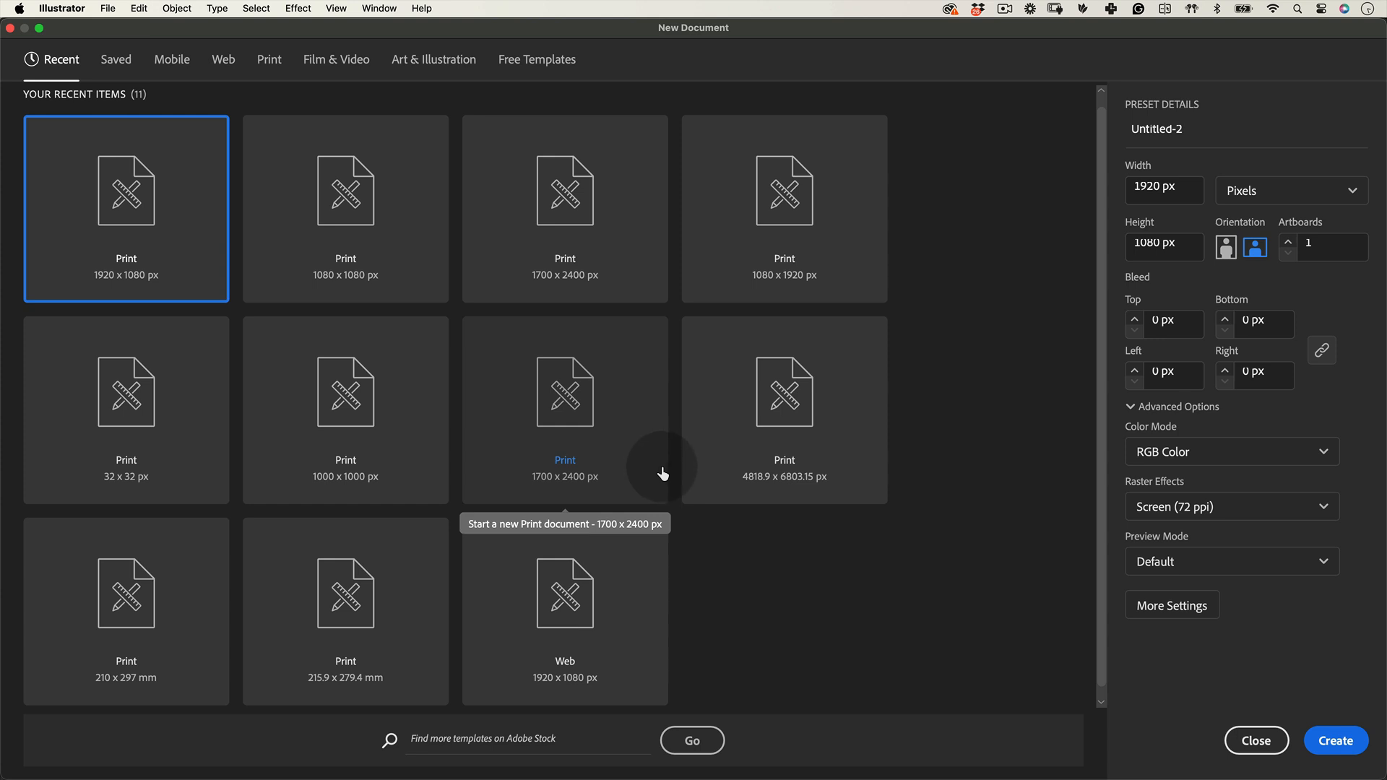
Step: Create a new 1080 × 1080 px Illustrator document
left_click(1163, 190)
type("1080")
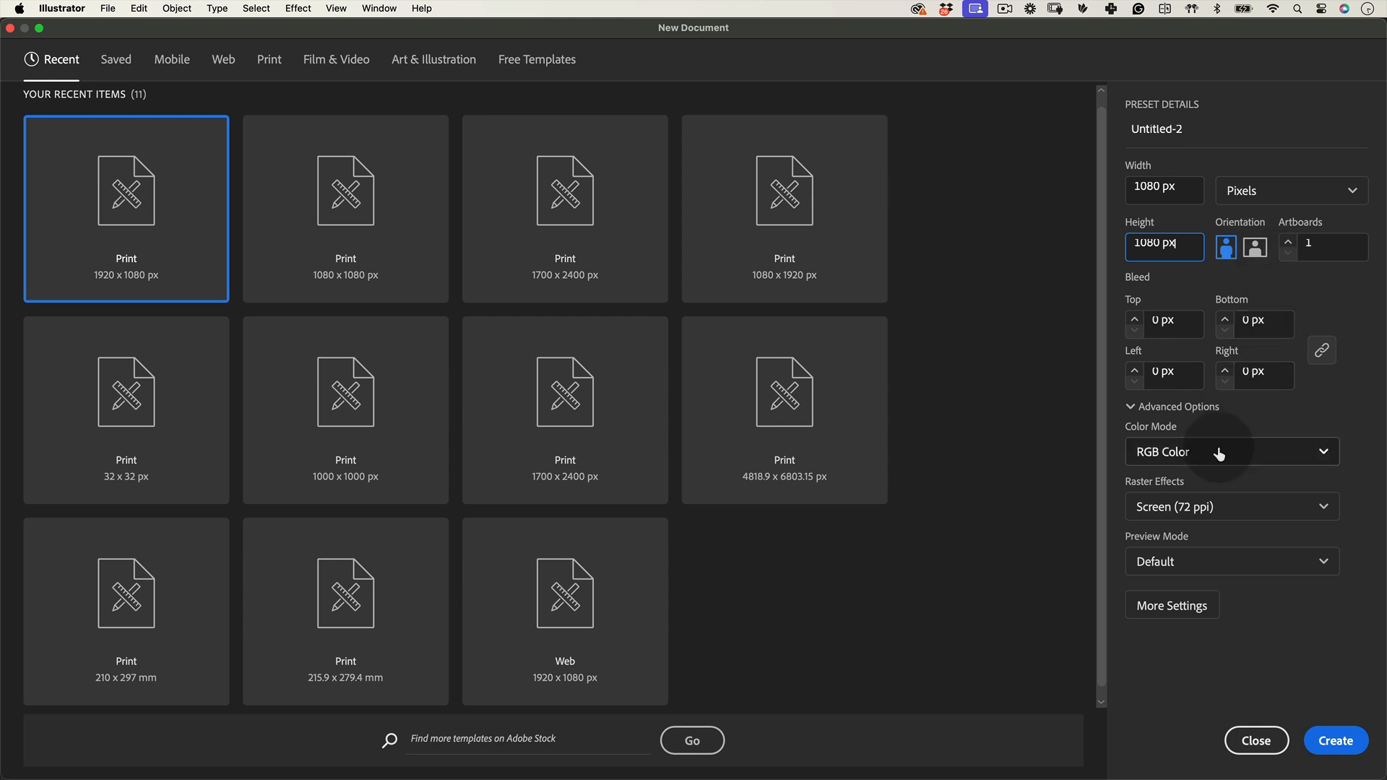
mouse_move(1336, 741)
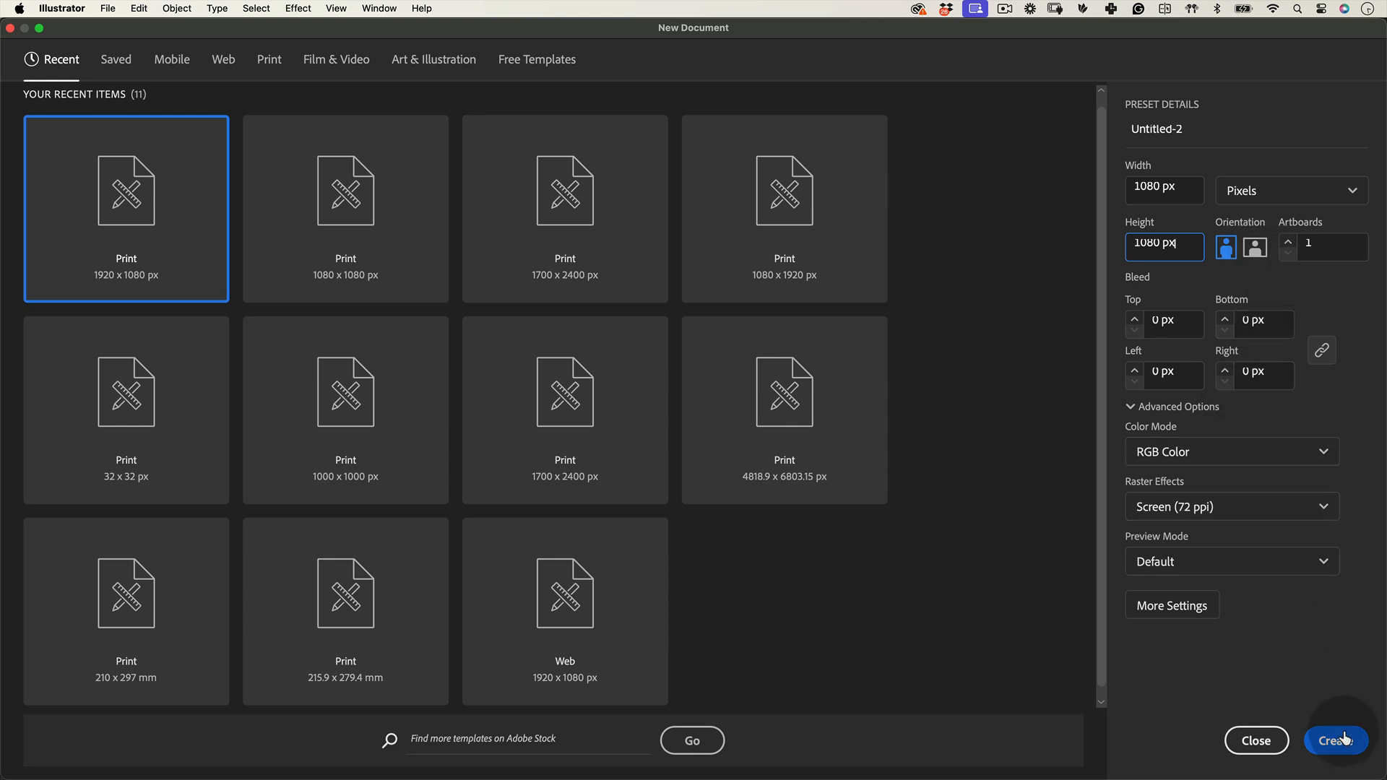
left_click(1342, 740)
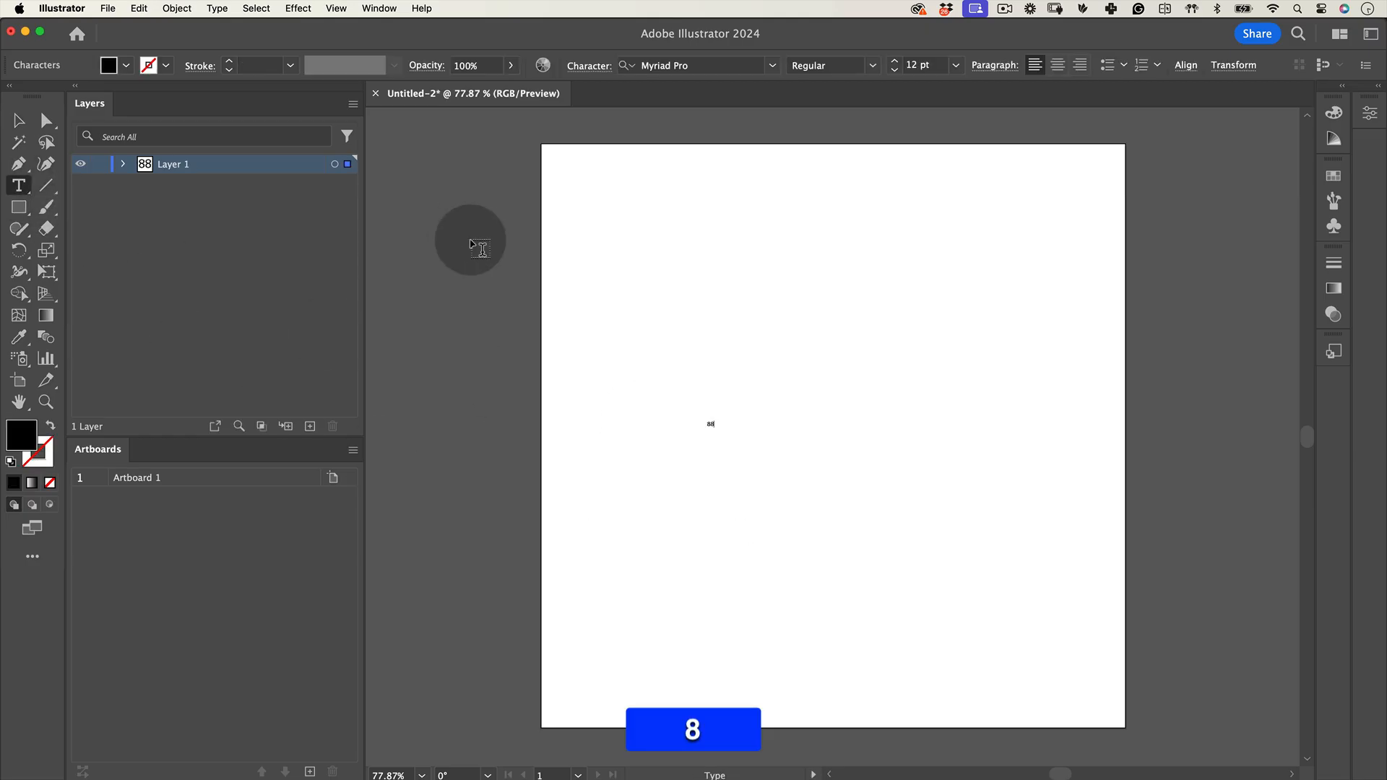
Step: Set the 88 text in 10 Pixel Bold and enlarge it to fill the artboard
left_click(18, 120)
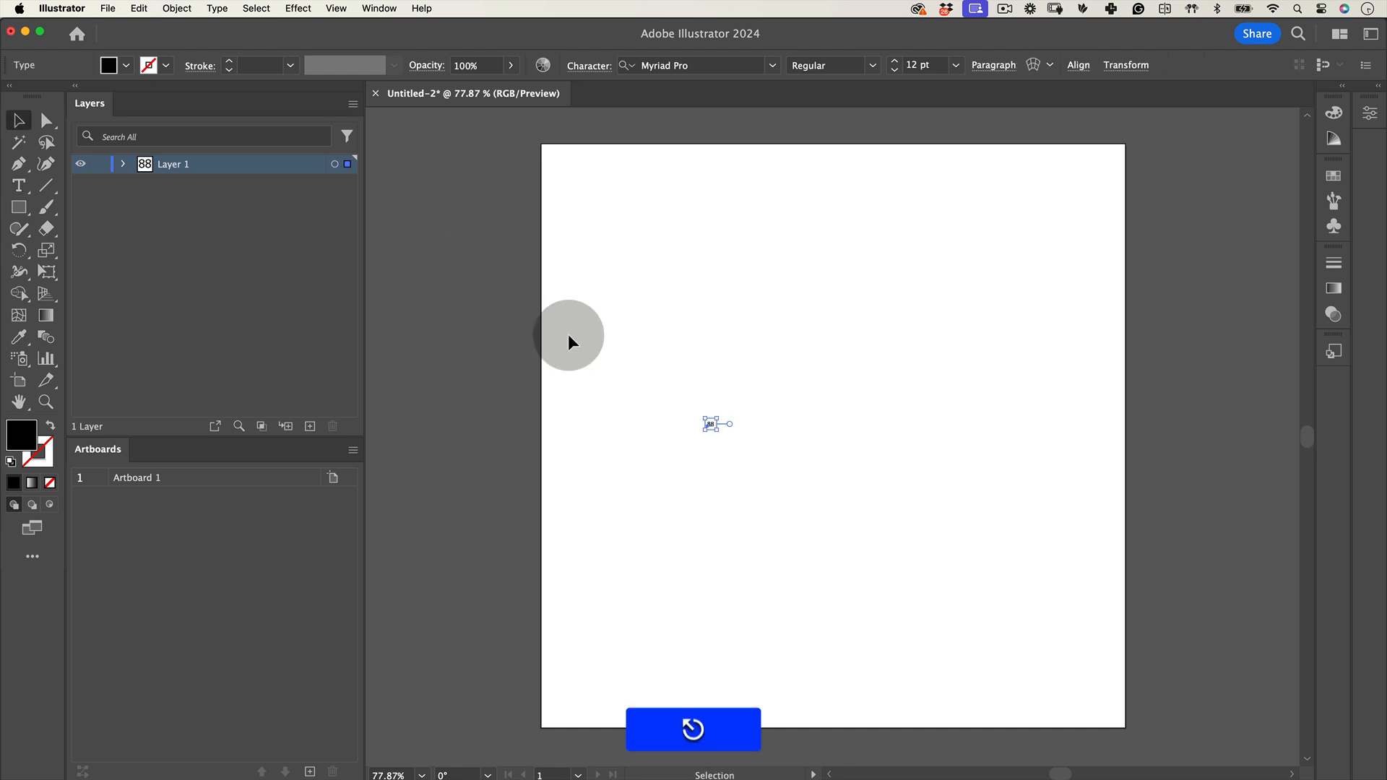
type("10")
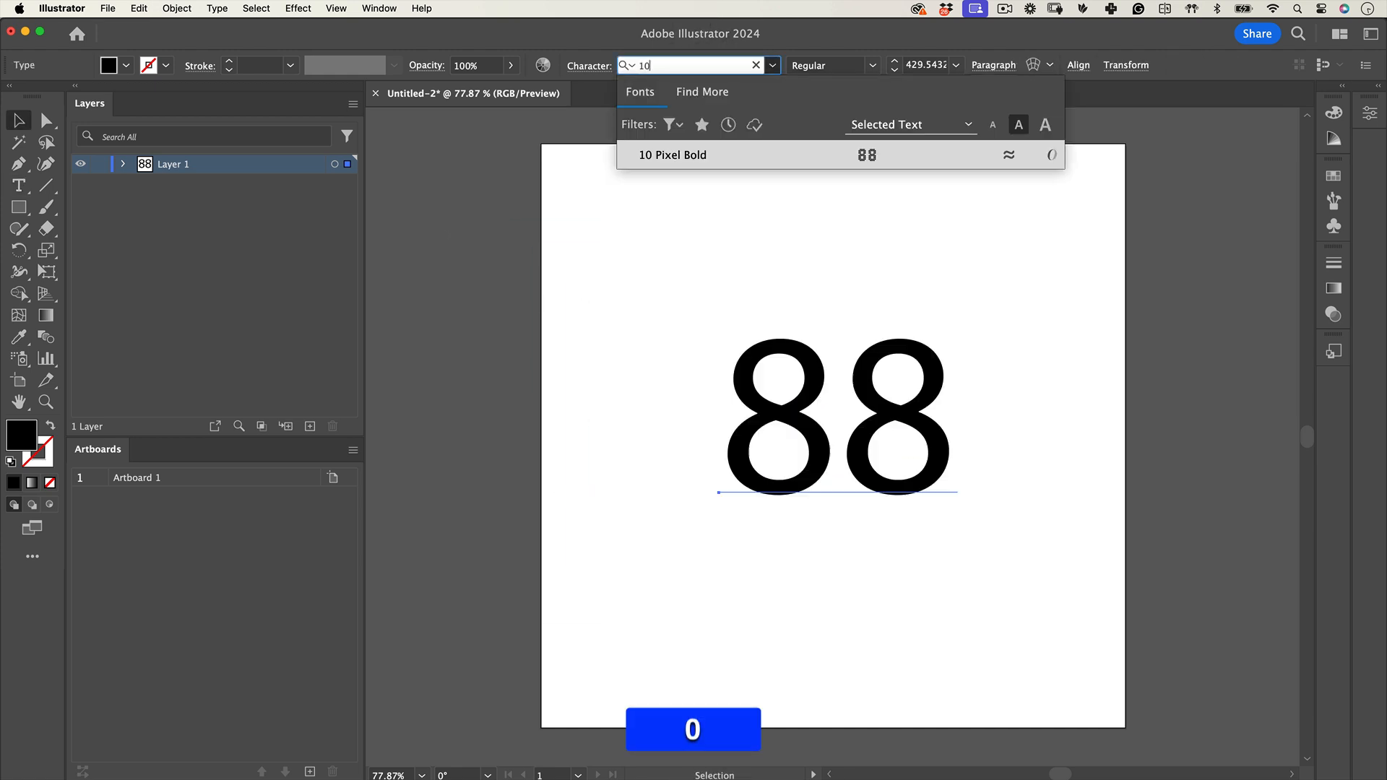
left_click(673, 155)
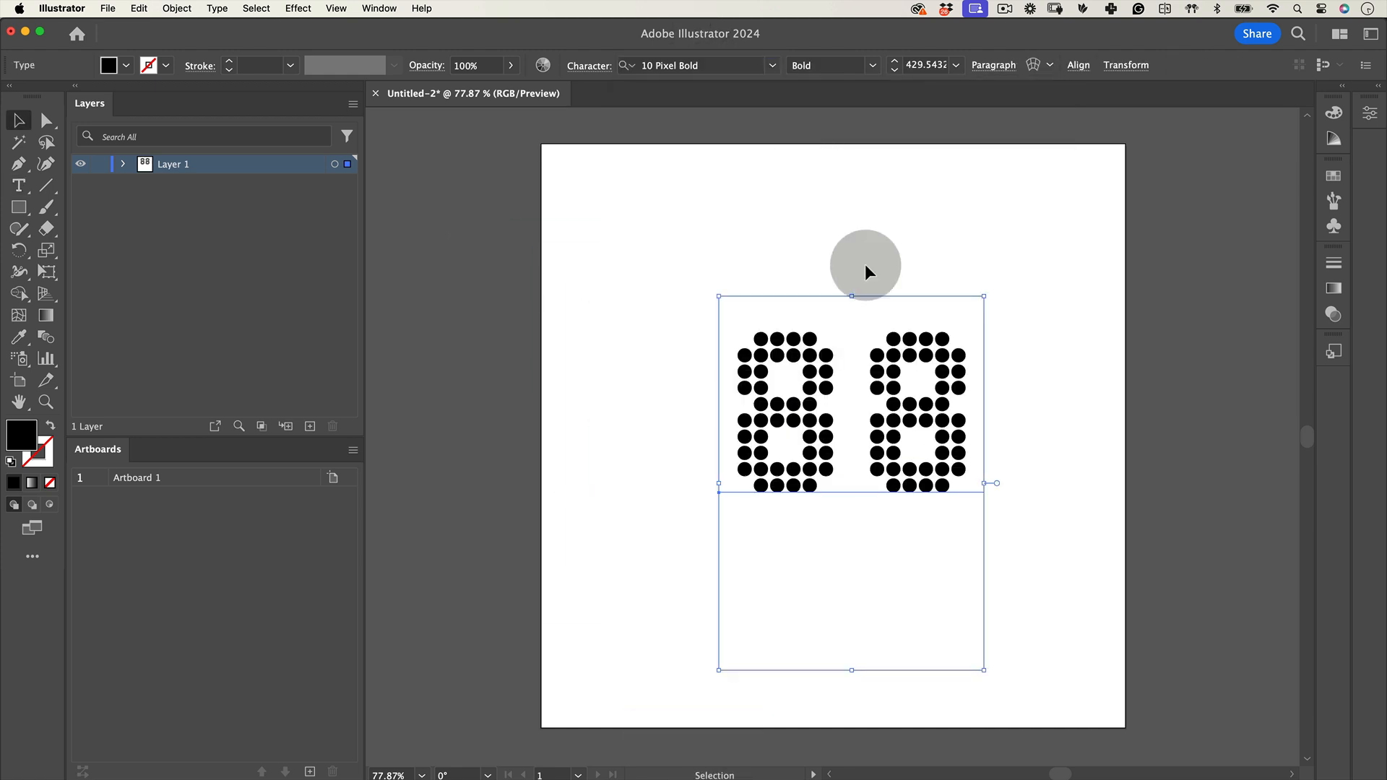
left_click_drag(864, 270, 902, 398)
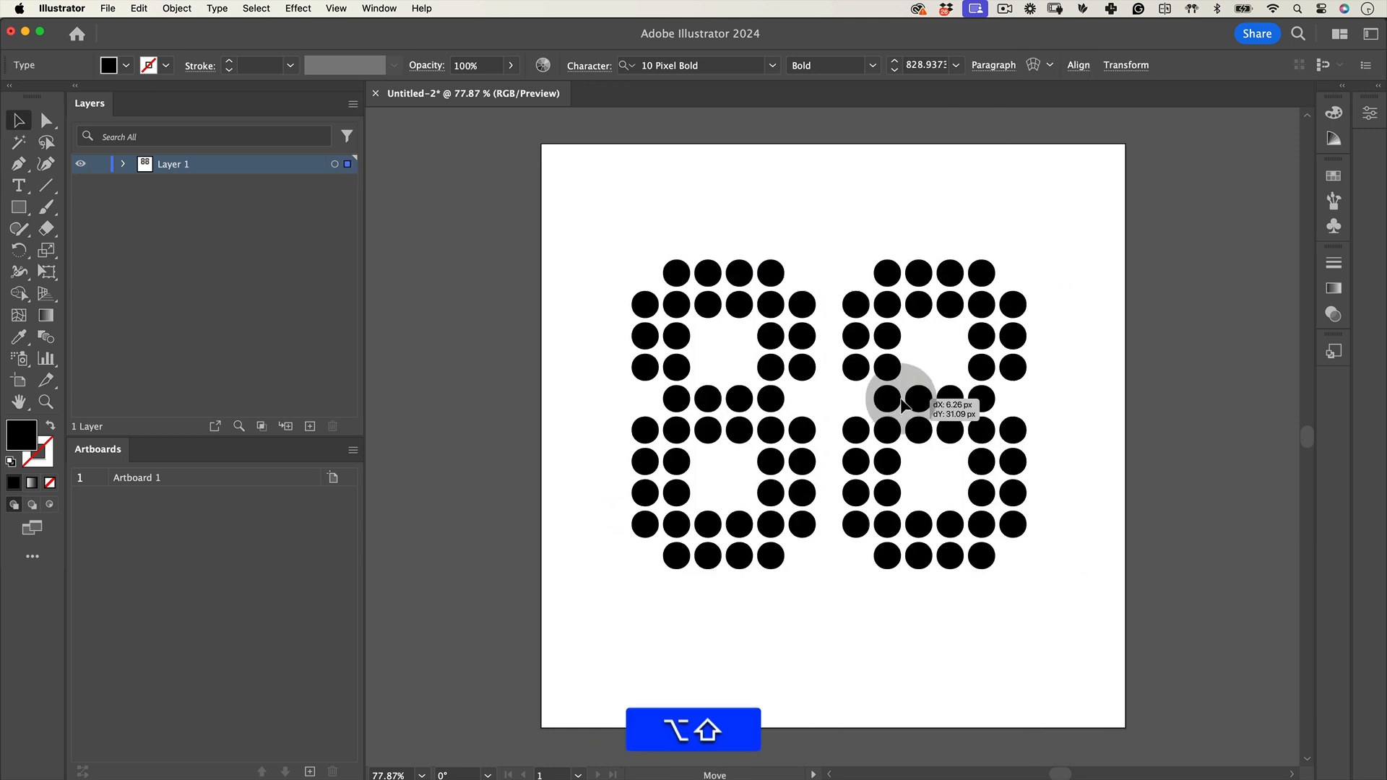
Step: Create outlines from the 88 text and ungroup it into separate digits
right_click(902, 398)
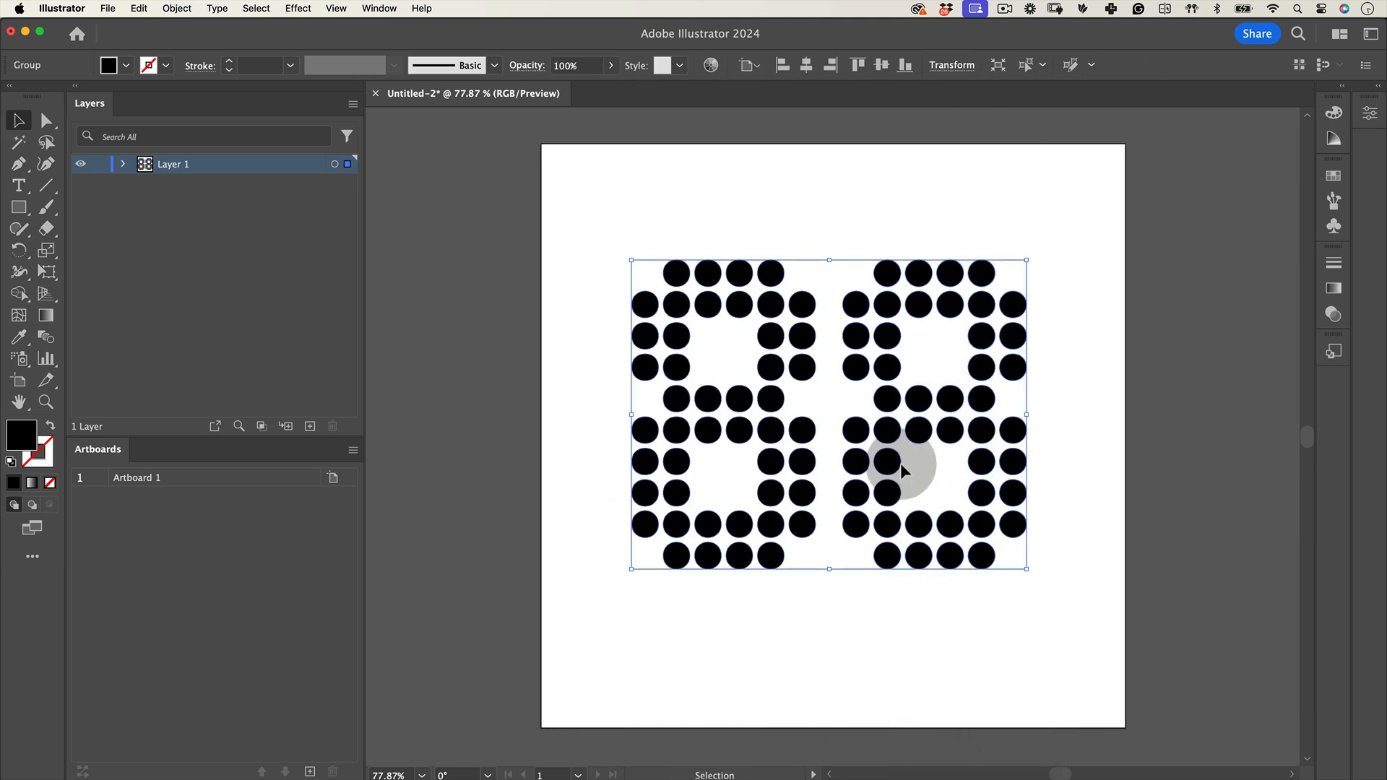
right_click(902, 471)
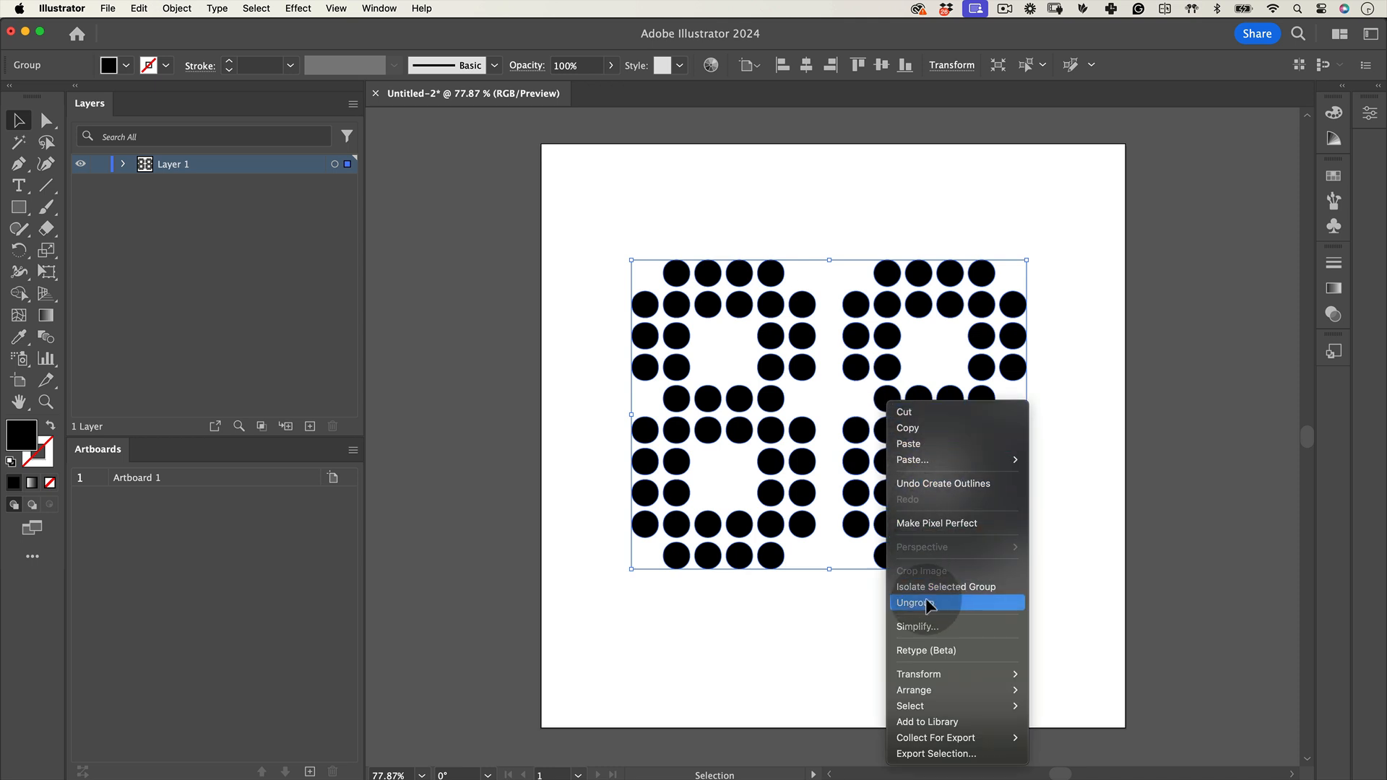
left_click(918, 602)
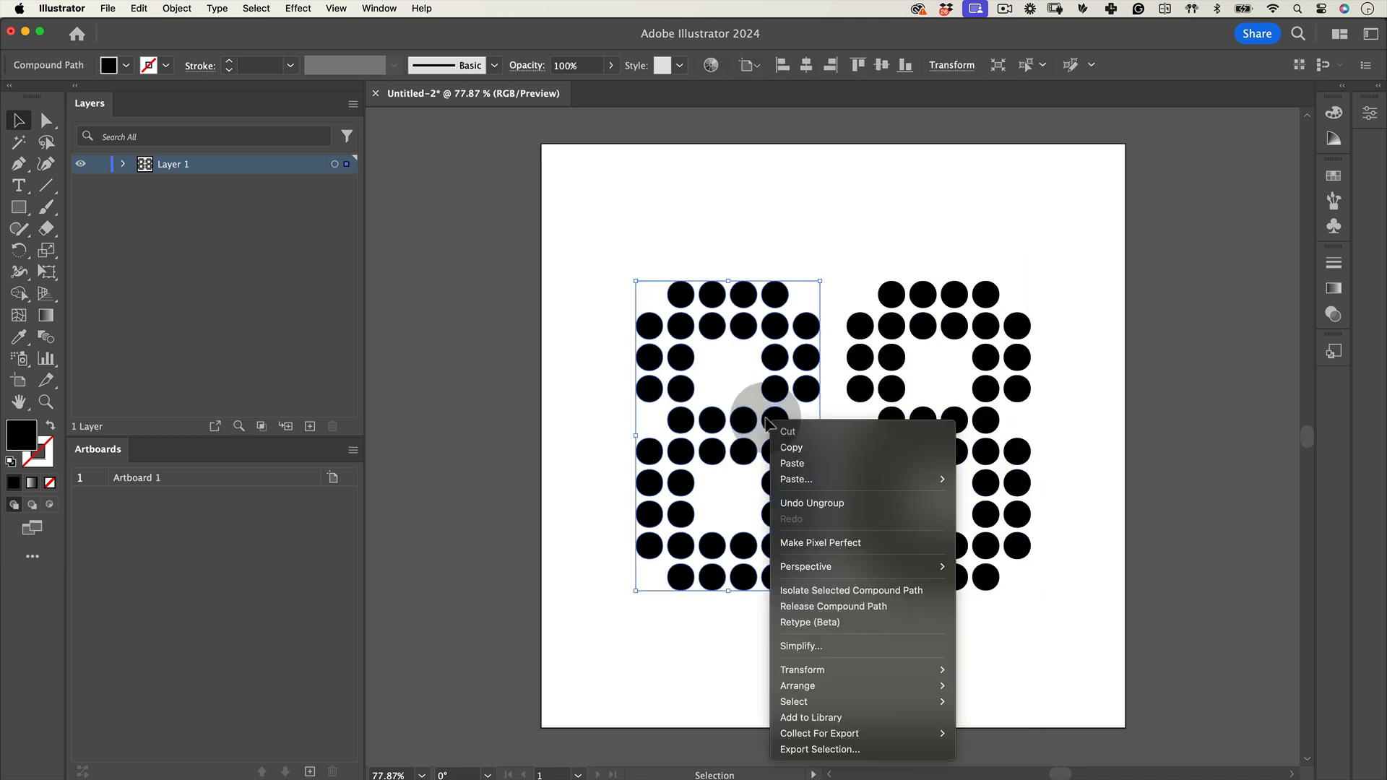
Step: Release both digits' compound paths into individual dot shapes
left_click(832, 606)
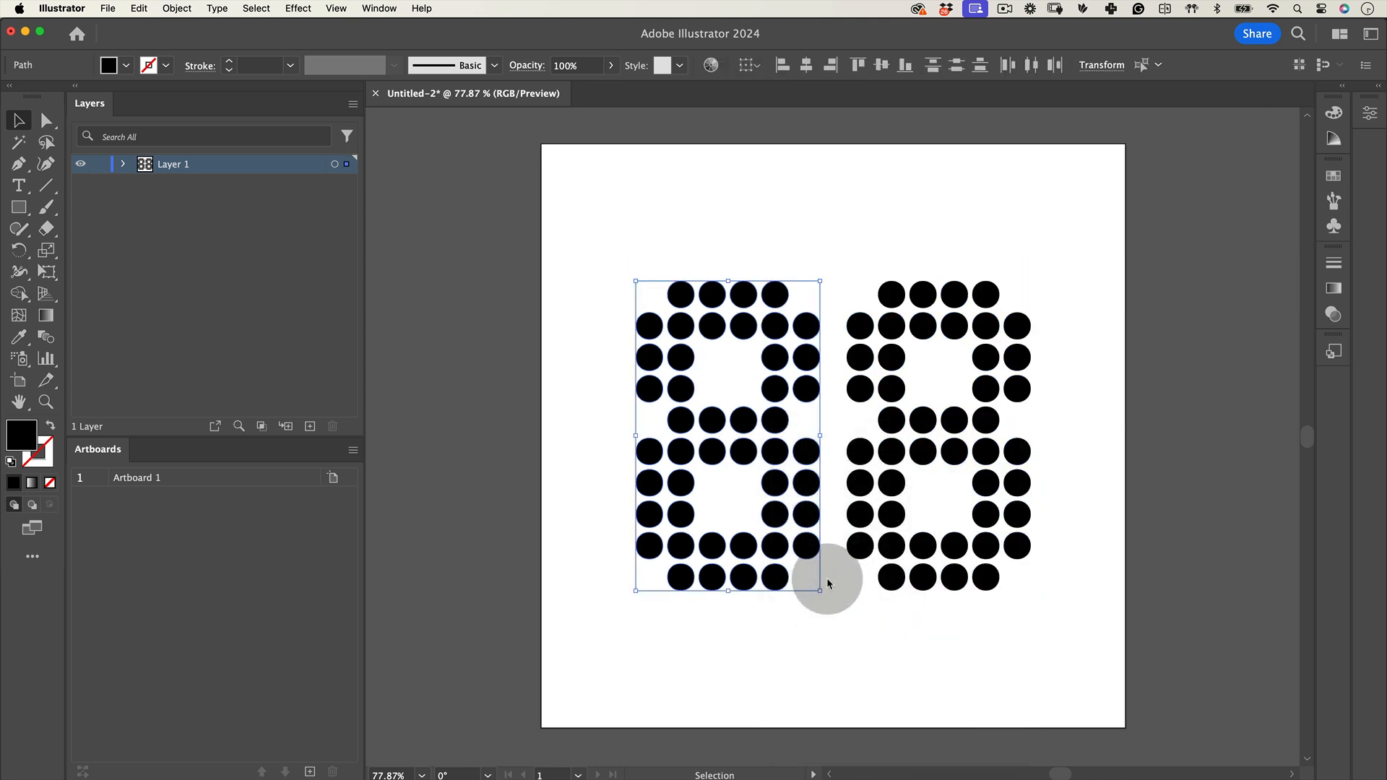
right_click(859, 370)
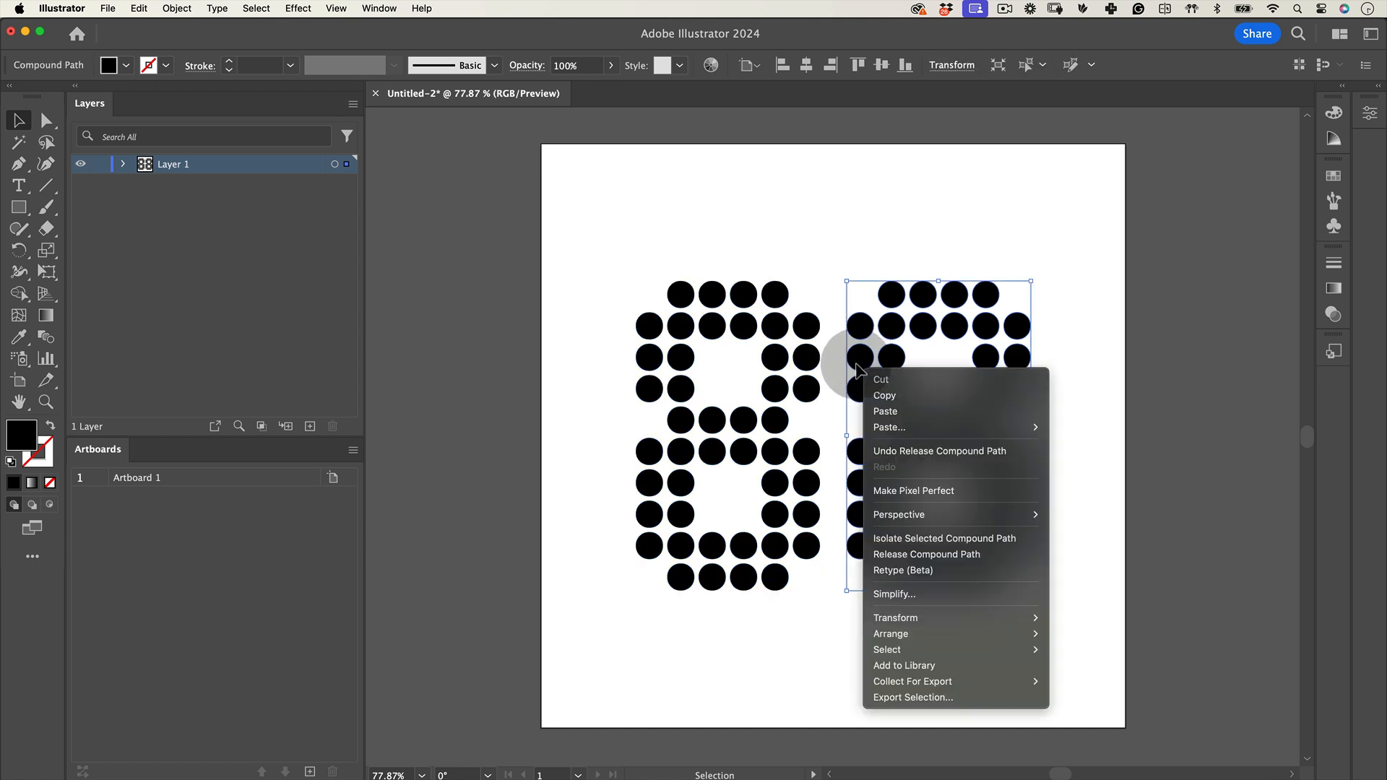
left_click(926, 554)
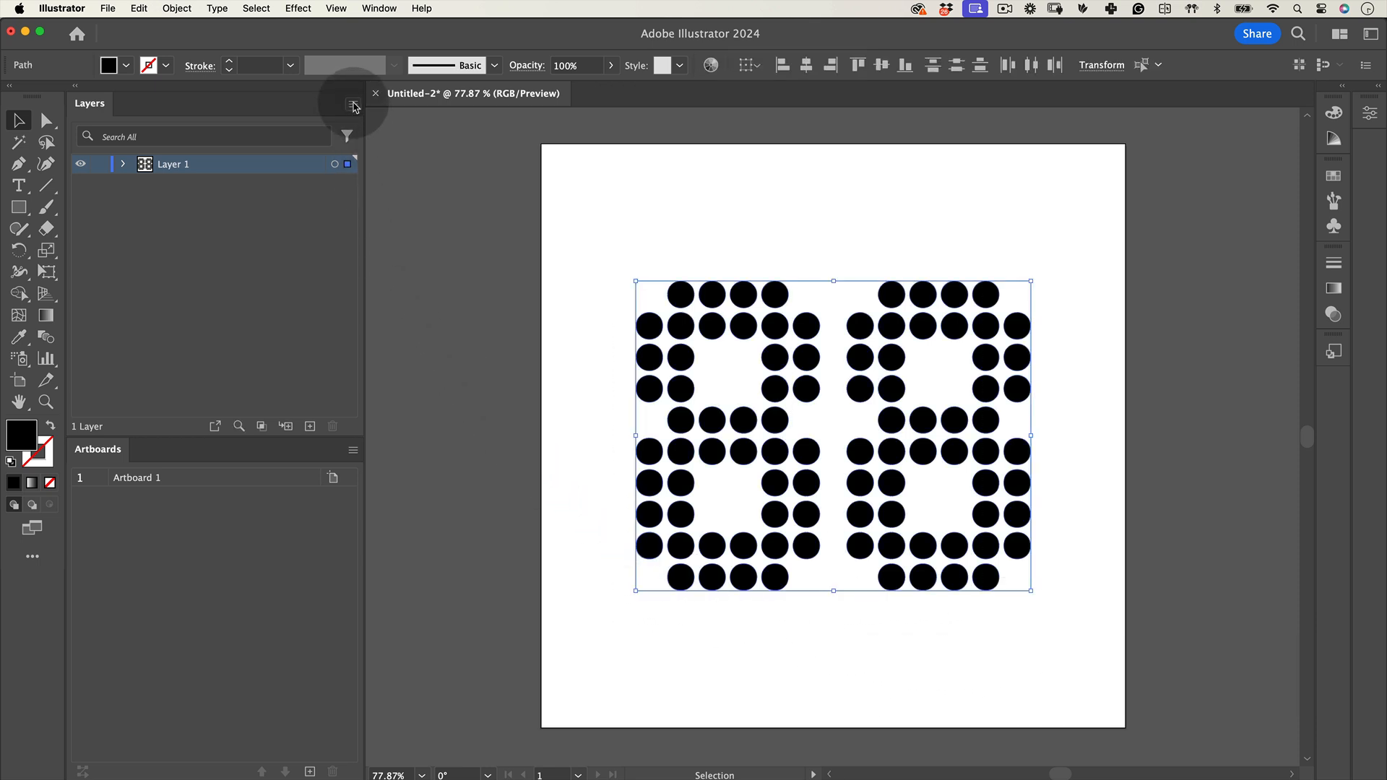
Step: Release the dots to separate layers, delete empty Layer 1, and save as 88.ai
left_click(353, 103)
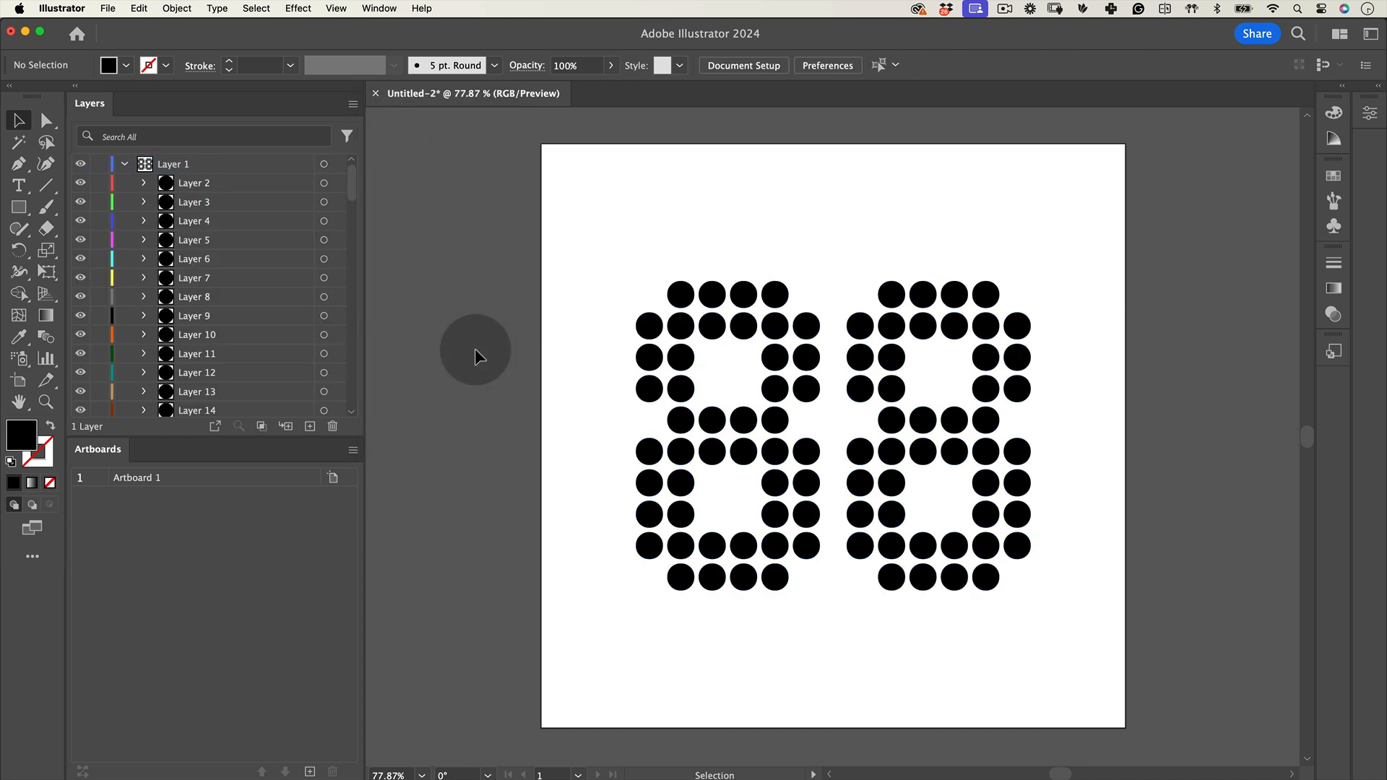
mouse_move(248, 193)
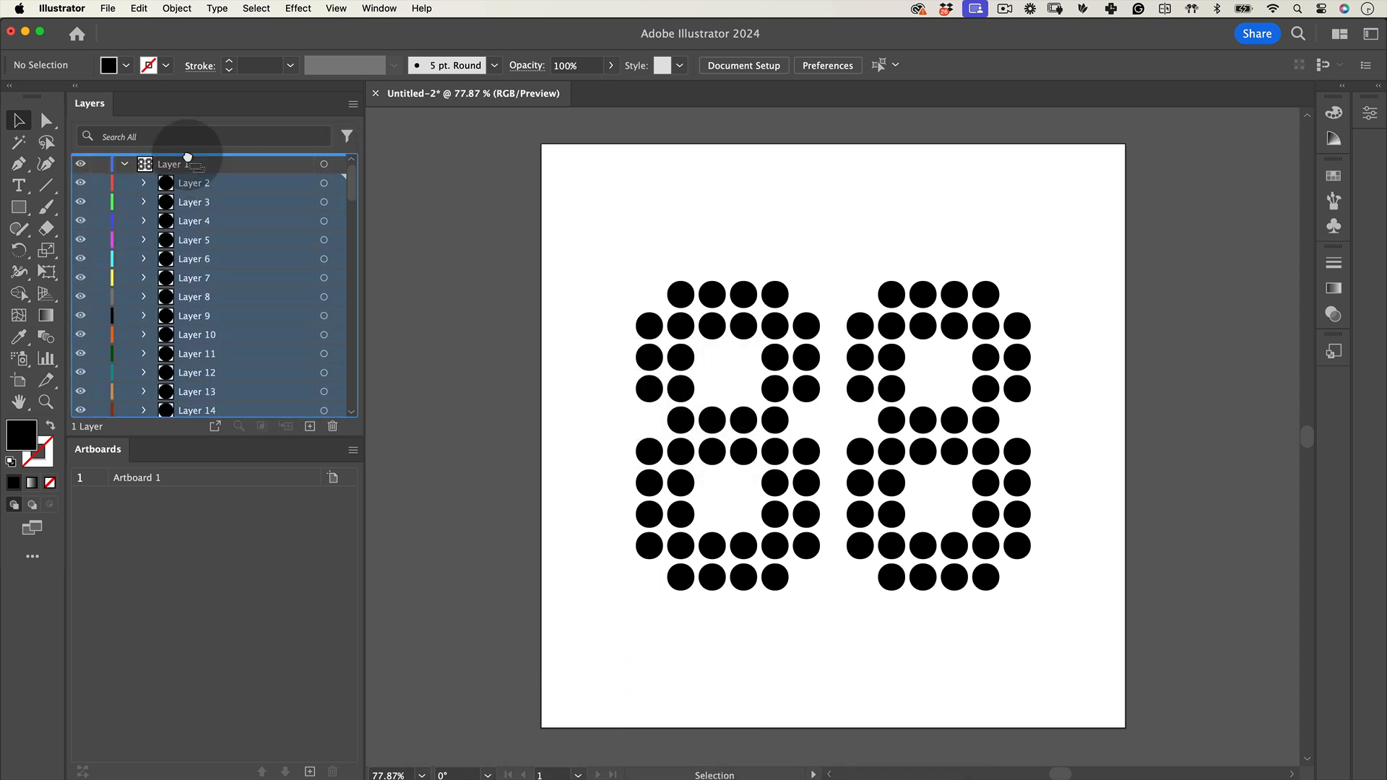
scroll("down", 3)
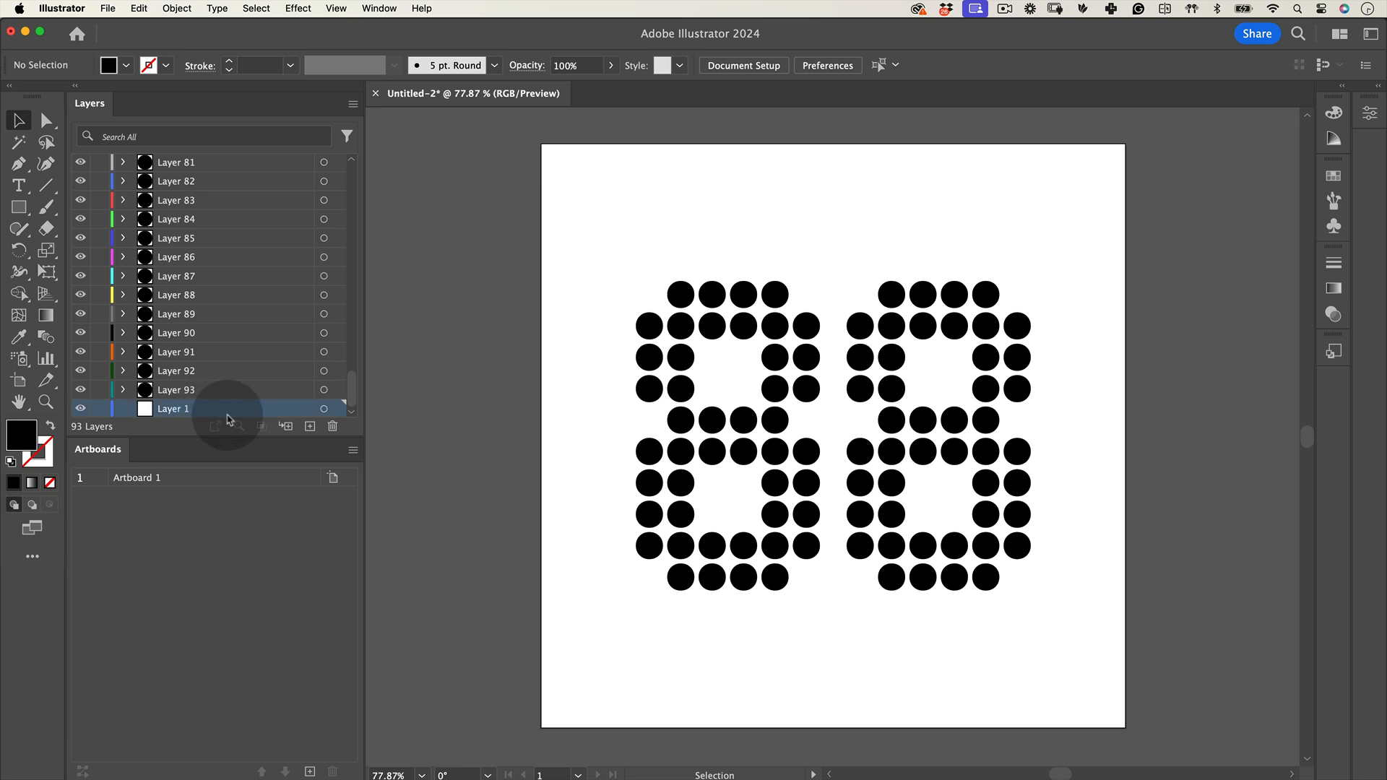
left_click(107, 8)
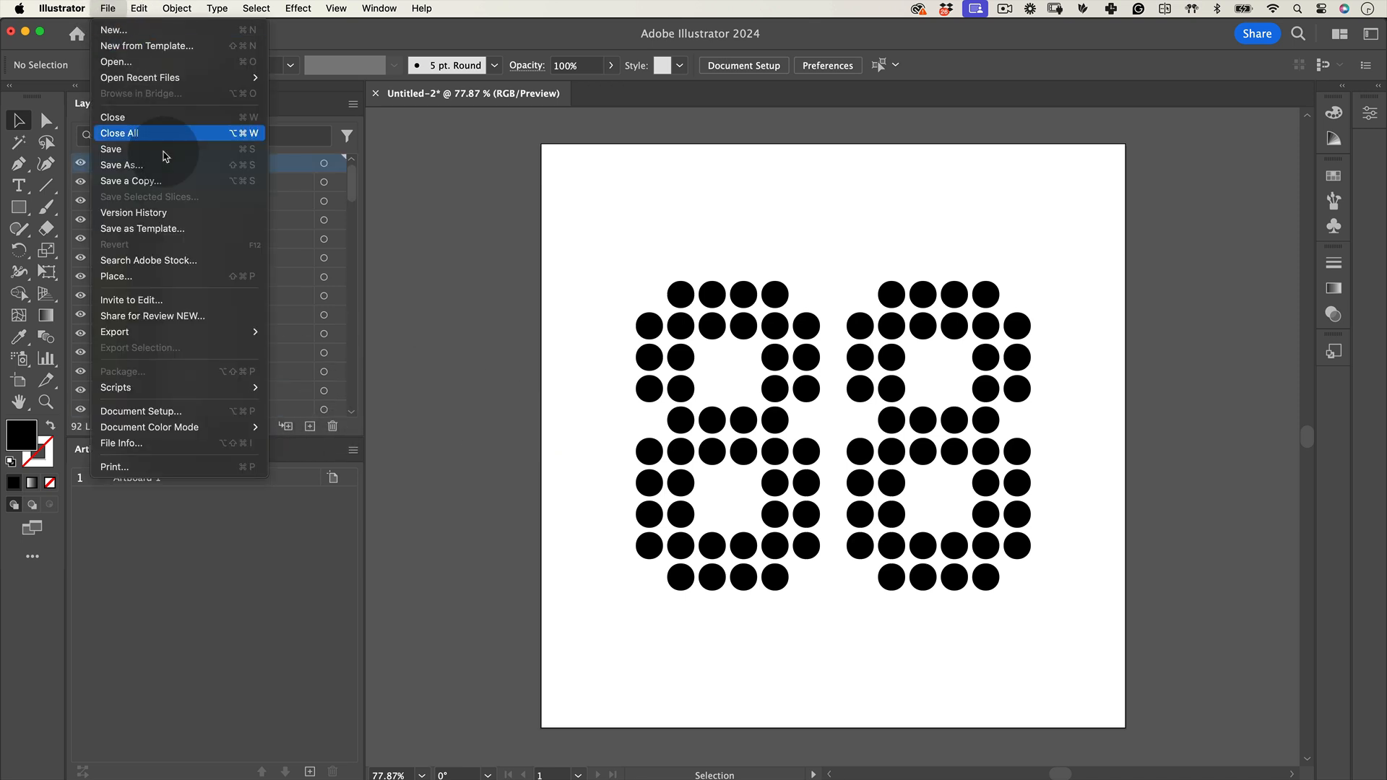
left_click(121, 165)
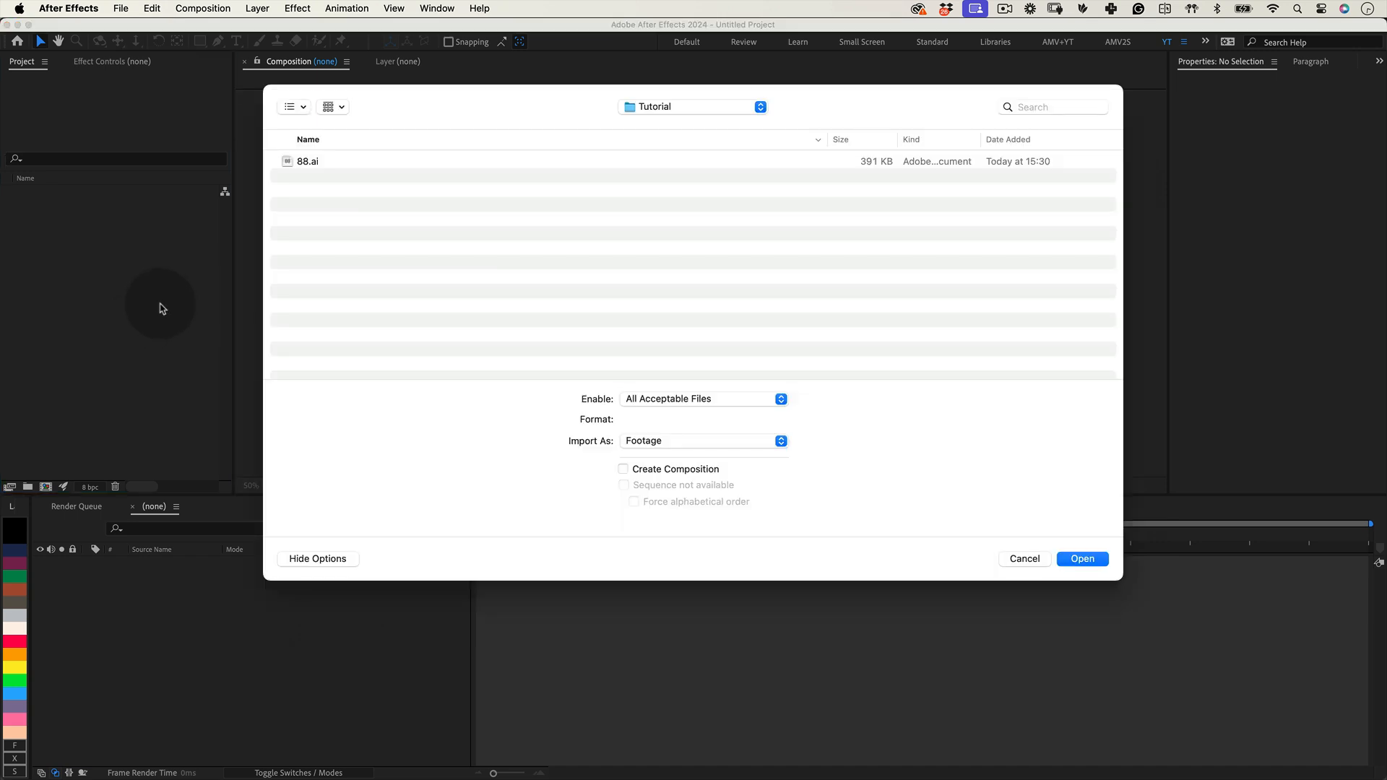
Step: Import 88.ai as Composition - Retain Layer Sizes
left_click(308, 161)
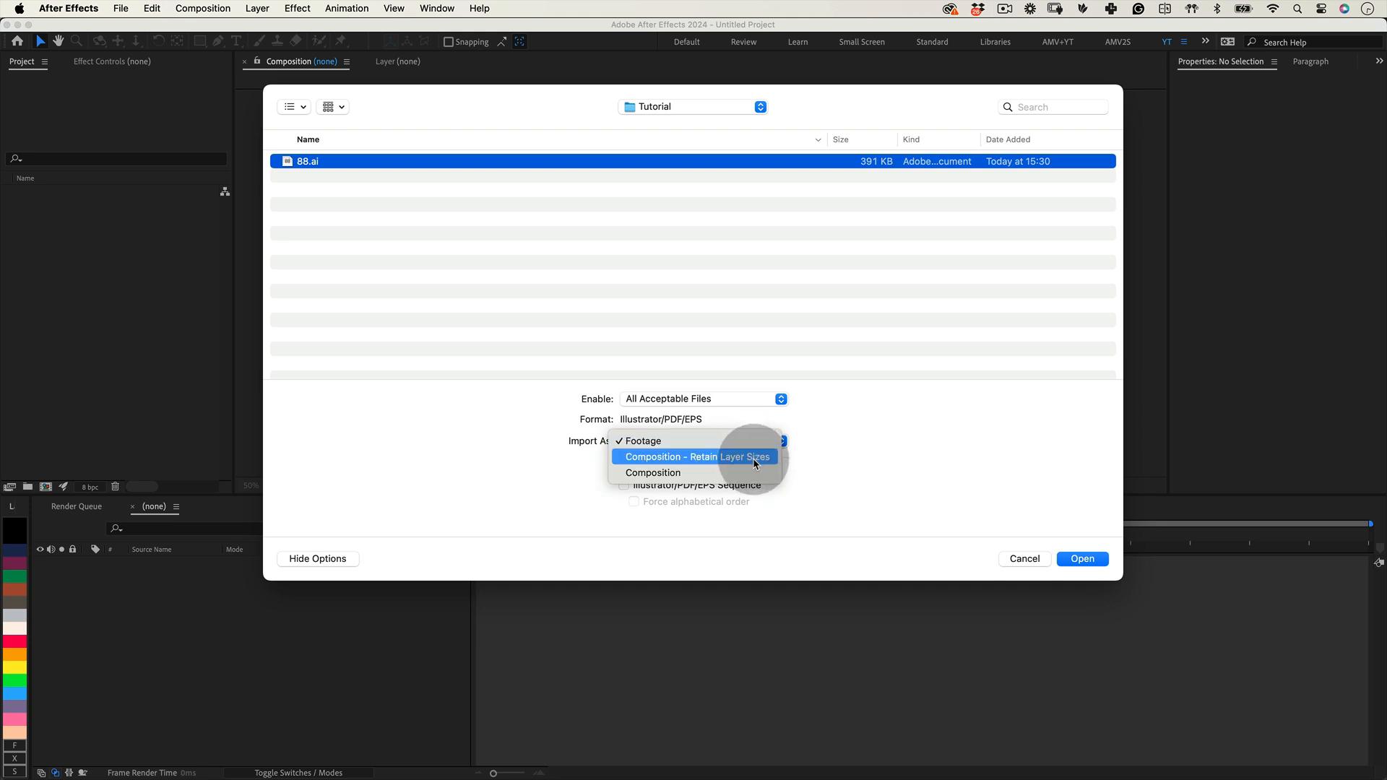
left_click(697, 456)
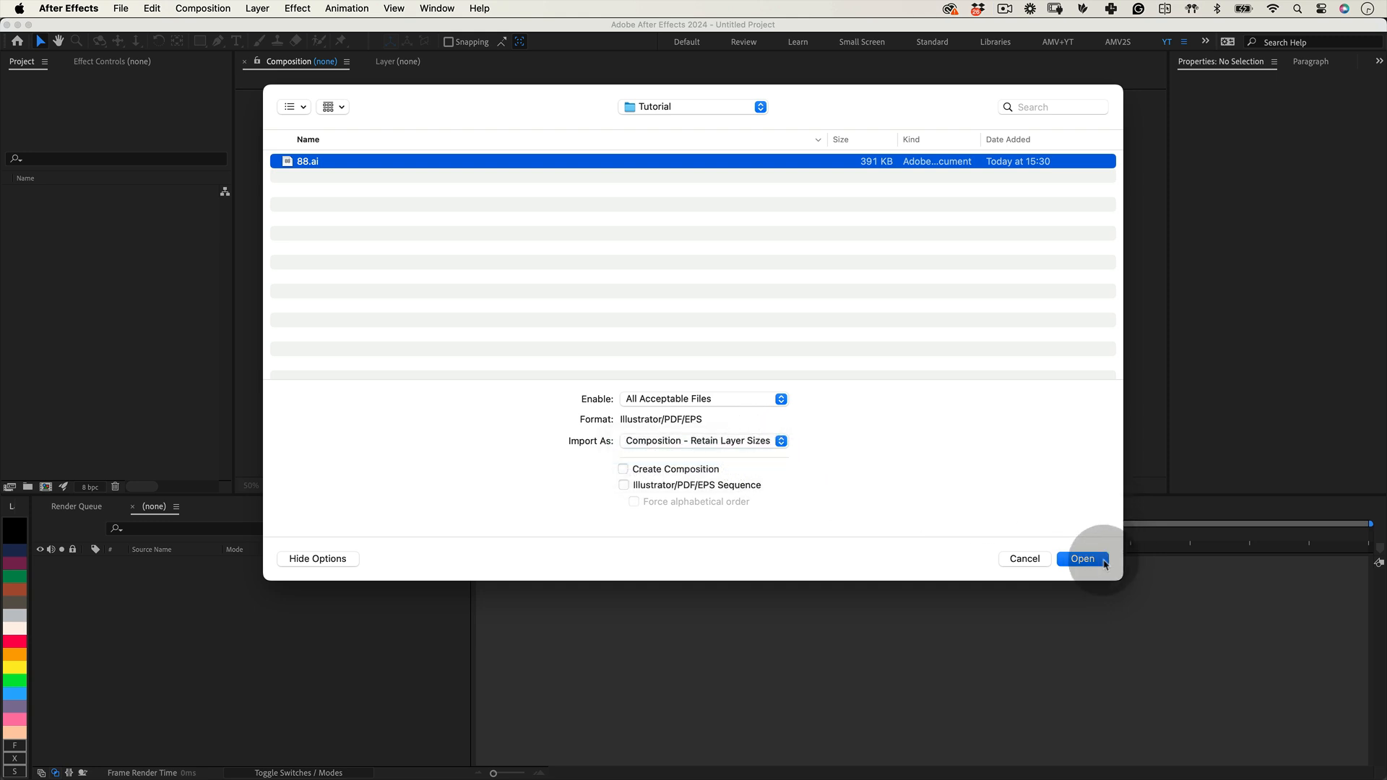
left_click(1082, 559)
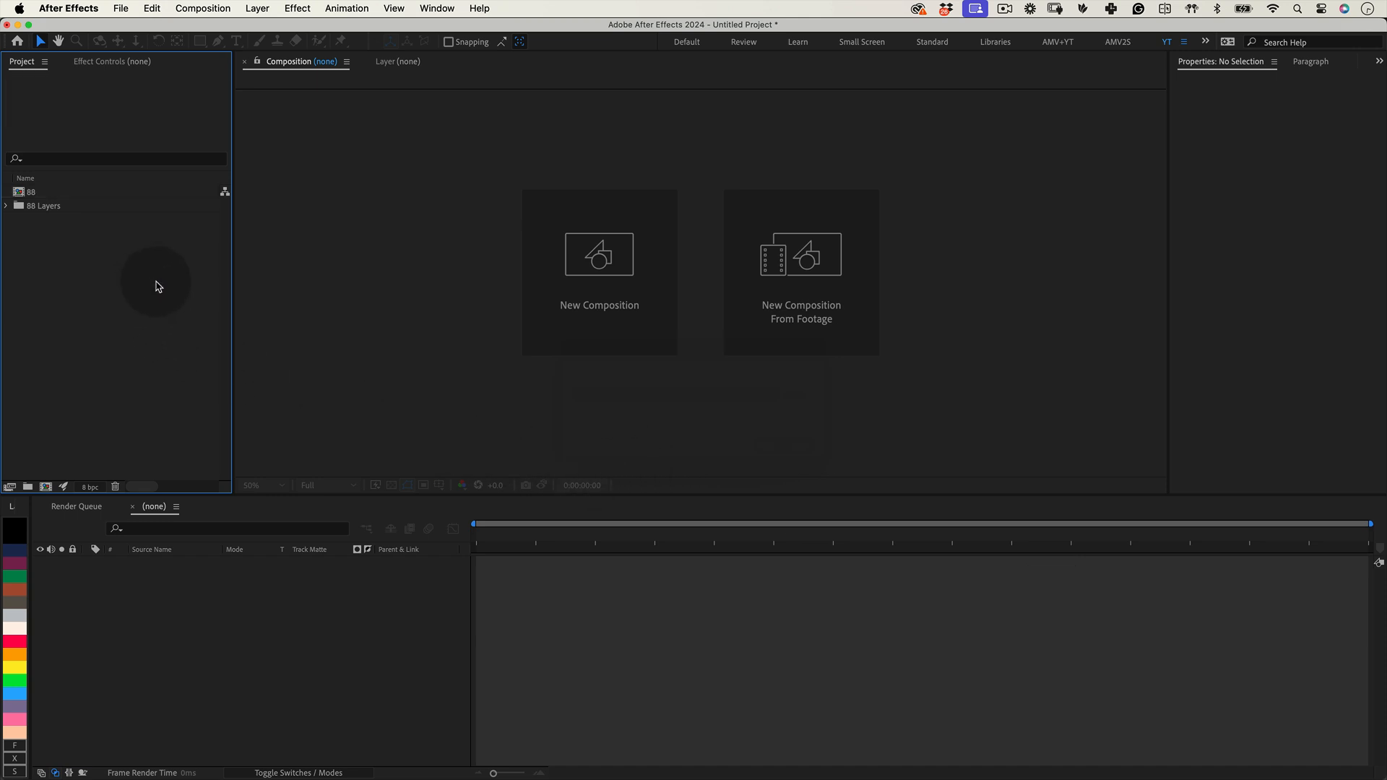
mouse_move(100, 193)
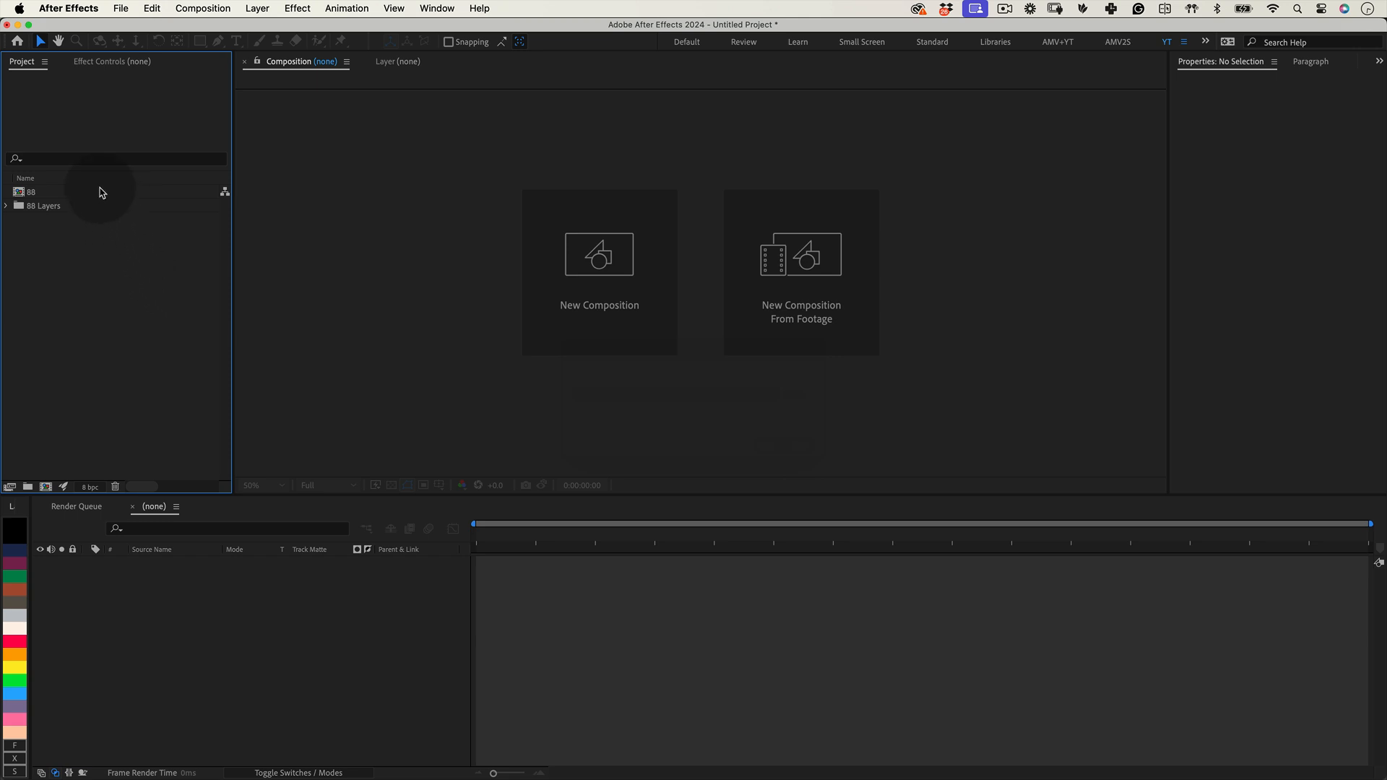
Step: Open the 88 composition from the Project panel and open the Composition menu
double_click(31, 192)
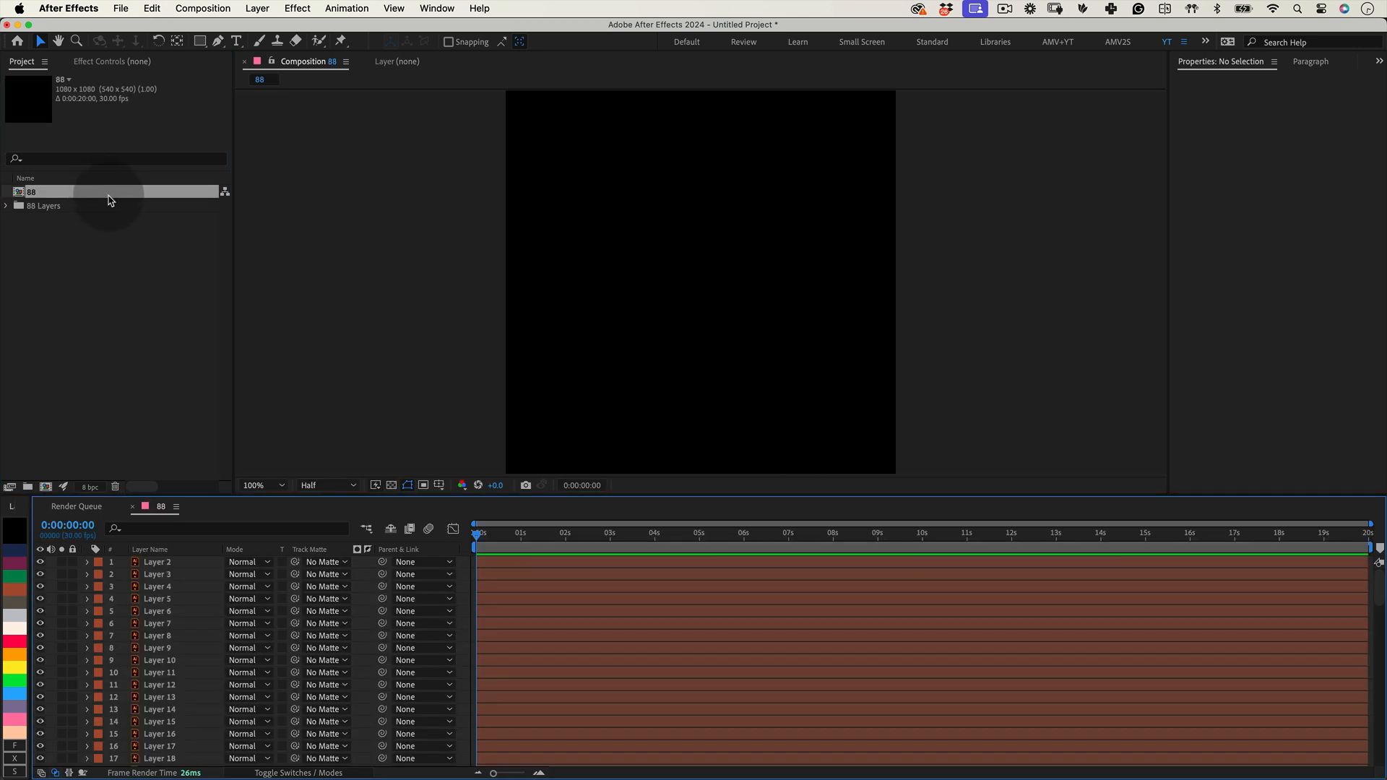
left_click(202, 8)
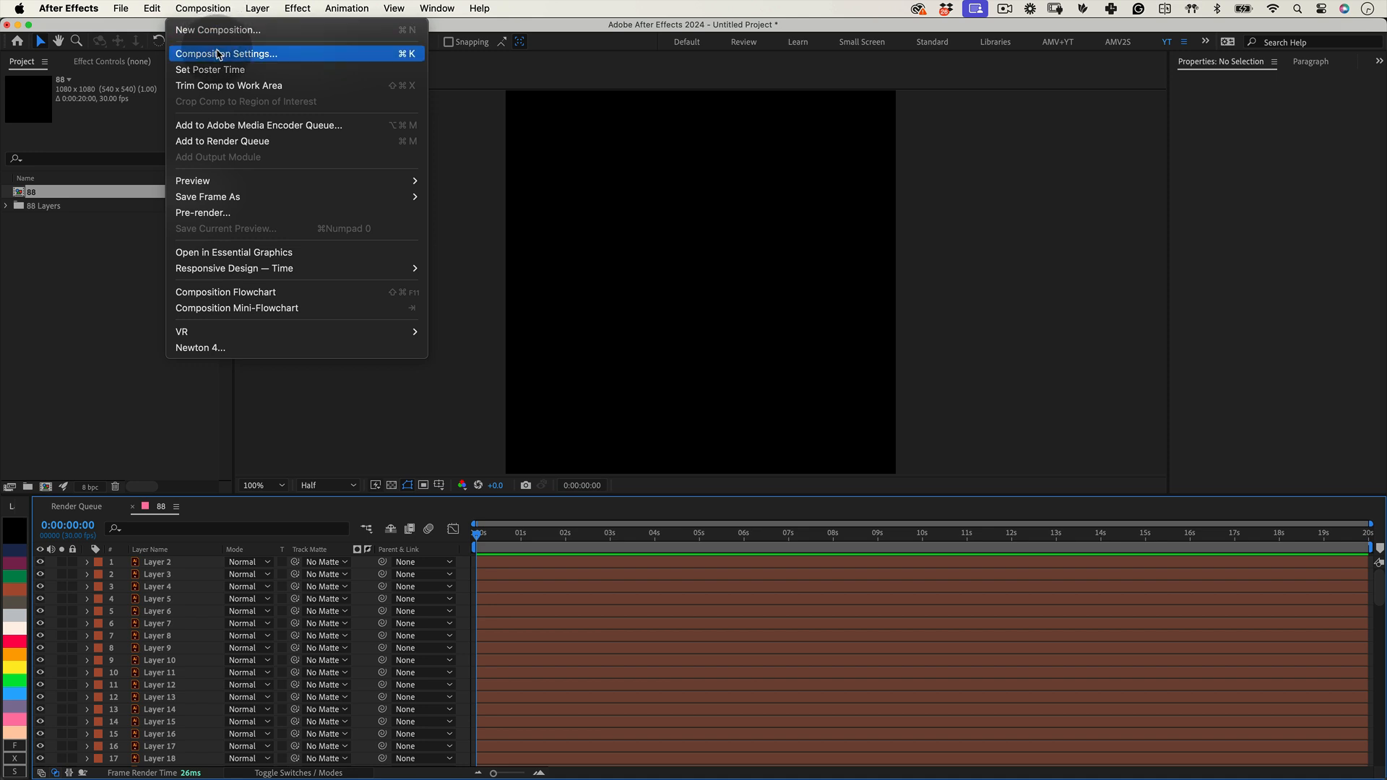
Step: Set the 88 composition's duration to 0:00:10:00 in Composition Settings
left_click(225, 53)
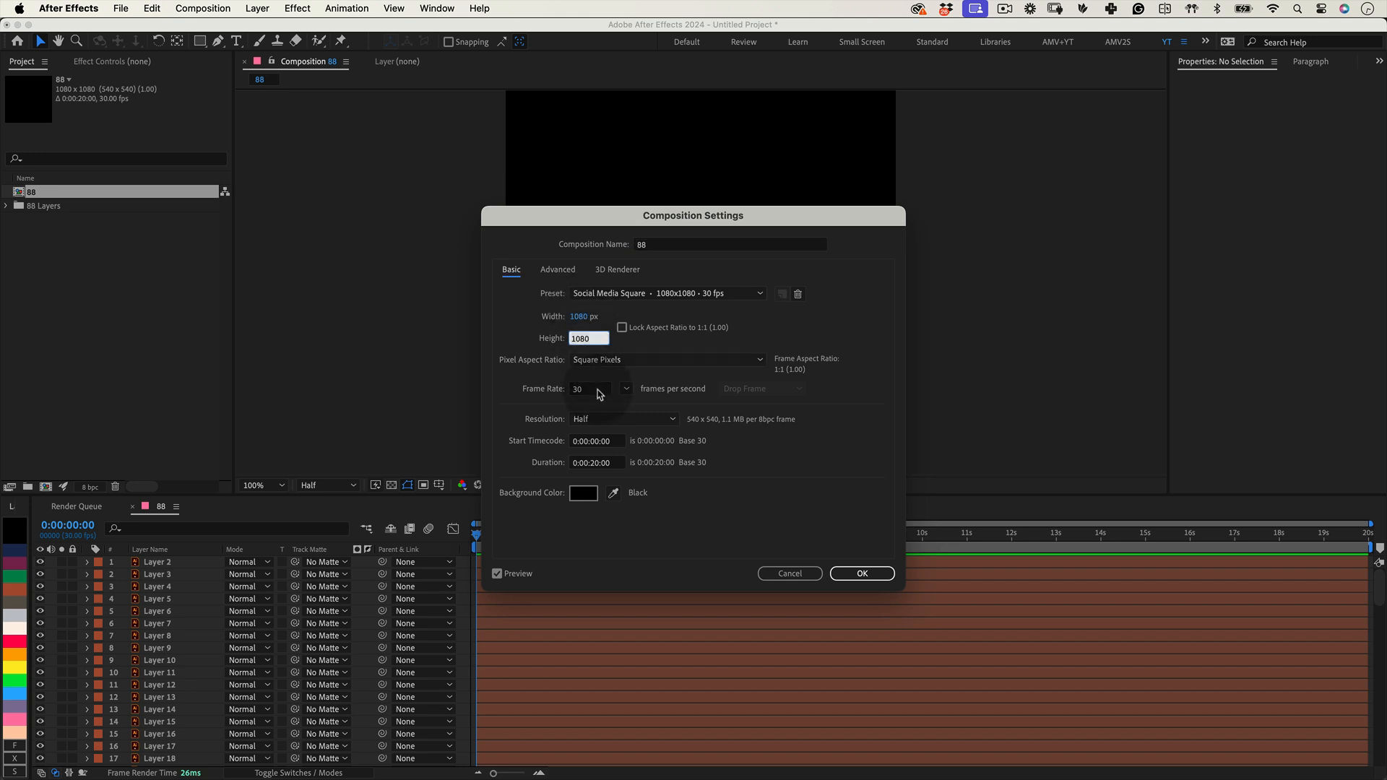
left_click(596, 462)
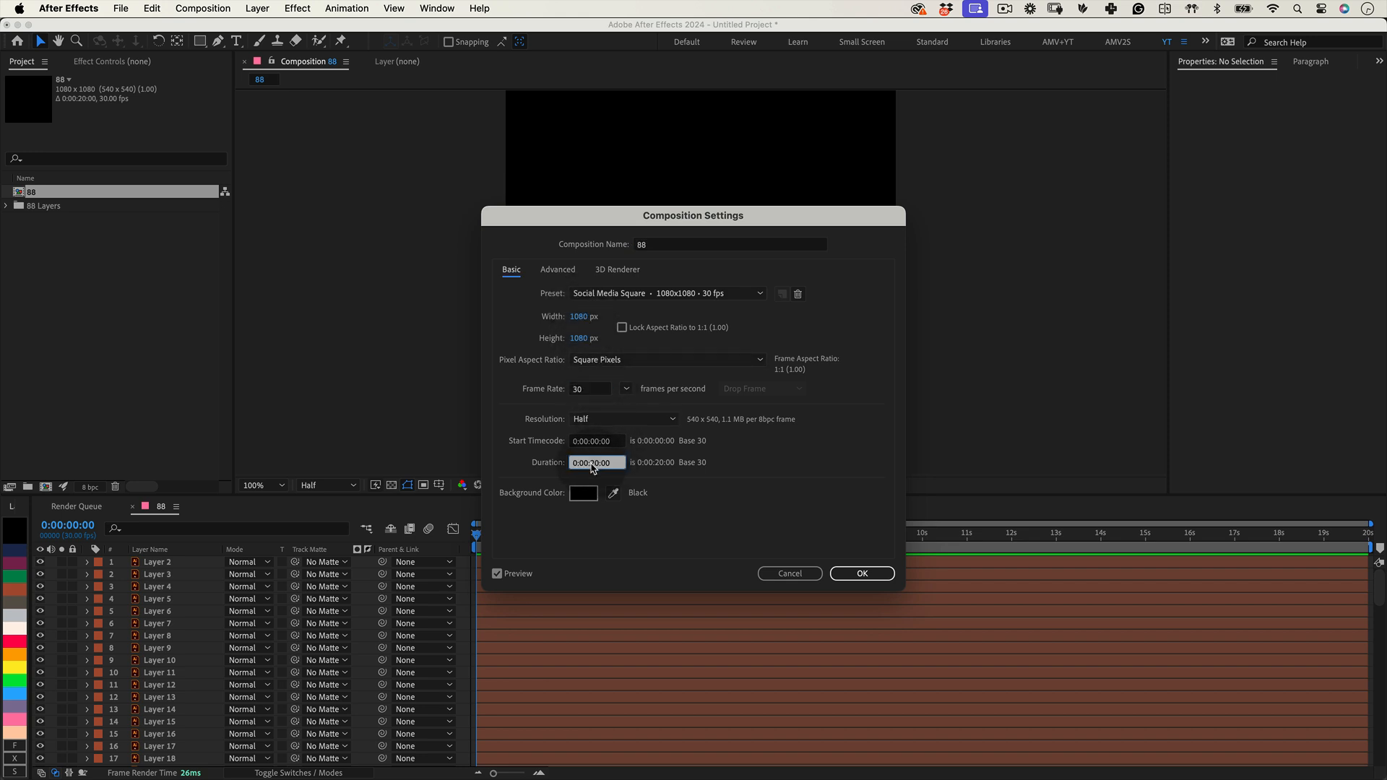
type("0:00:10:00")
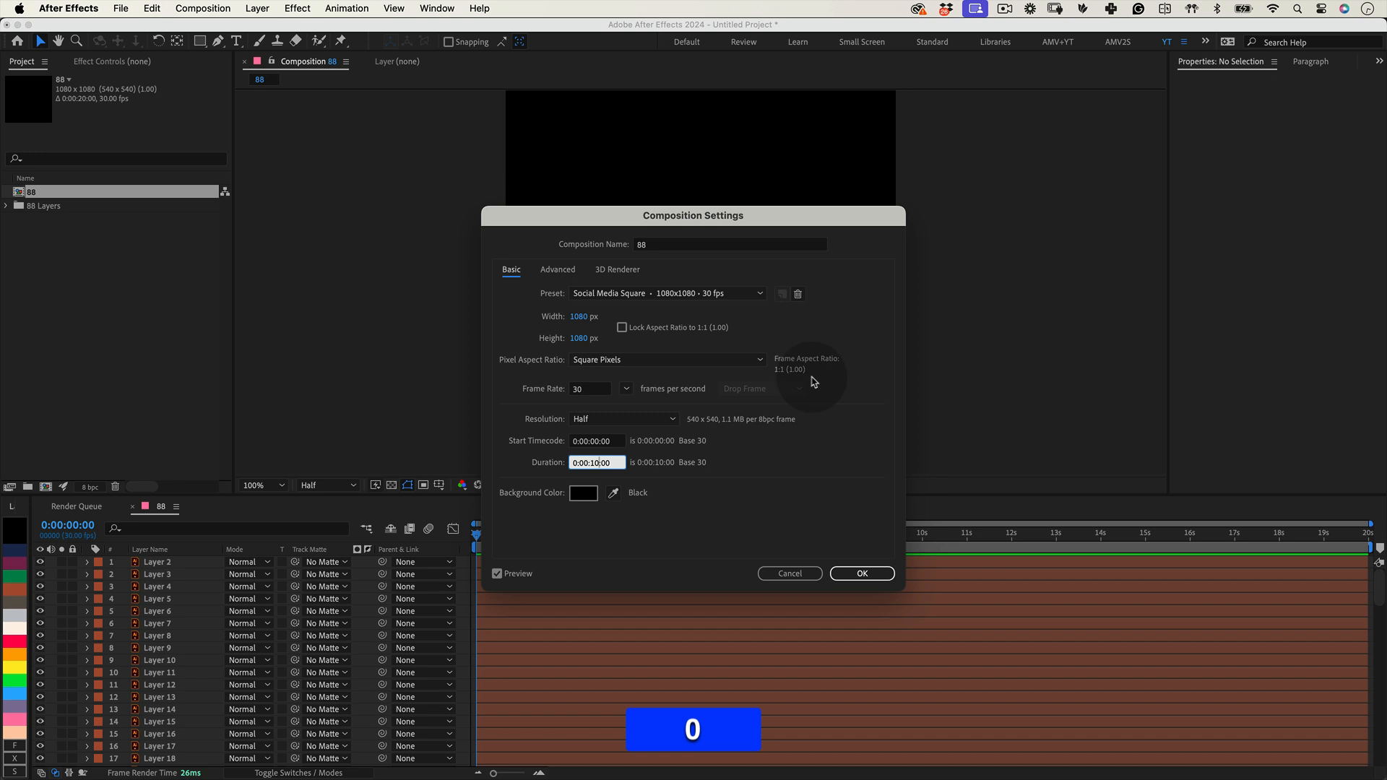
left_click(860, 573)
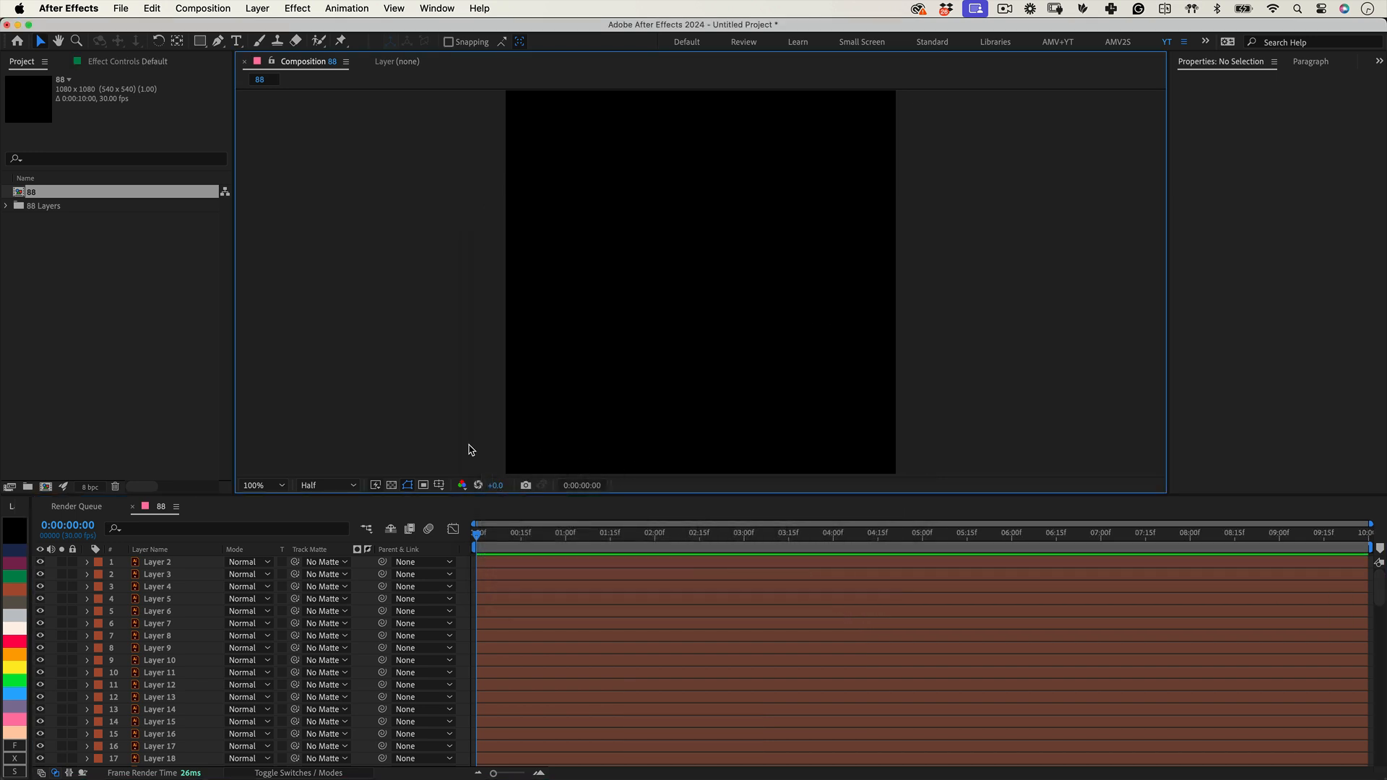
Step: Add a white solid layer and send it beneath the dot layers
right_click(48, 566)
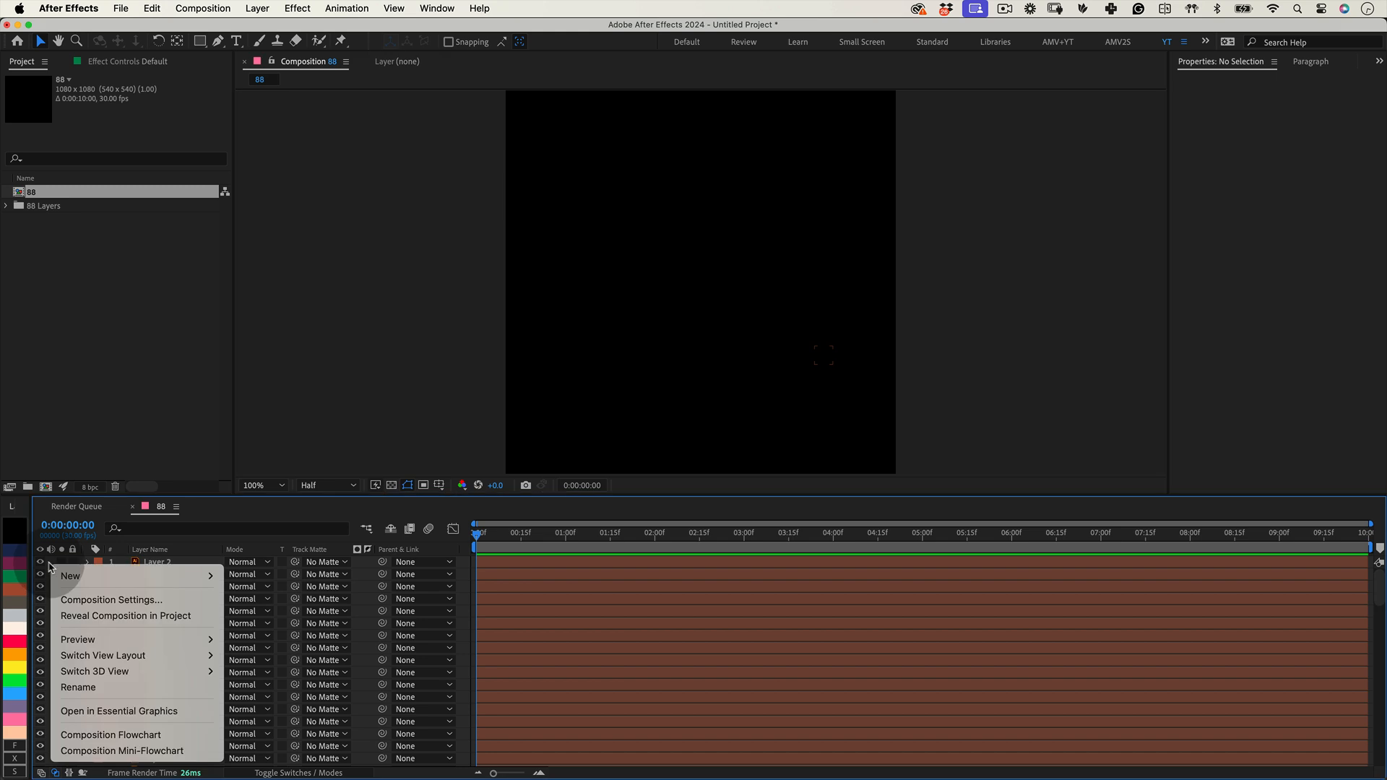
left_click(70, 576)
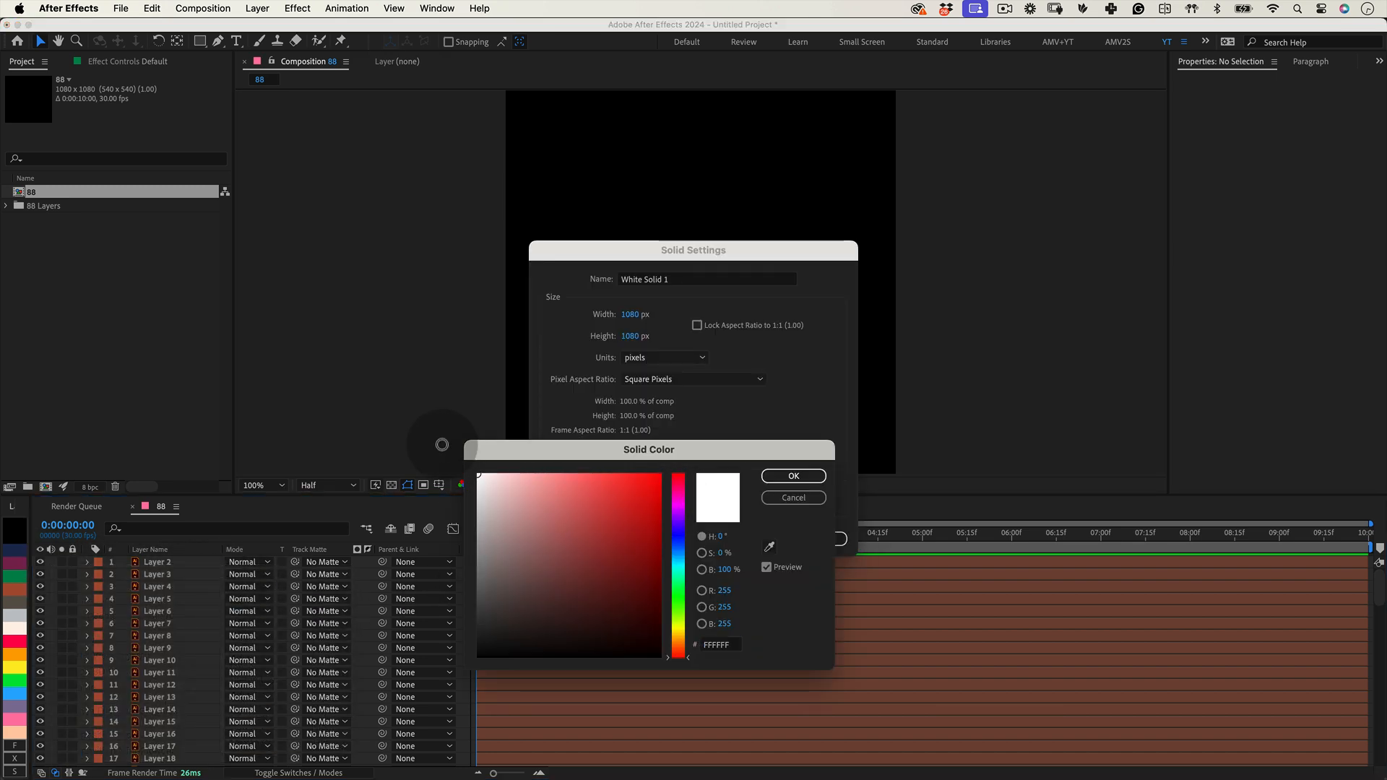
left_click(792, 476)
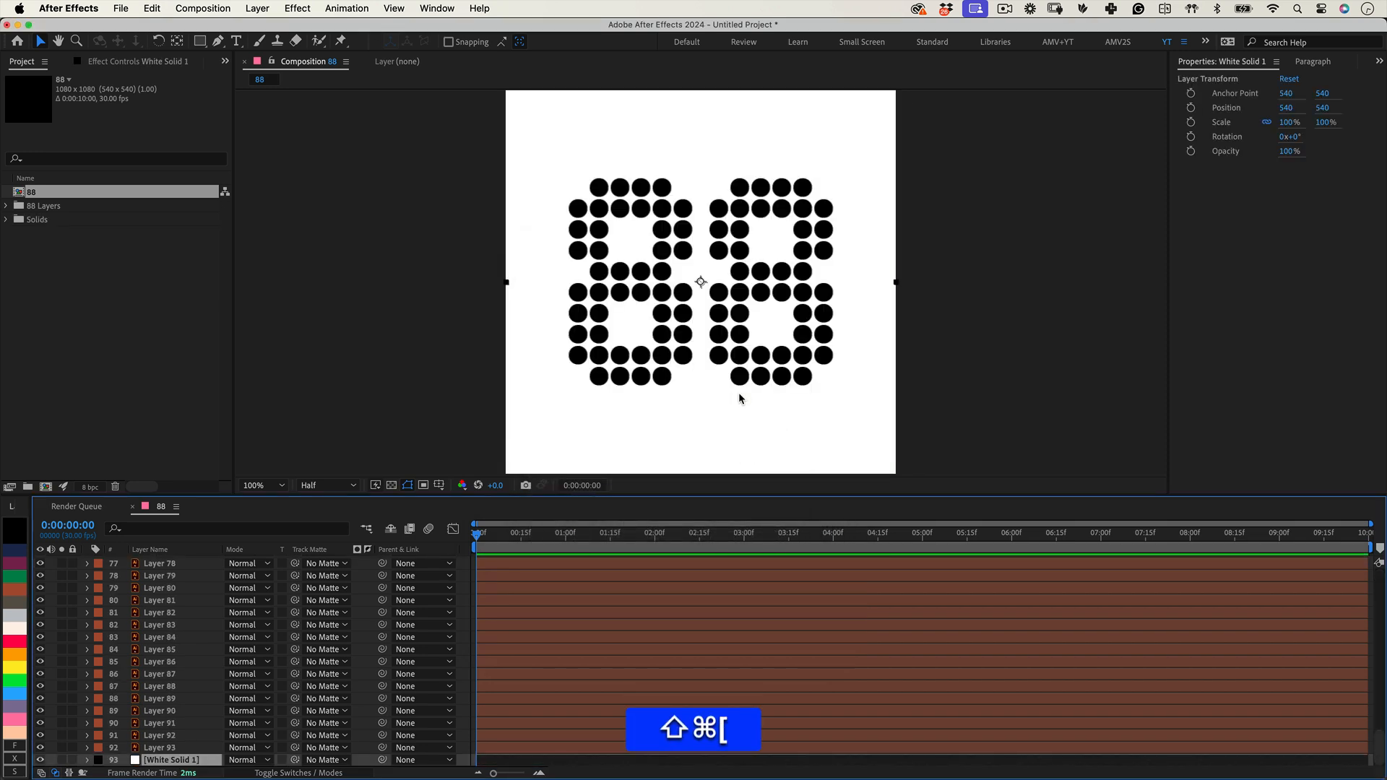
right_click(62, 562)
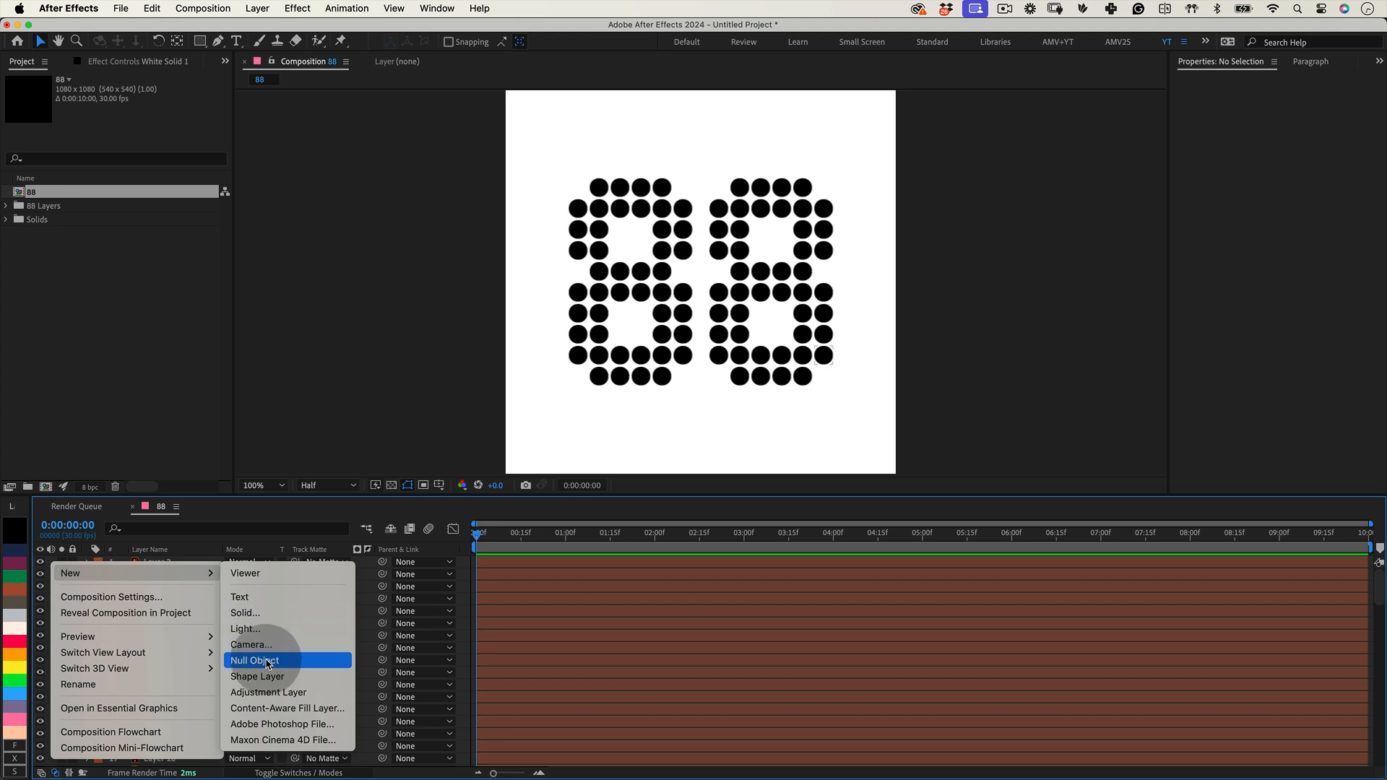
Step: Add a null object and rename it Hover_Control
left_click(253, 659)
type("Hover_Control")
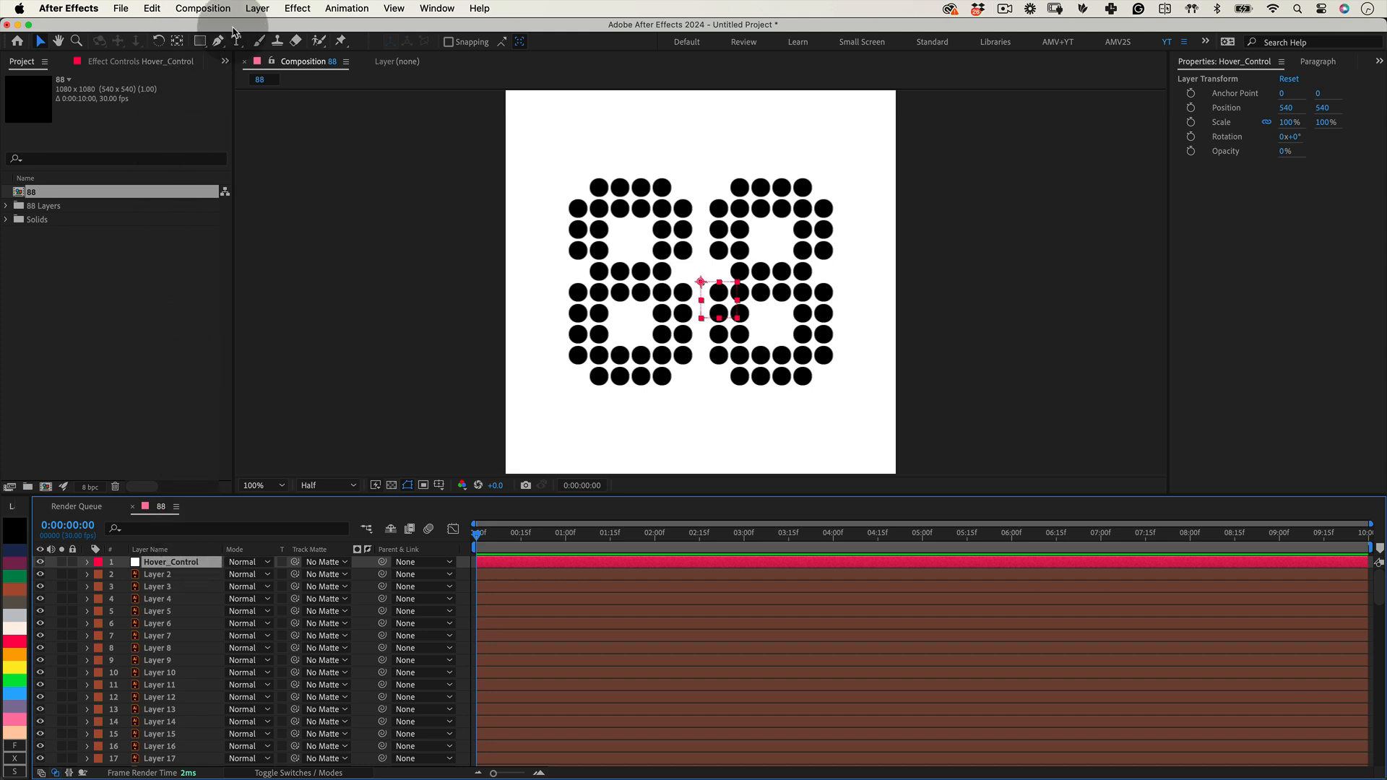
Step: Add Slider Controls named Hover Scale Factor, Base Scale Factor and Field Size
left_click(297, 8)
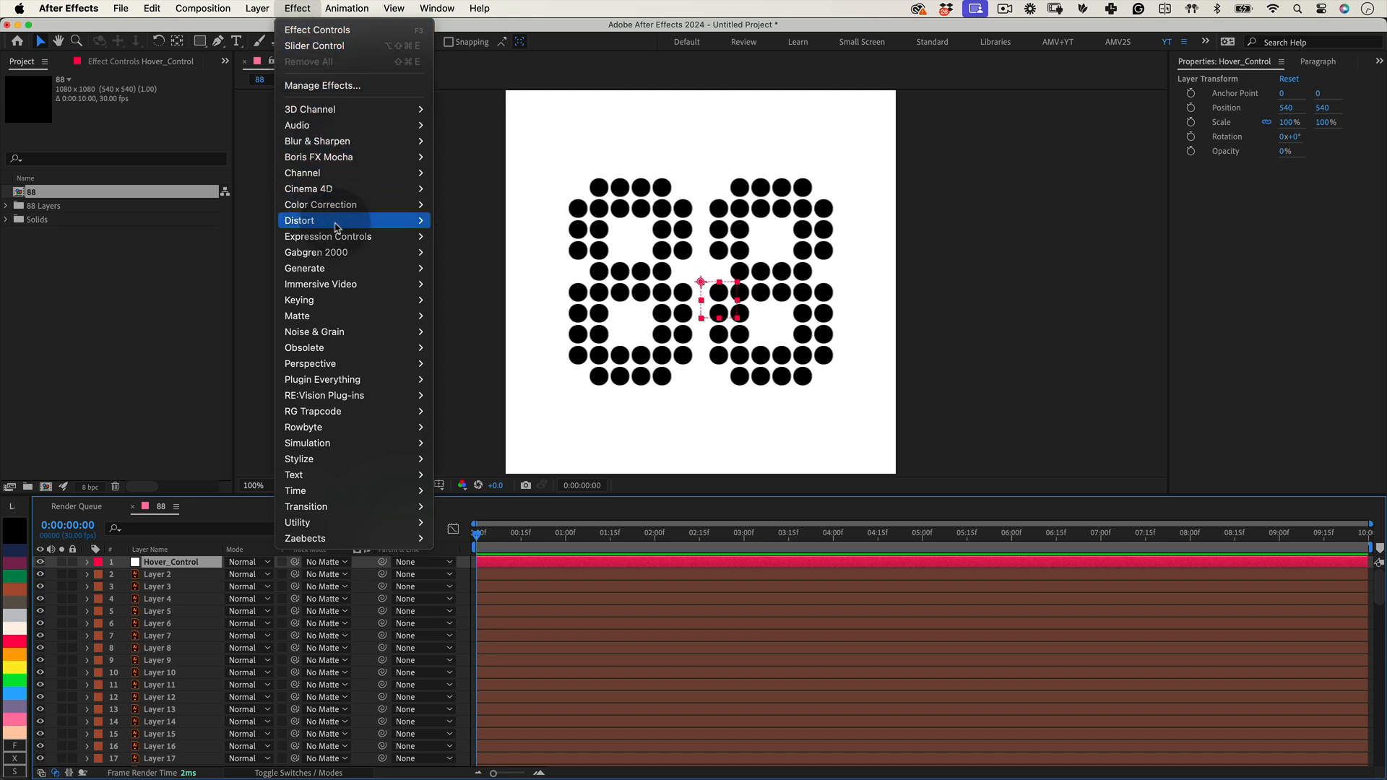
mouse_move(327, 237)
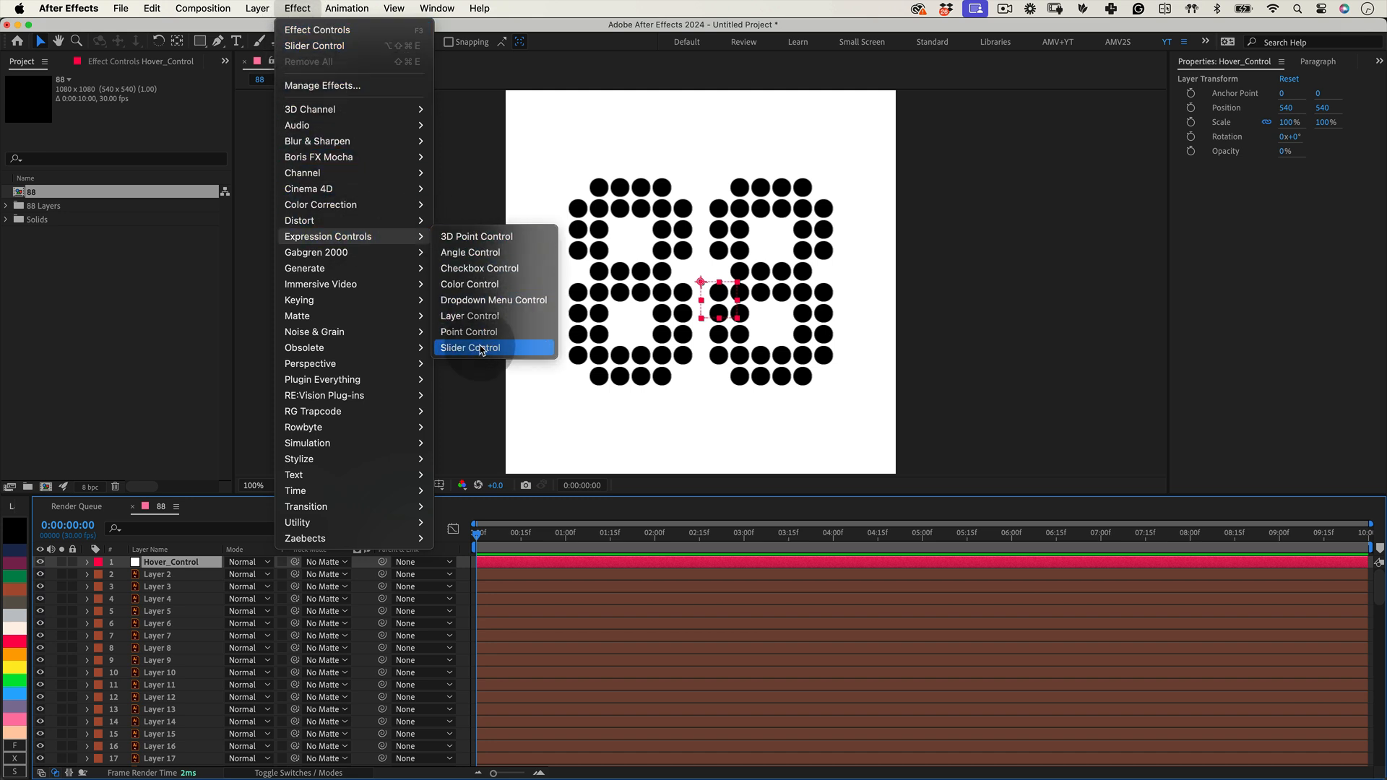
left_click(469, 347)
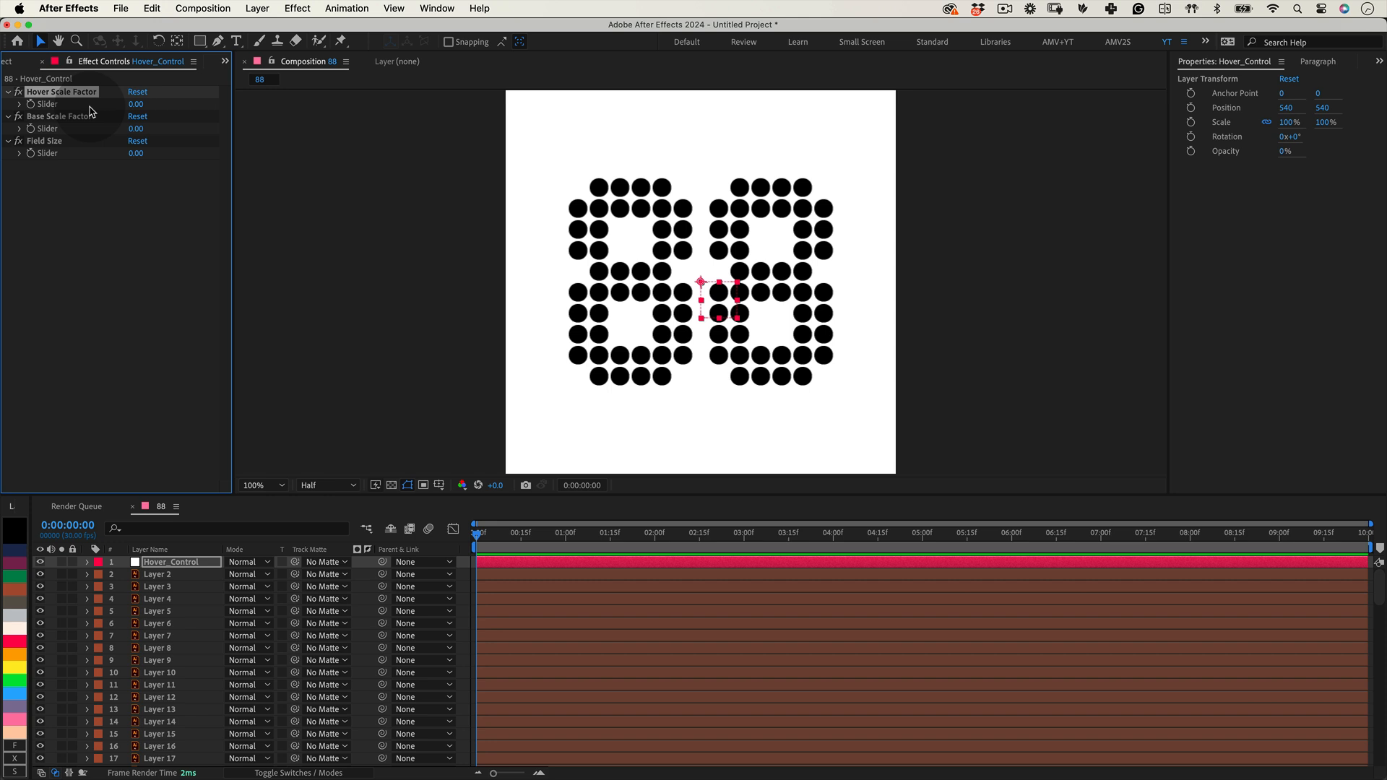
mouse_move(90, 137)
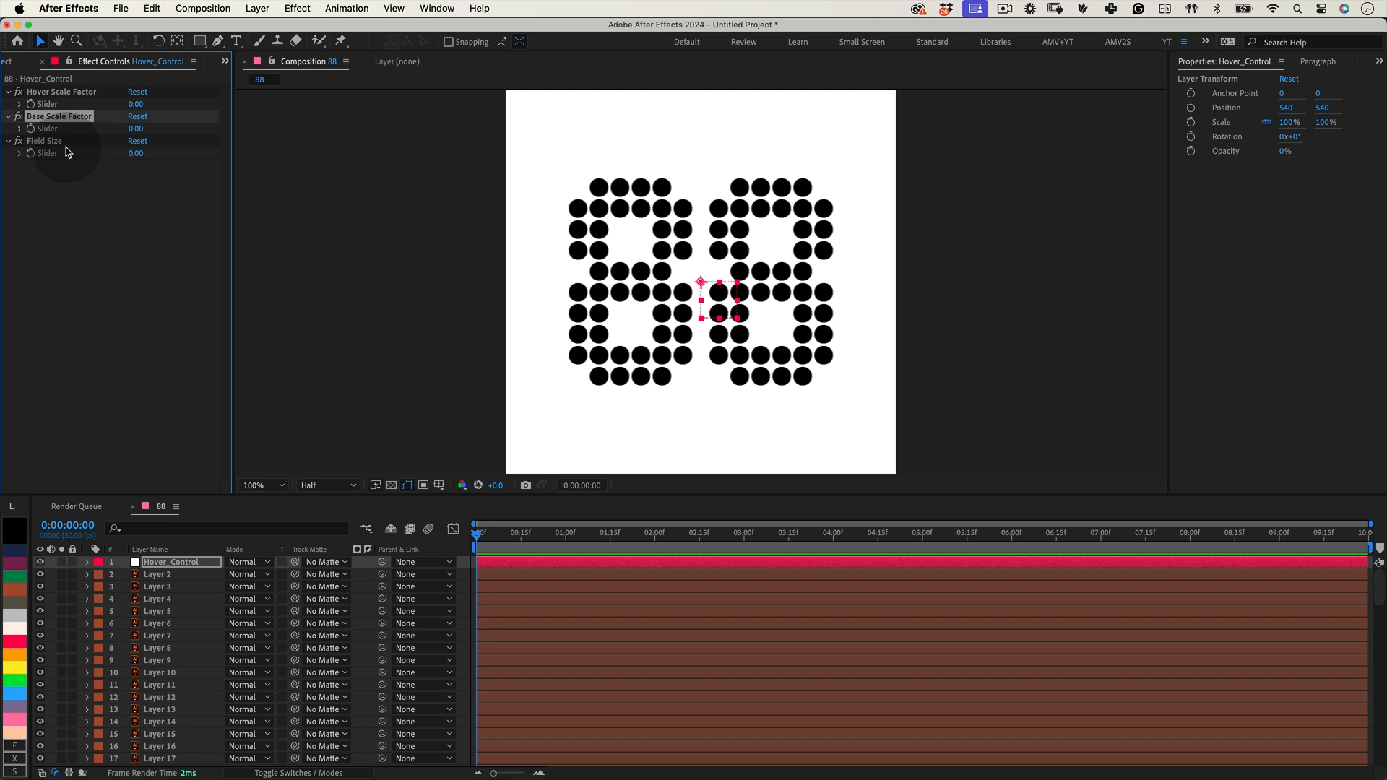
left_click(44, 140)
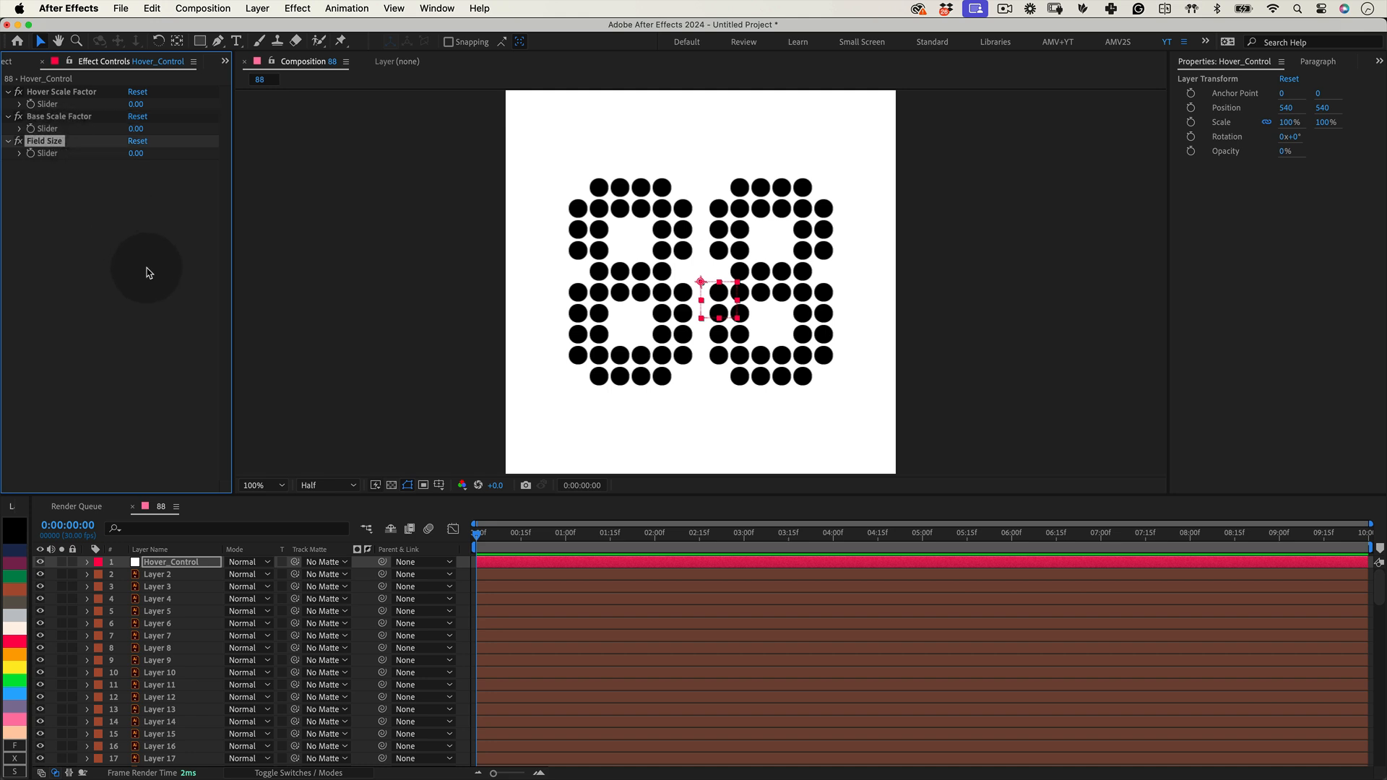
mouse_move(146, 289)
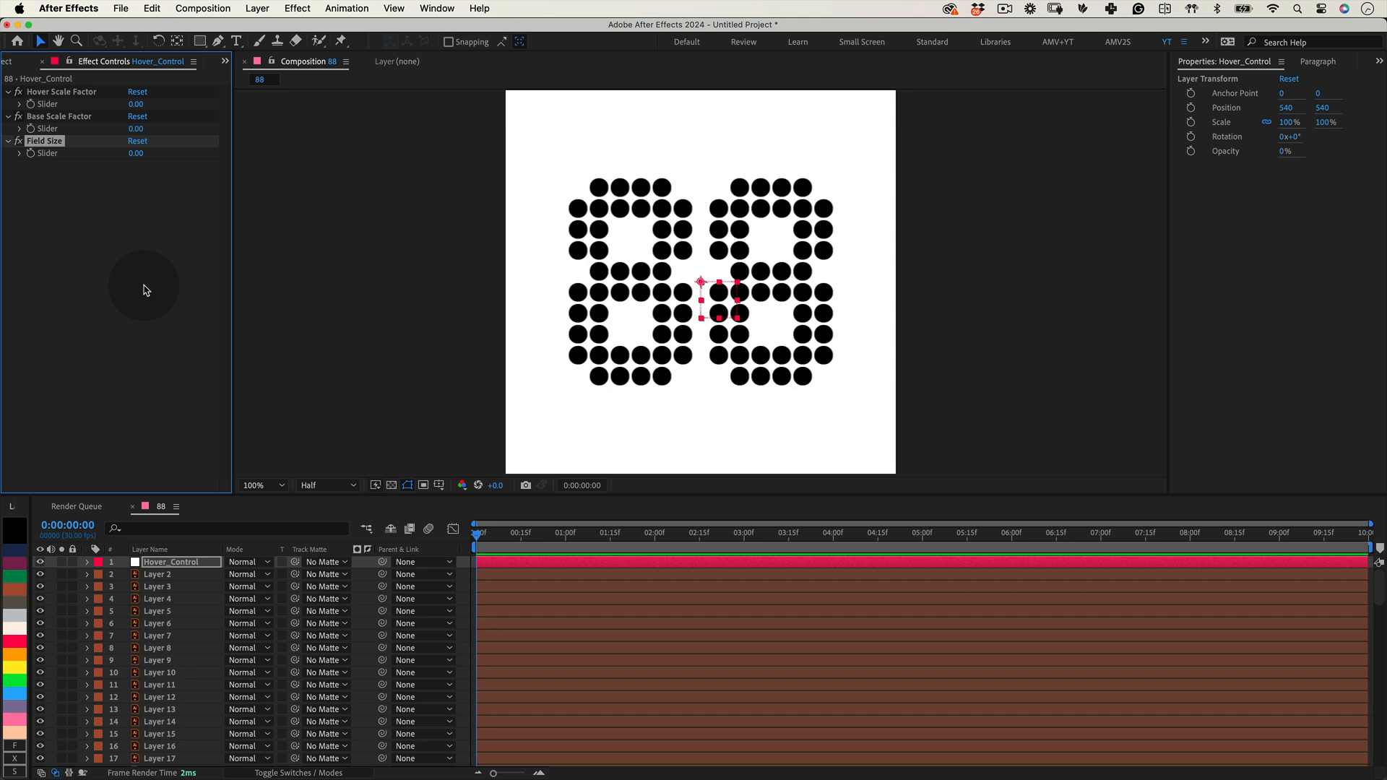
mouse_move(148, 297)
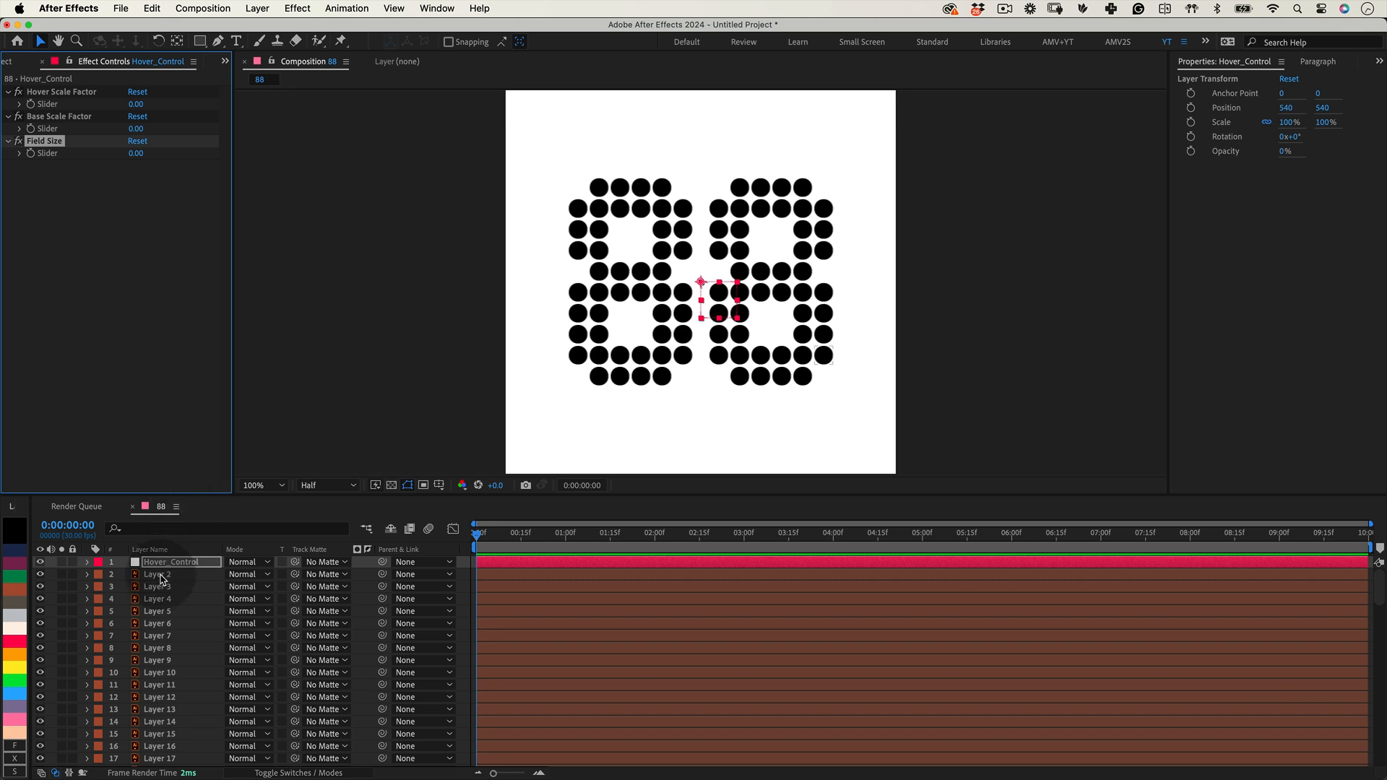
Step: On Layer 2, begin the Scale expression with a hoverLayer variable assignment
left_click(157, 573)
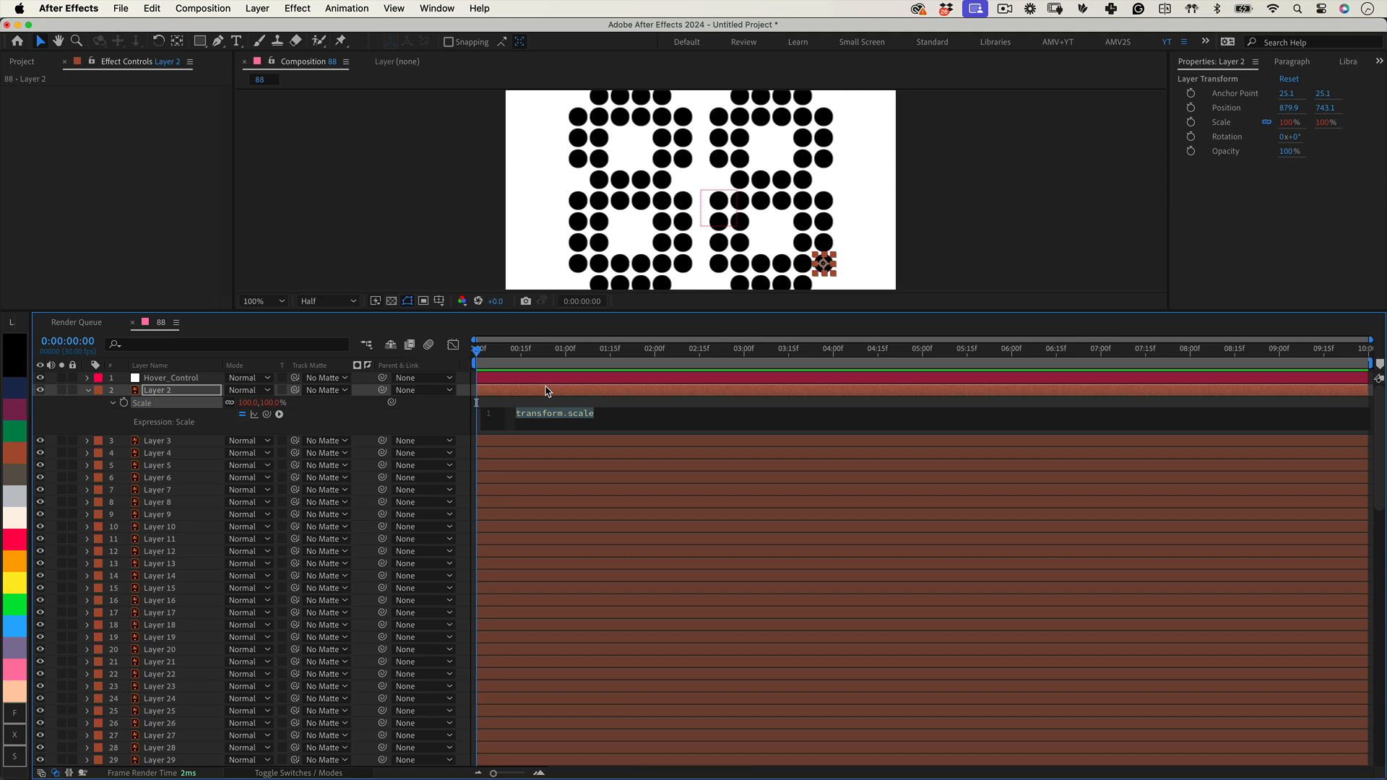
type("hover")
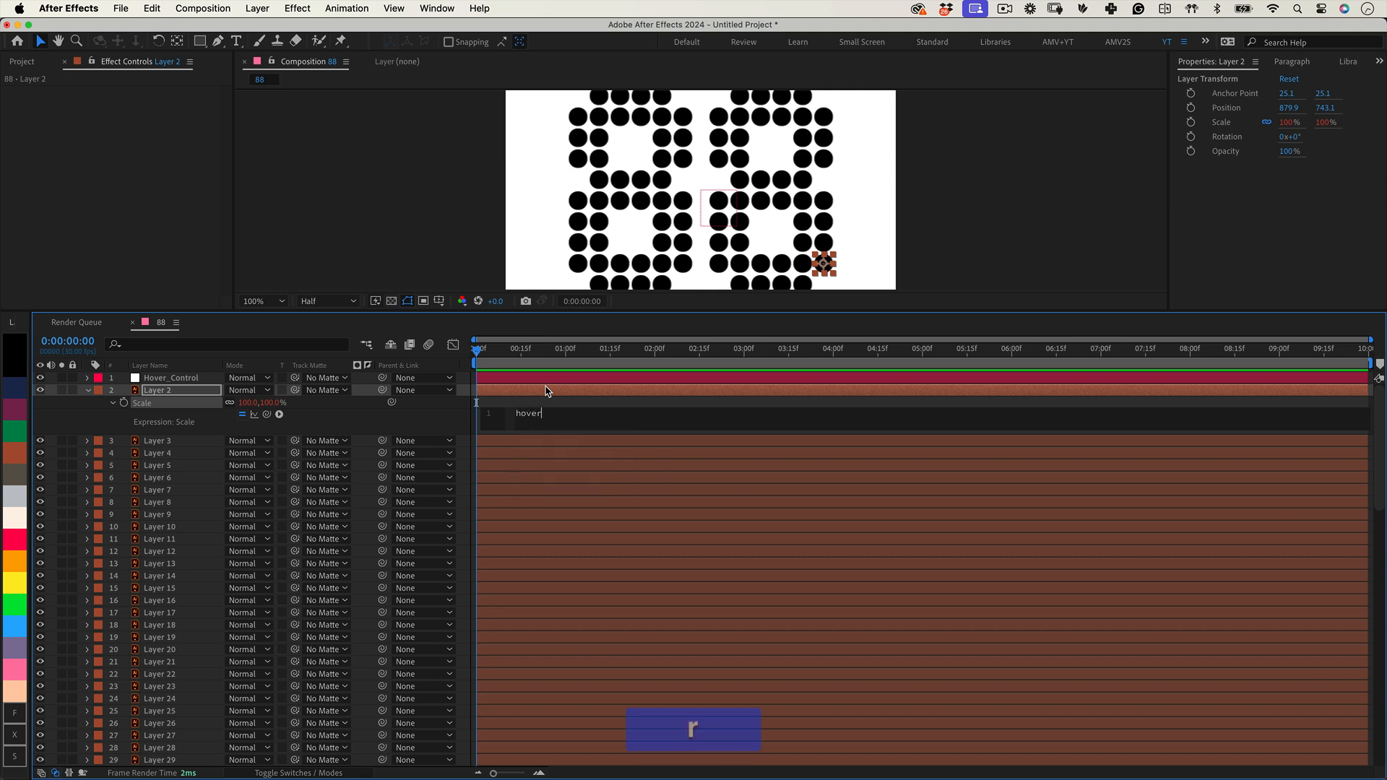
type("Layer")
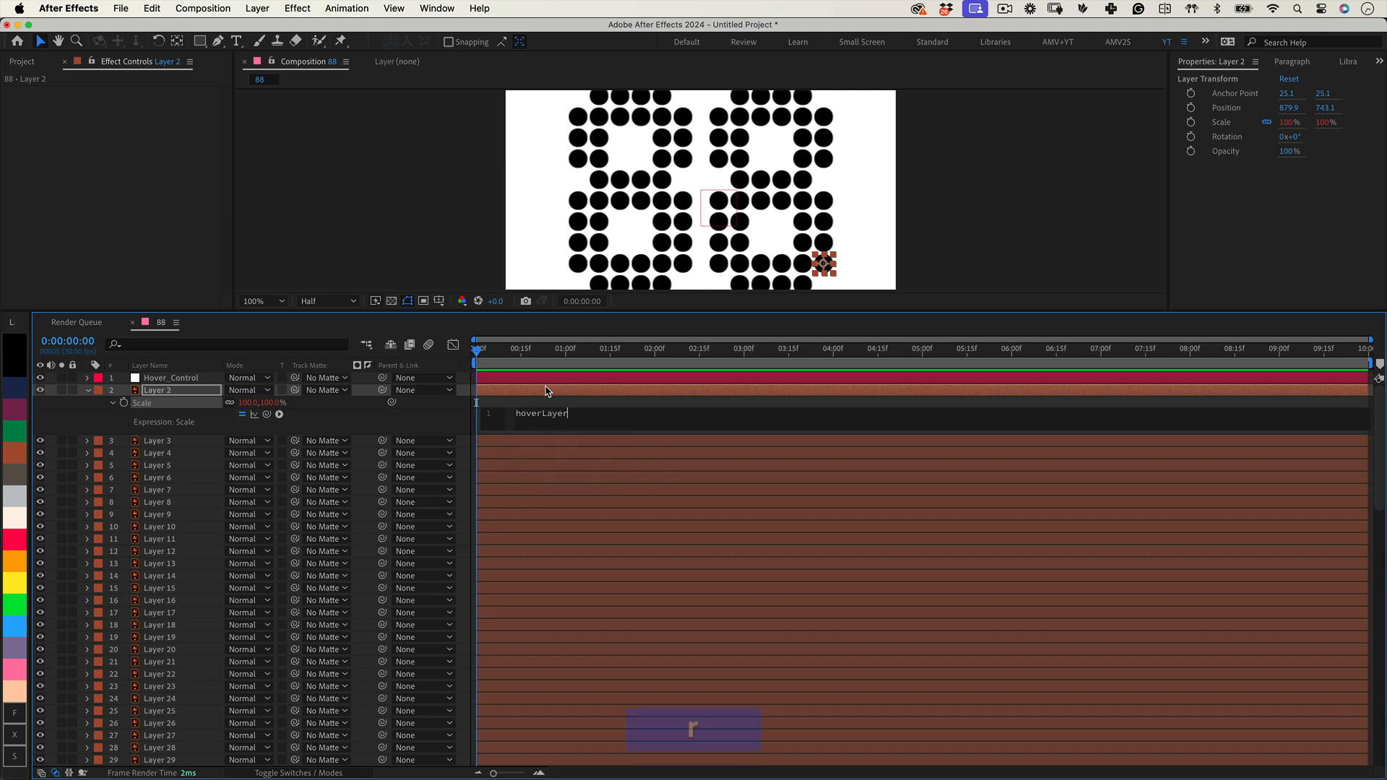
type("=")
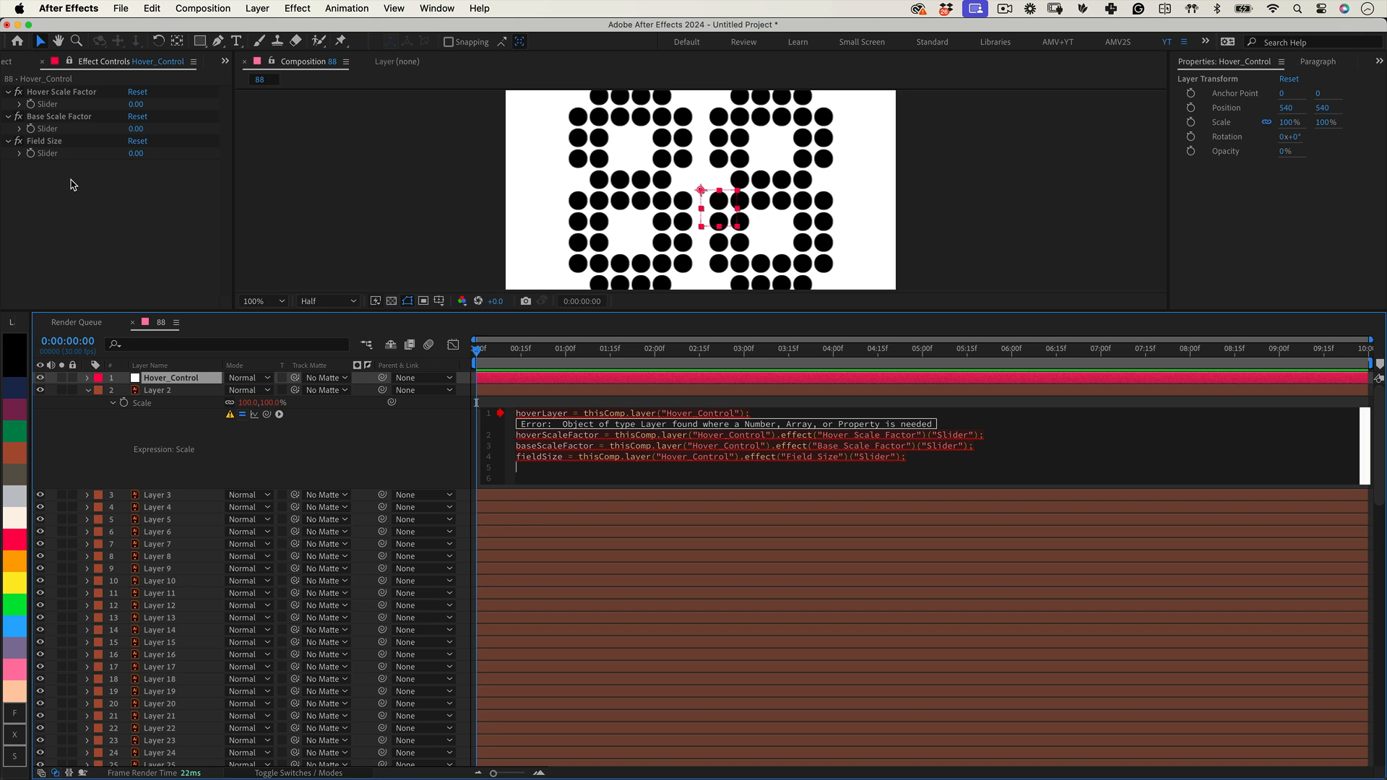
Step: Add the line distance = length(position, hoverLayer.position); to the Scale expression
key("Return")
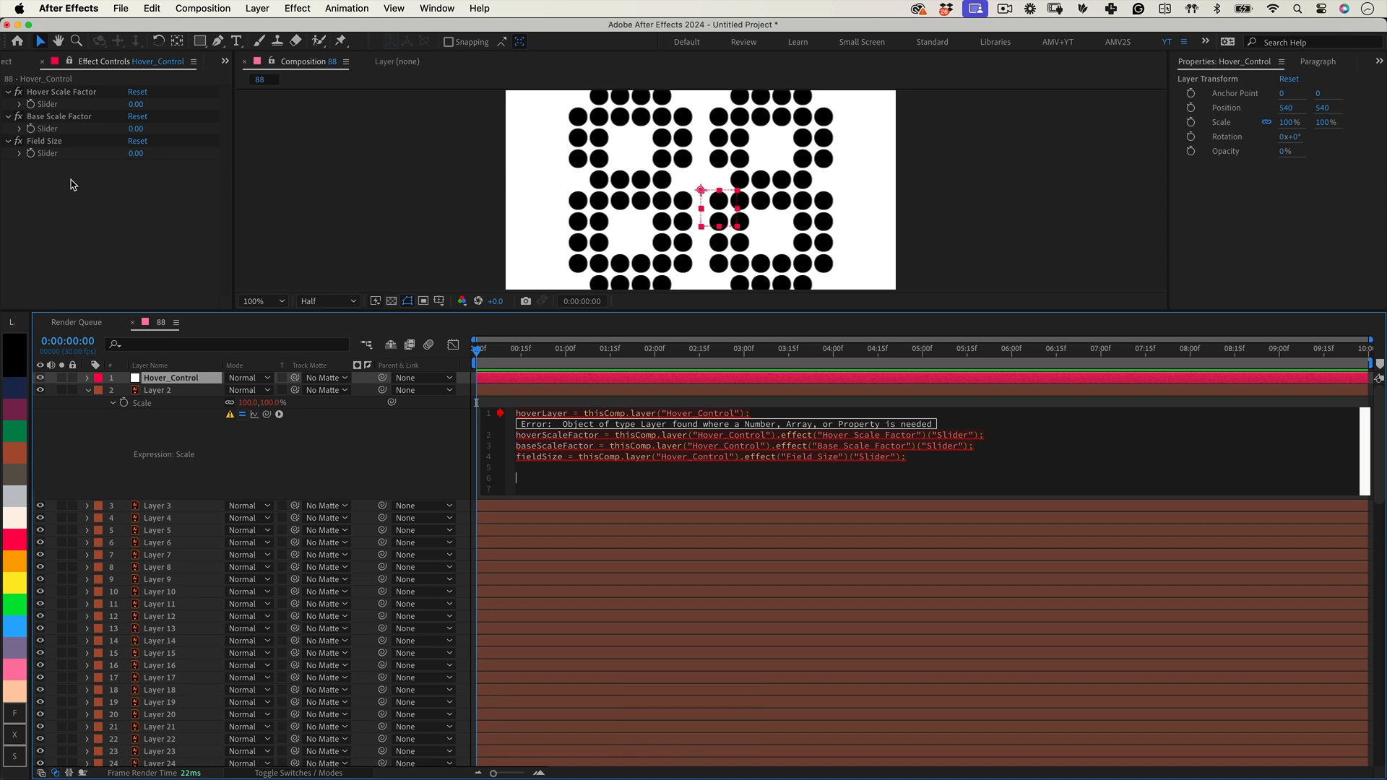
type("distance =")
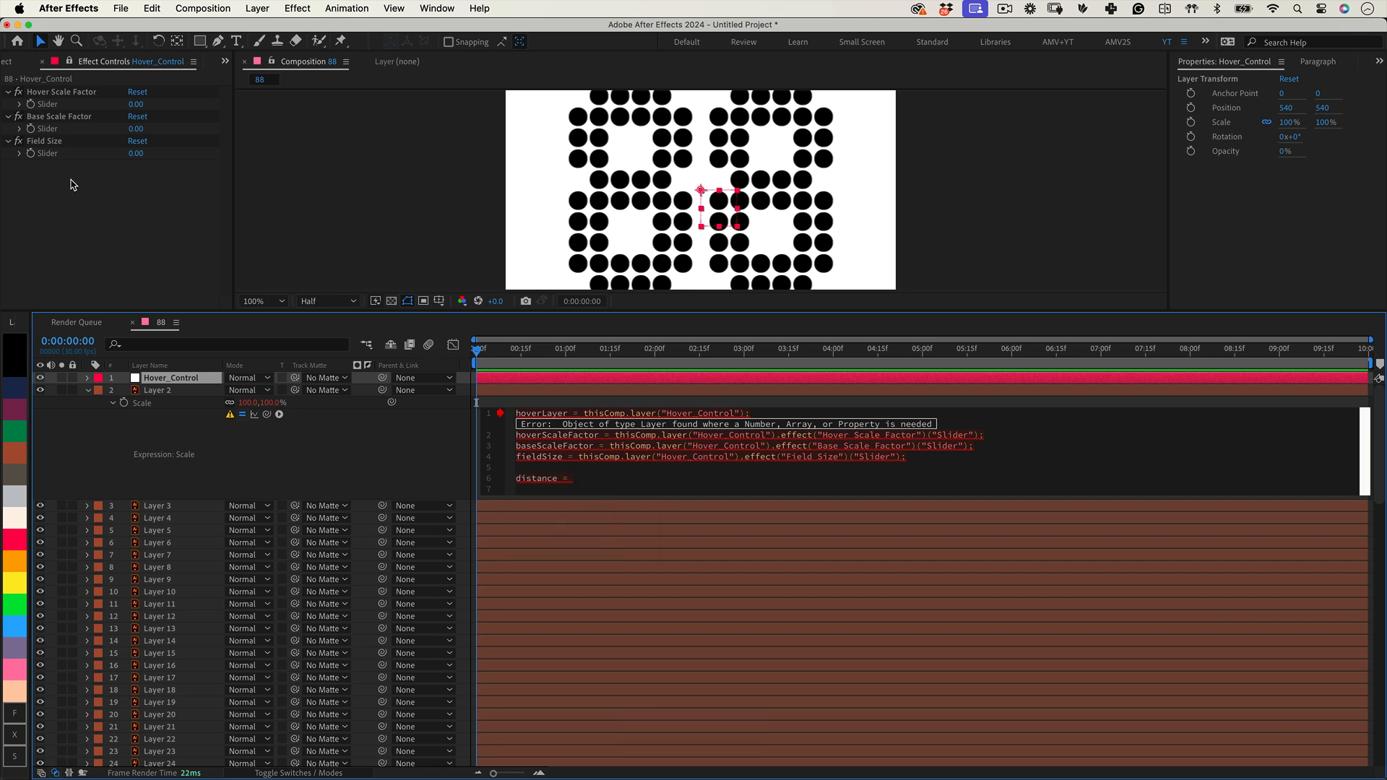
type("length()")
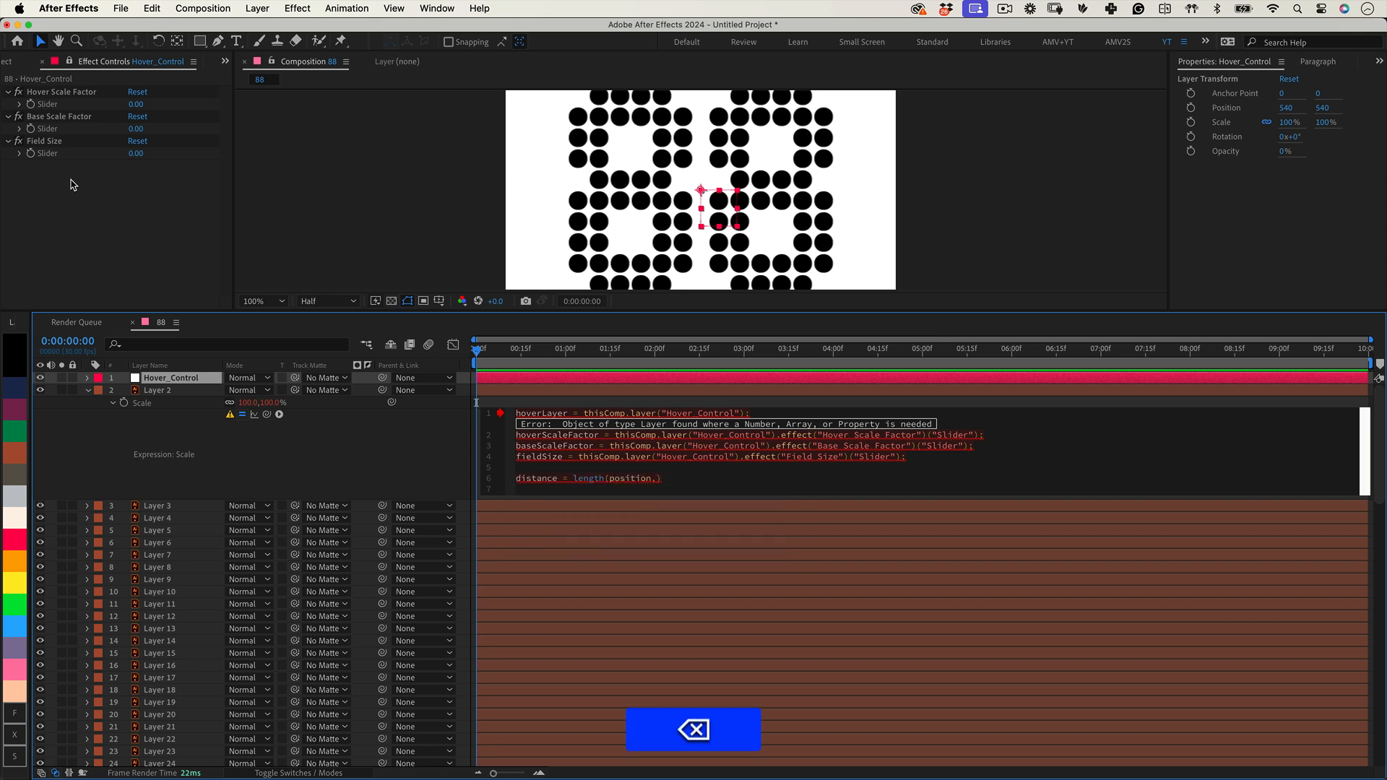
type("hoverLayer.[p")
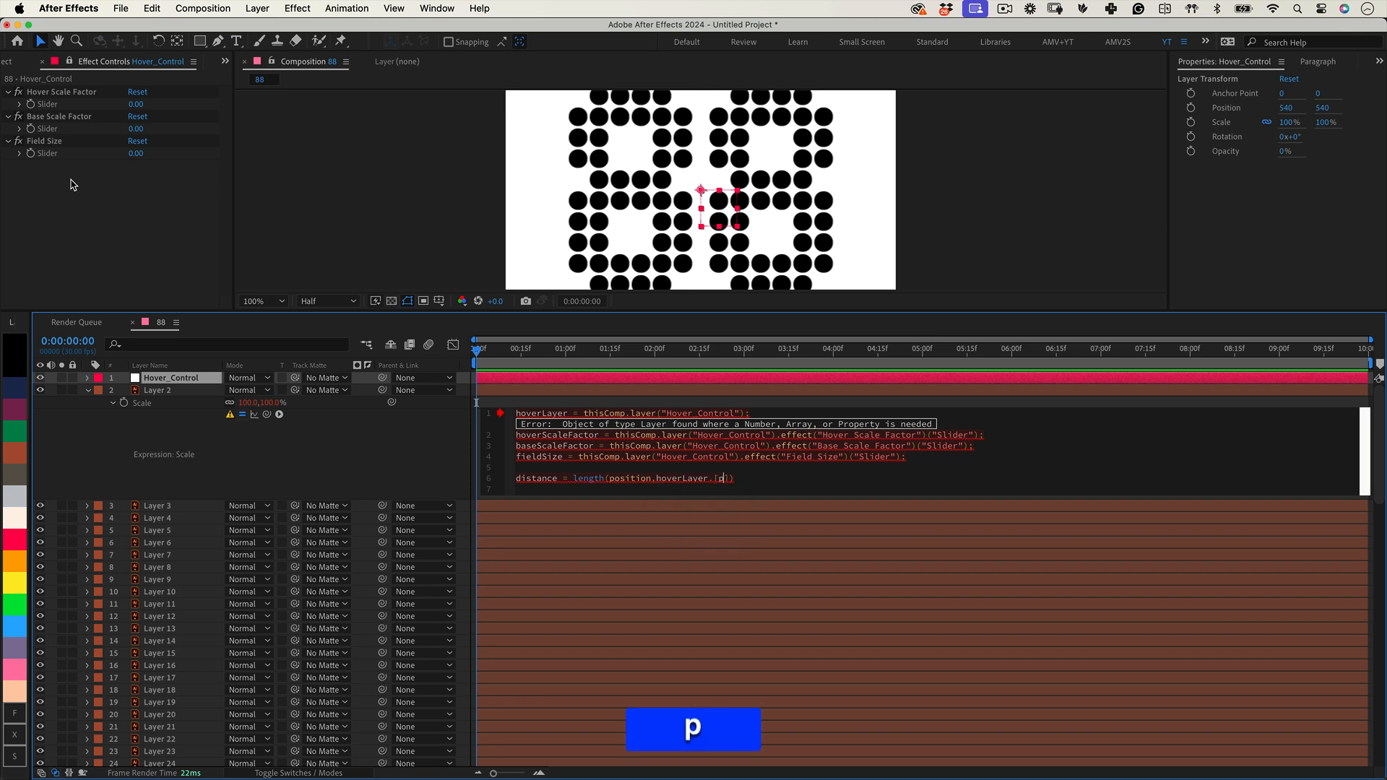
type("osition);")
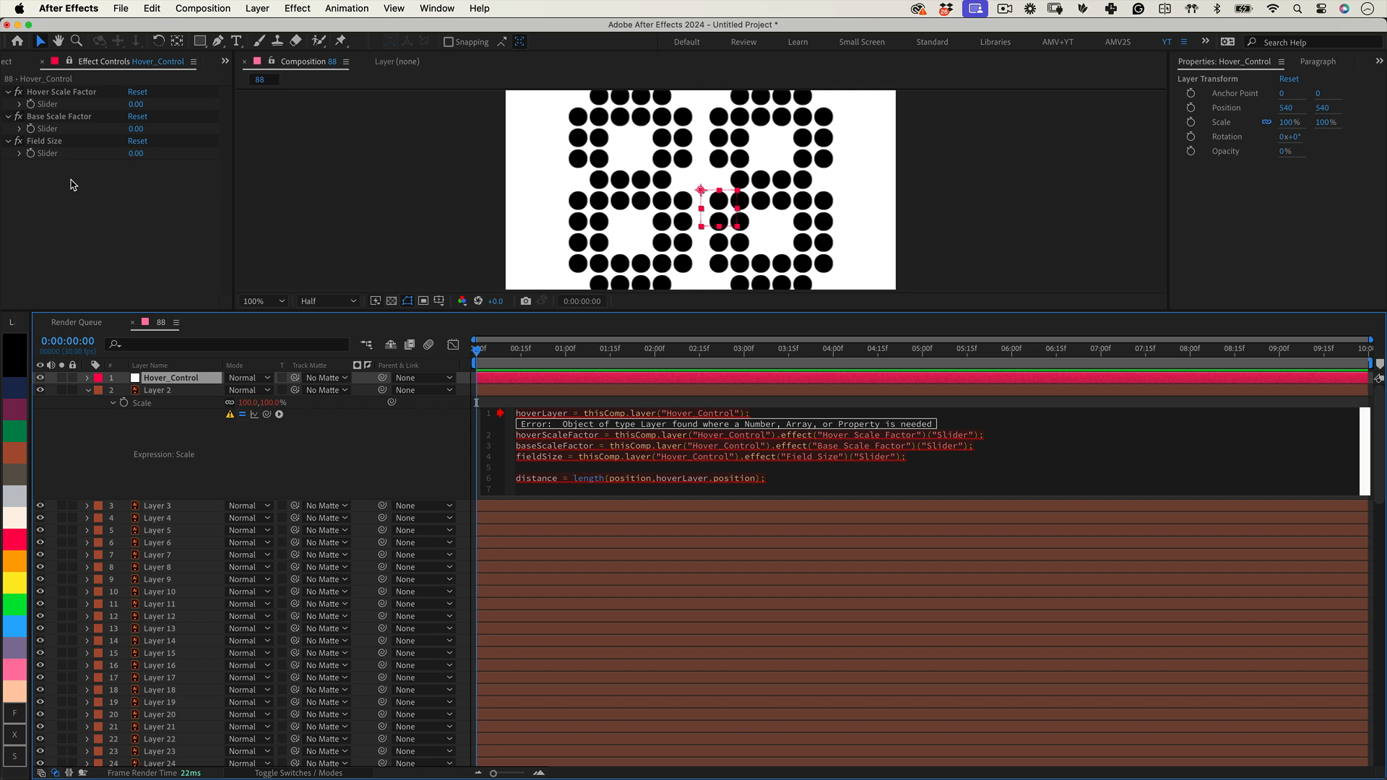
key("Return")
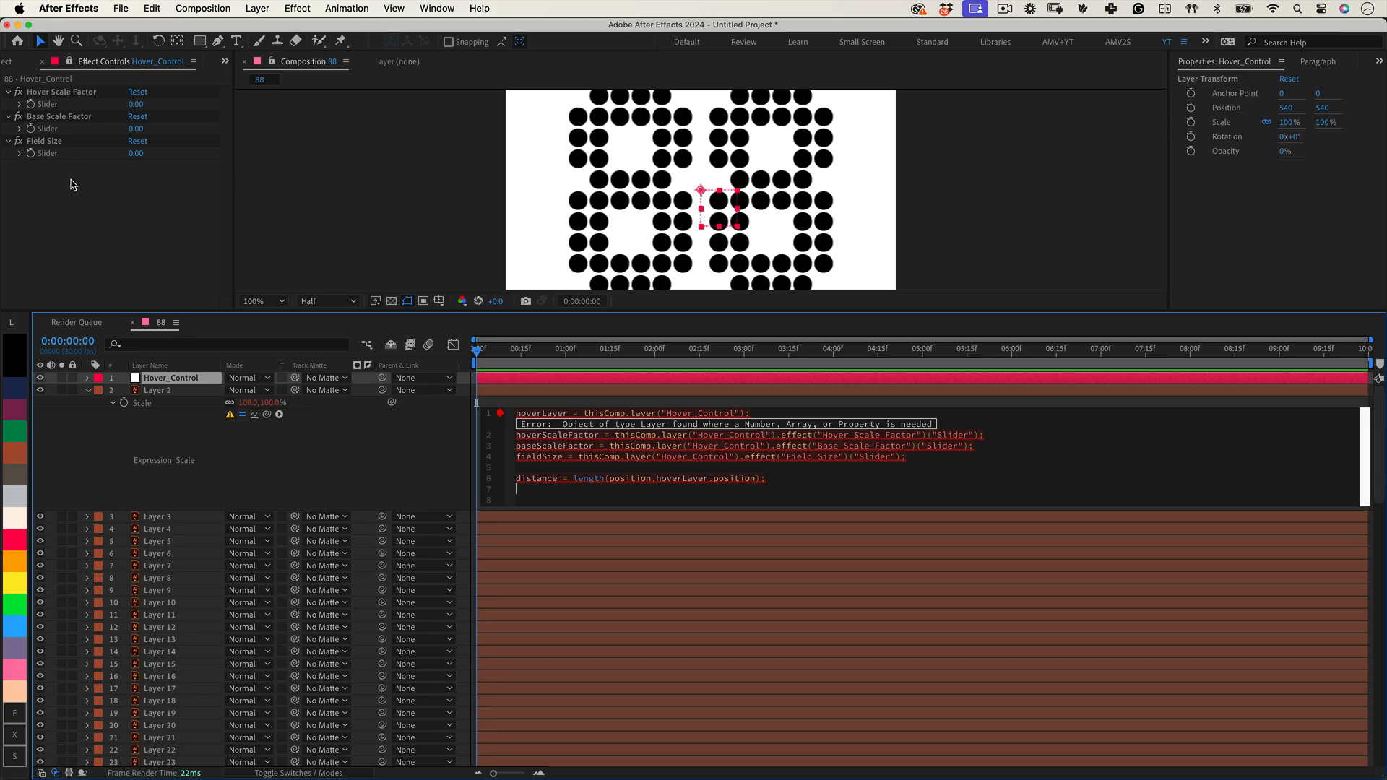
Step: Add an if/else interpolating scaleFactor by distance within fieldSize, else baseScaleFactor
type("if")
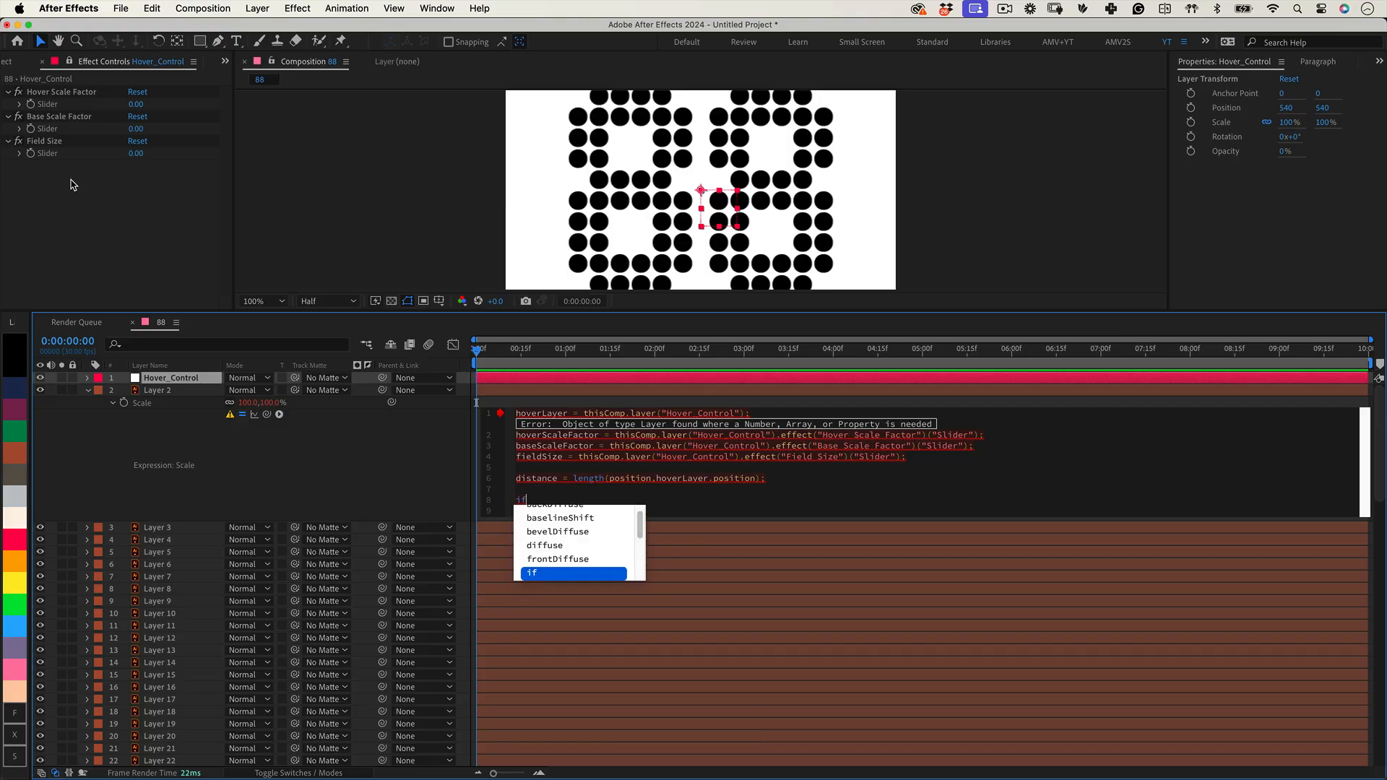
type("(distance")
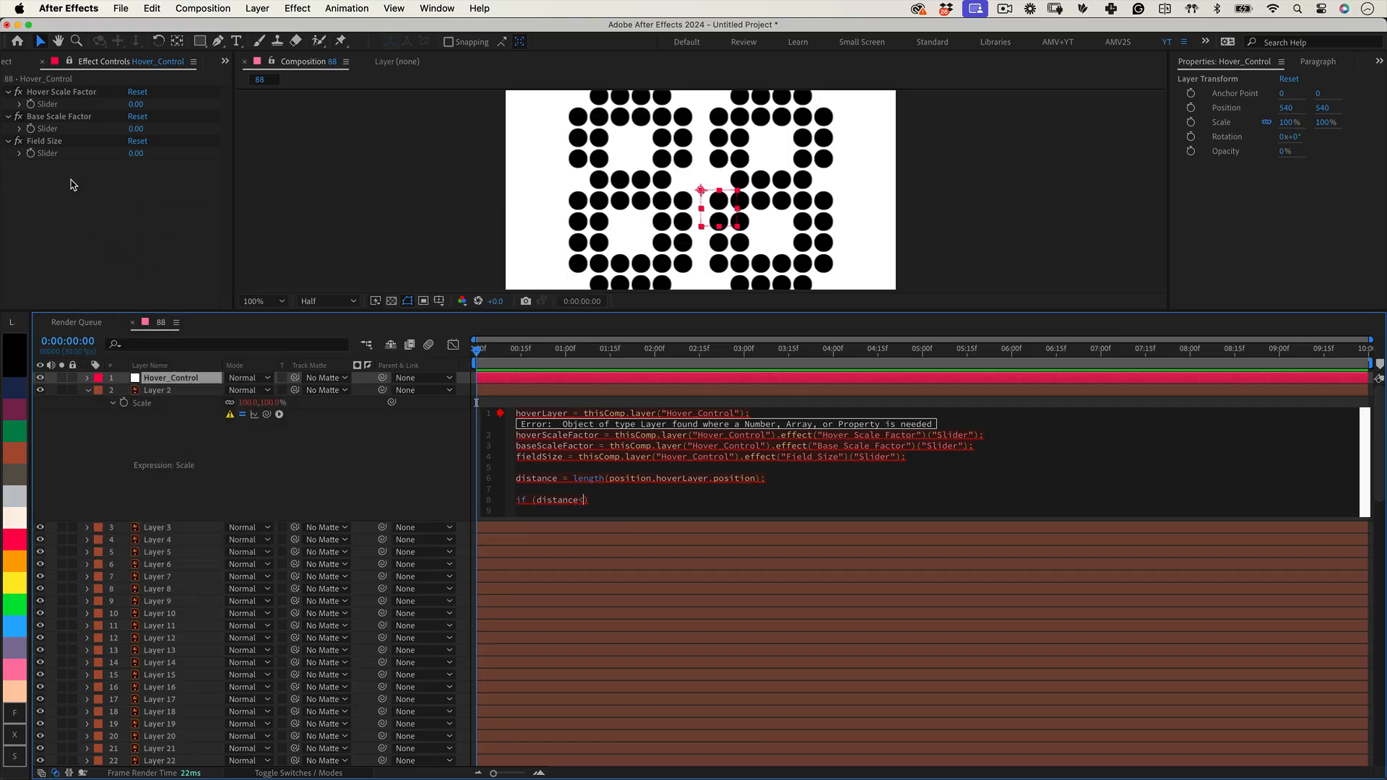
type("fieldSize")
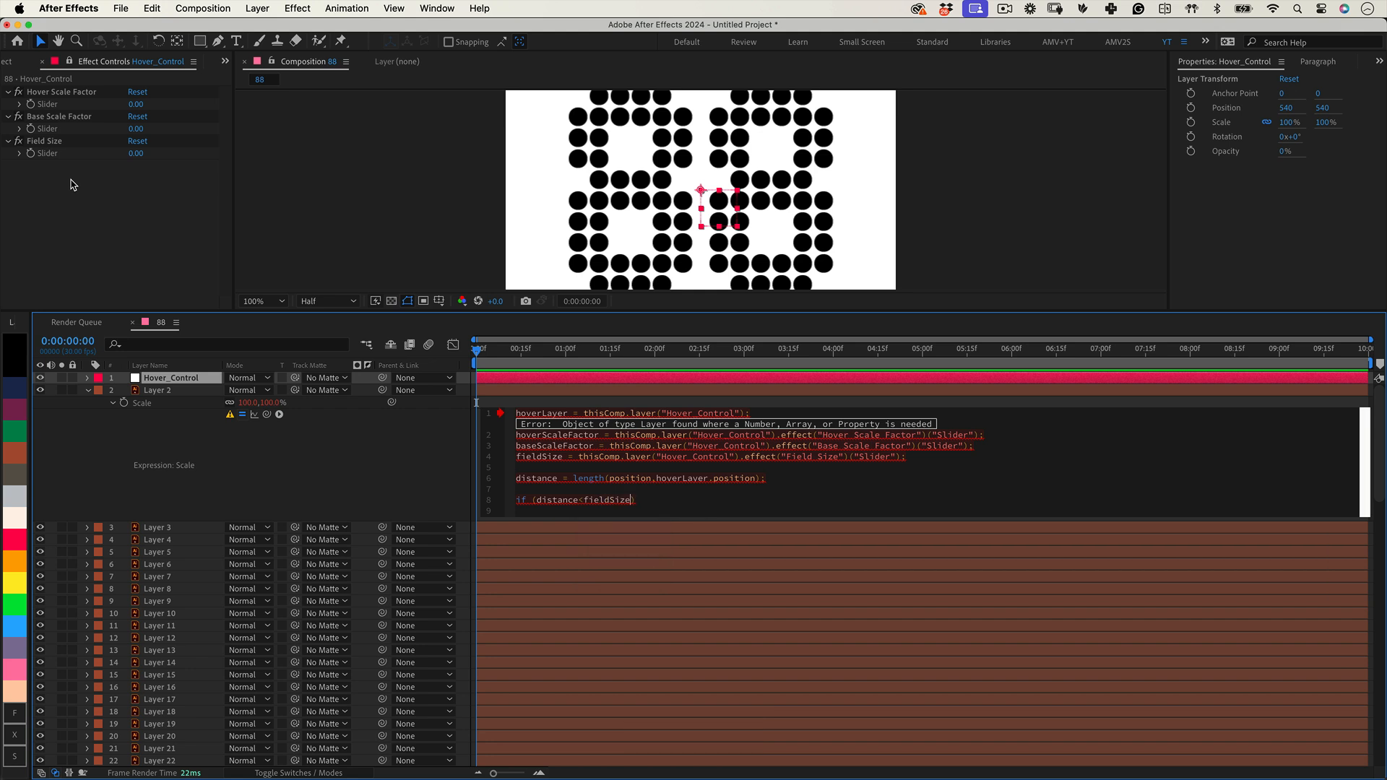
type("{scaleFactor = baseScaleFactor+(")
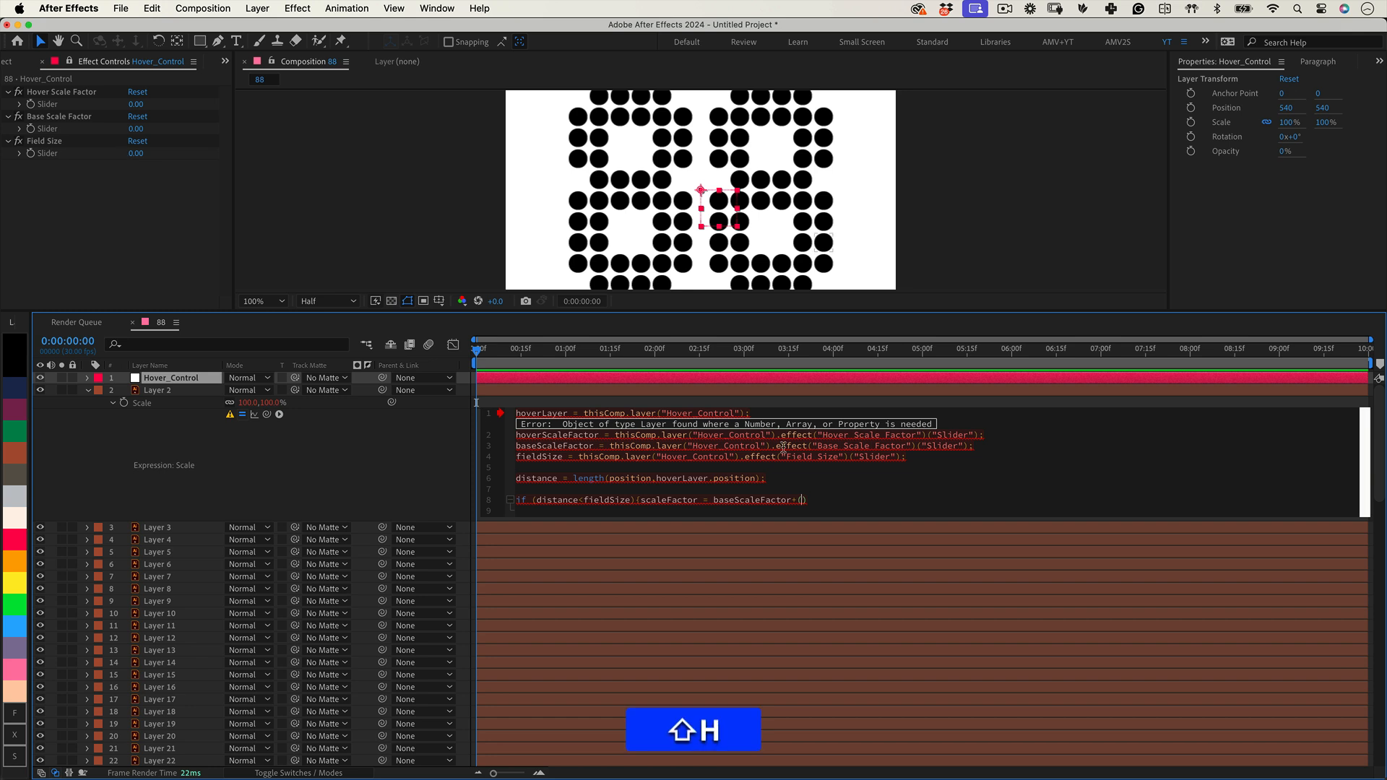
type("hoverScaleFactor-")
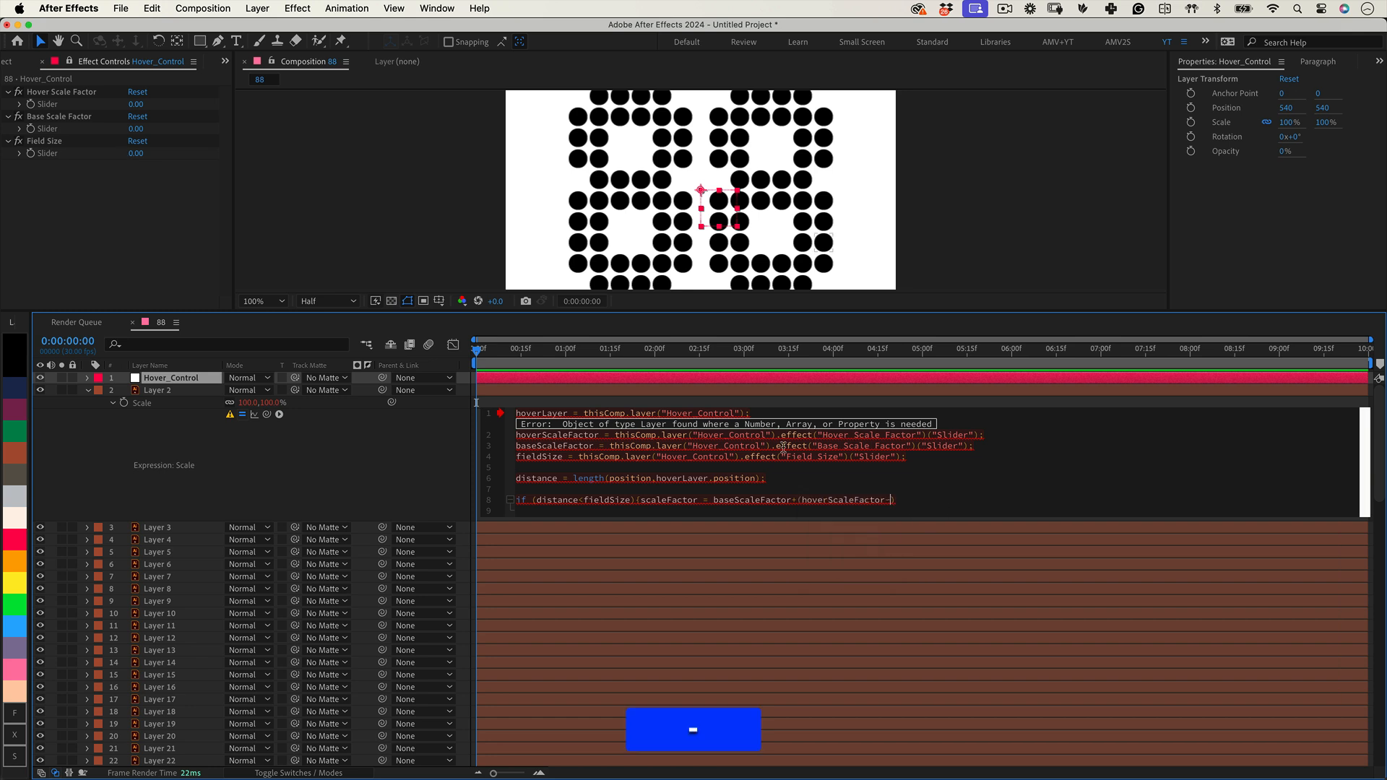
type("-baseScaleFactor)")
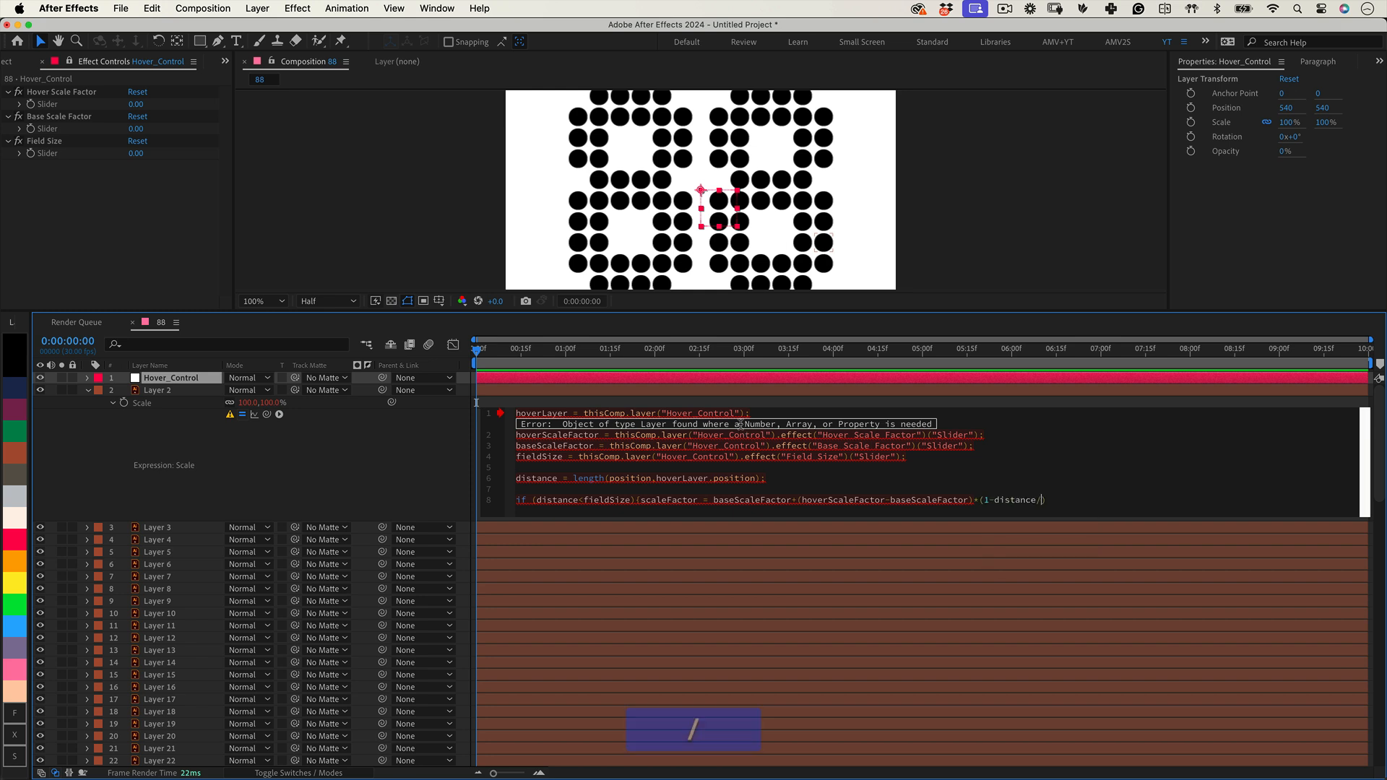
type("fieldSize)")
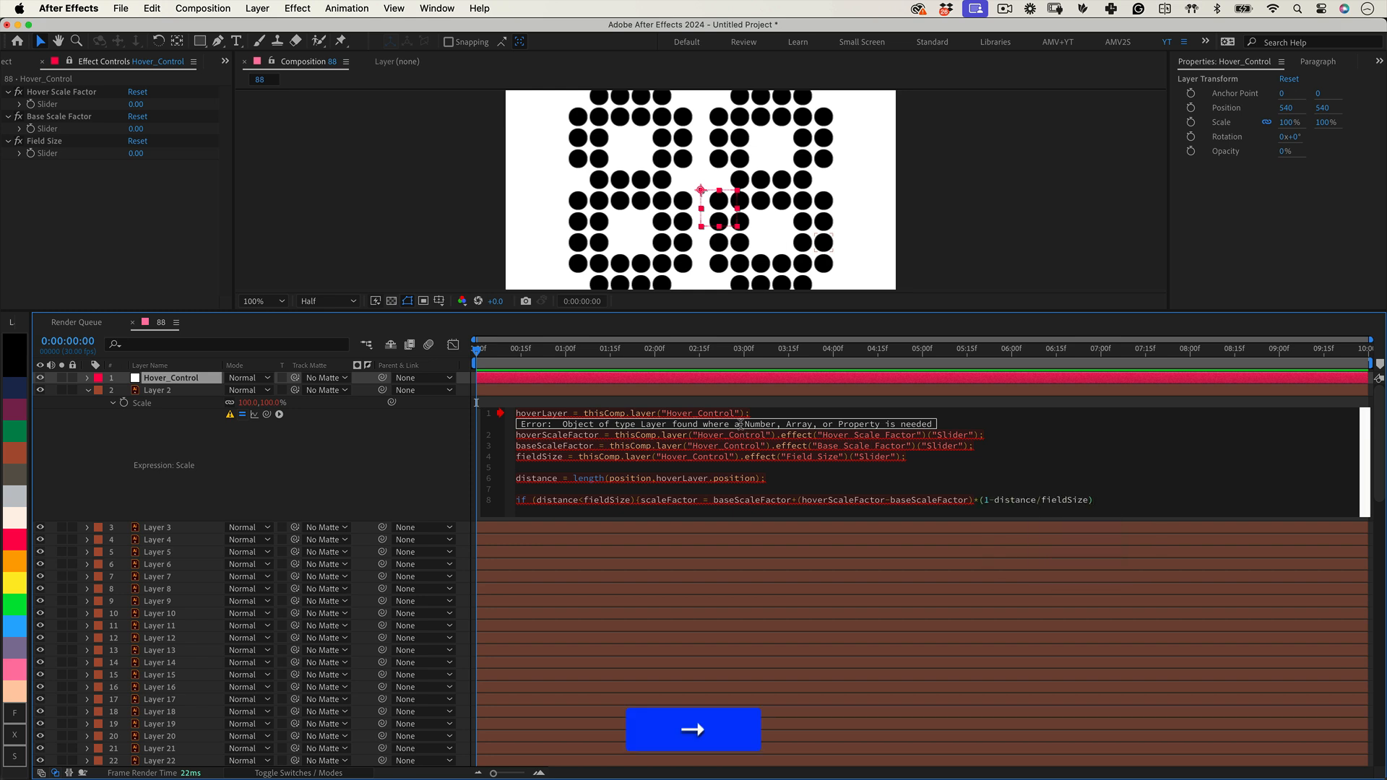
type("}")
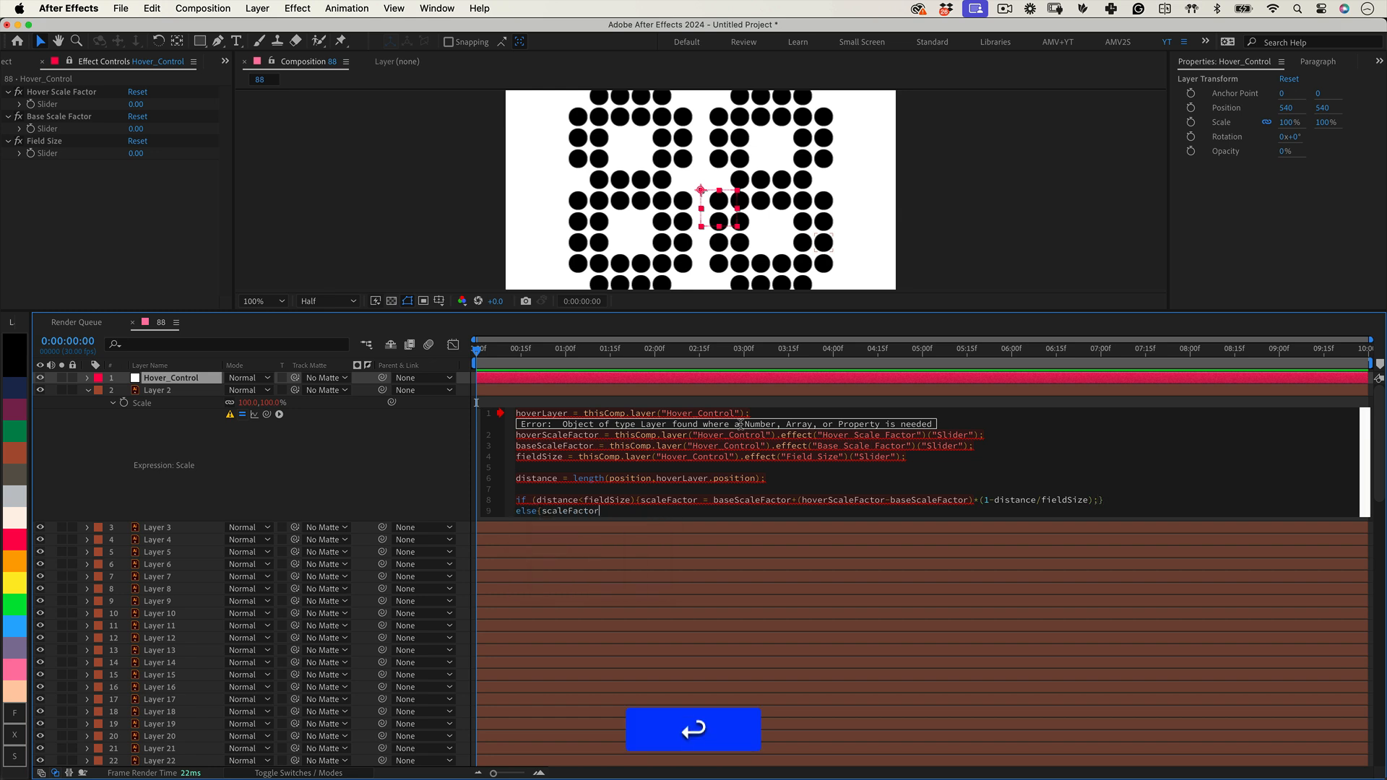
type("=baseScaleFactor;}")
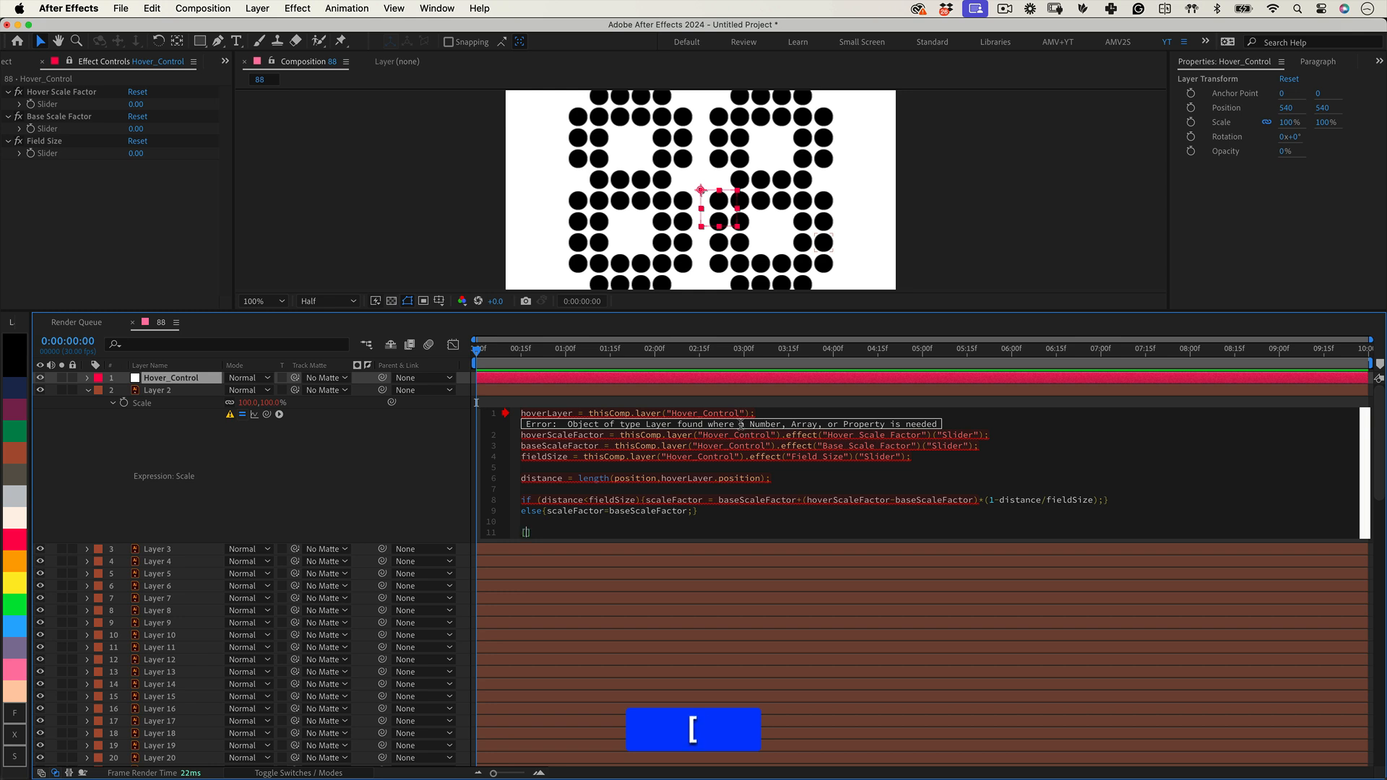
Step: End the expression with [scaleFactor, scaleFactor] as its final line
type("[scaleFactor,s")
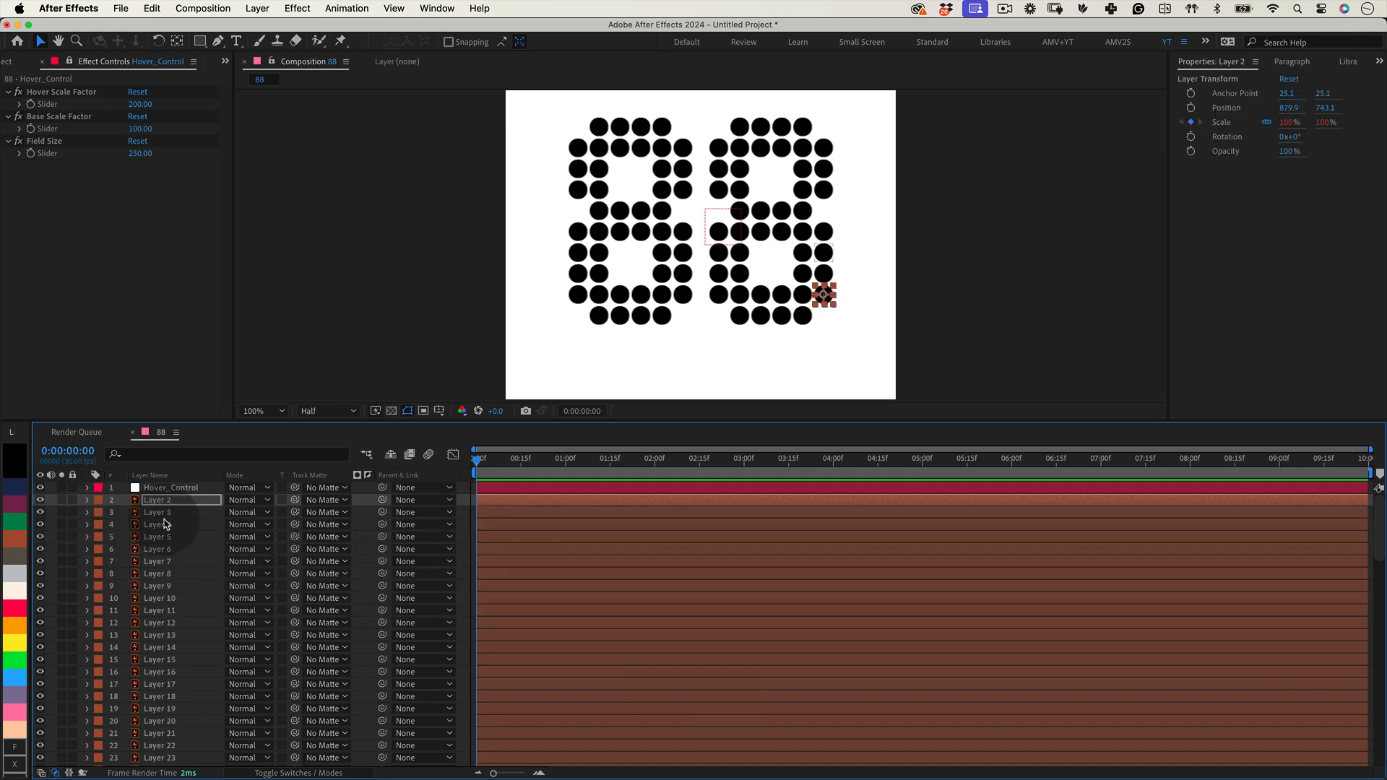
Step: Scroll the dot layers list and open the Window menu
scroll("down", 3)
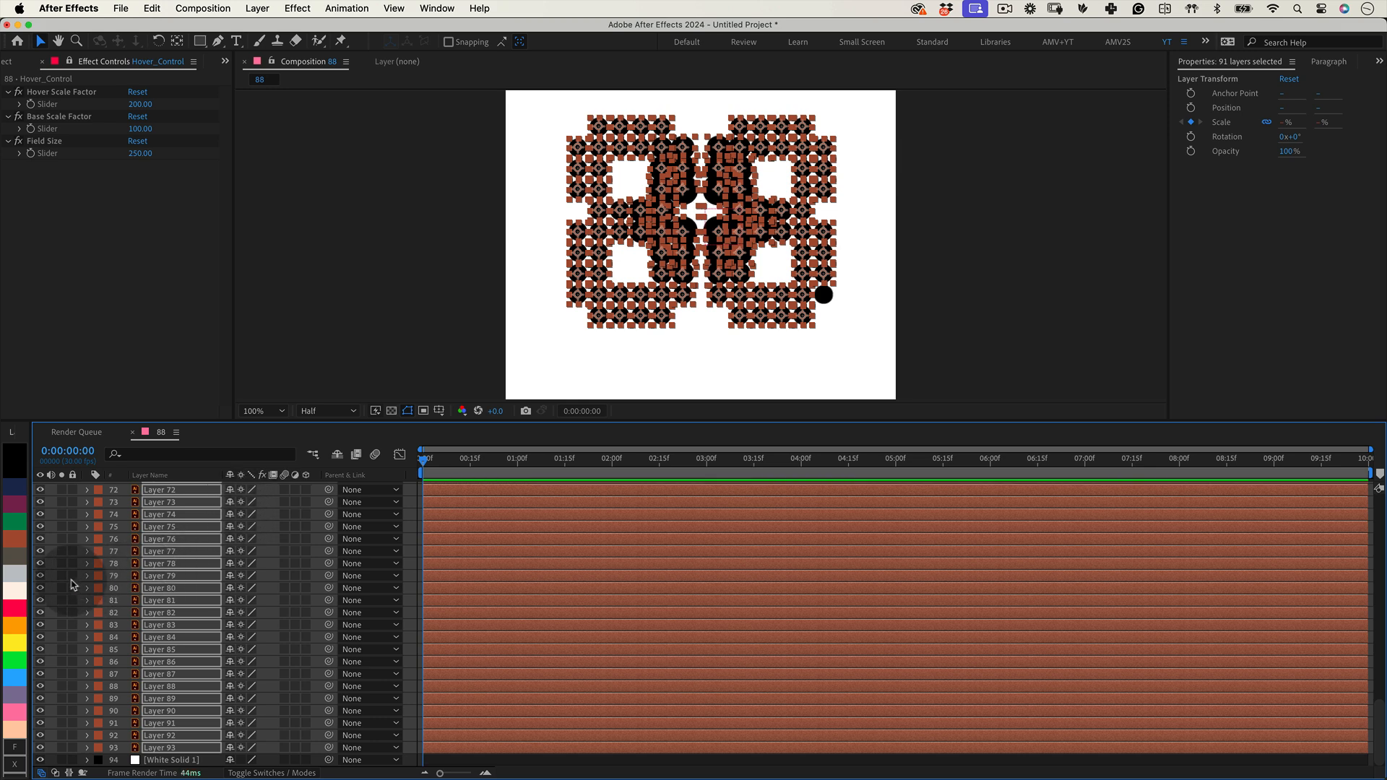
mouse_move(53, 575)
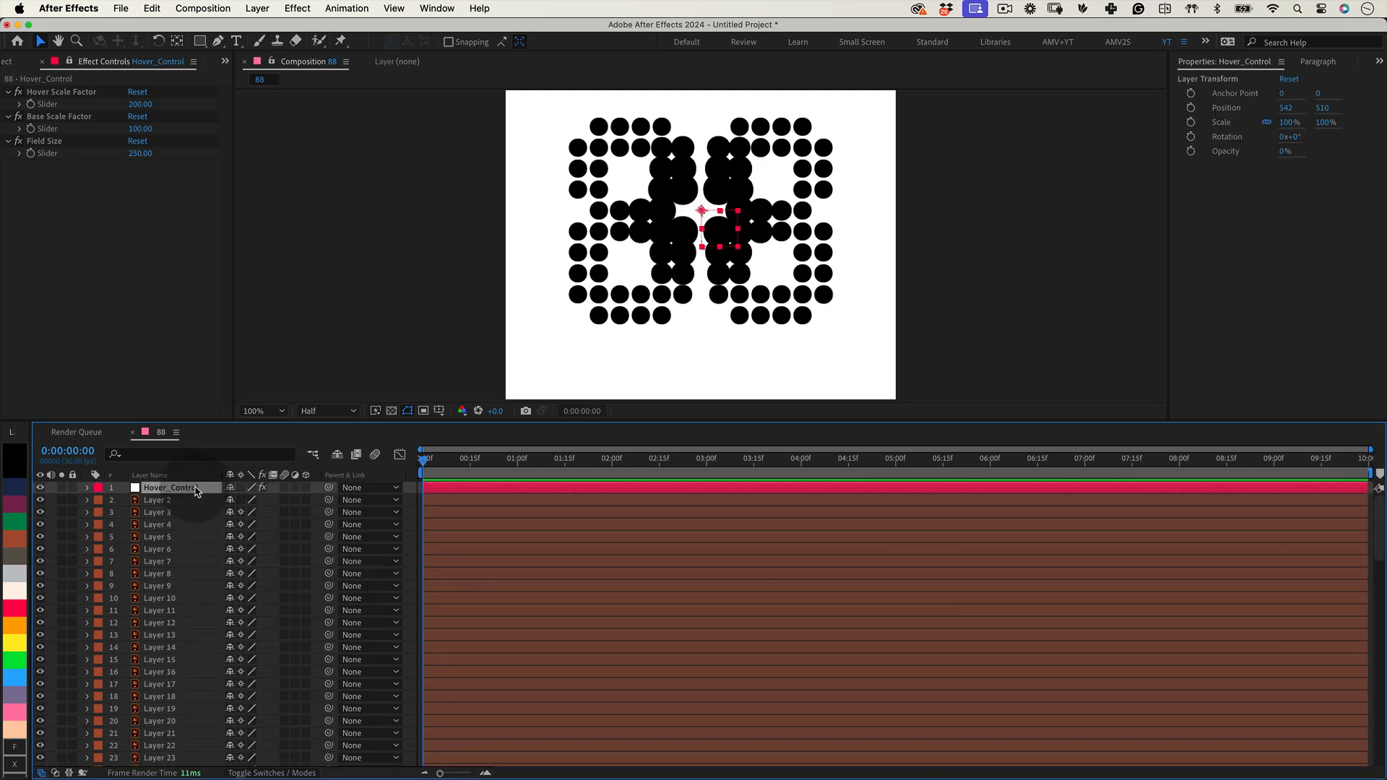
left_click(436, 8)
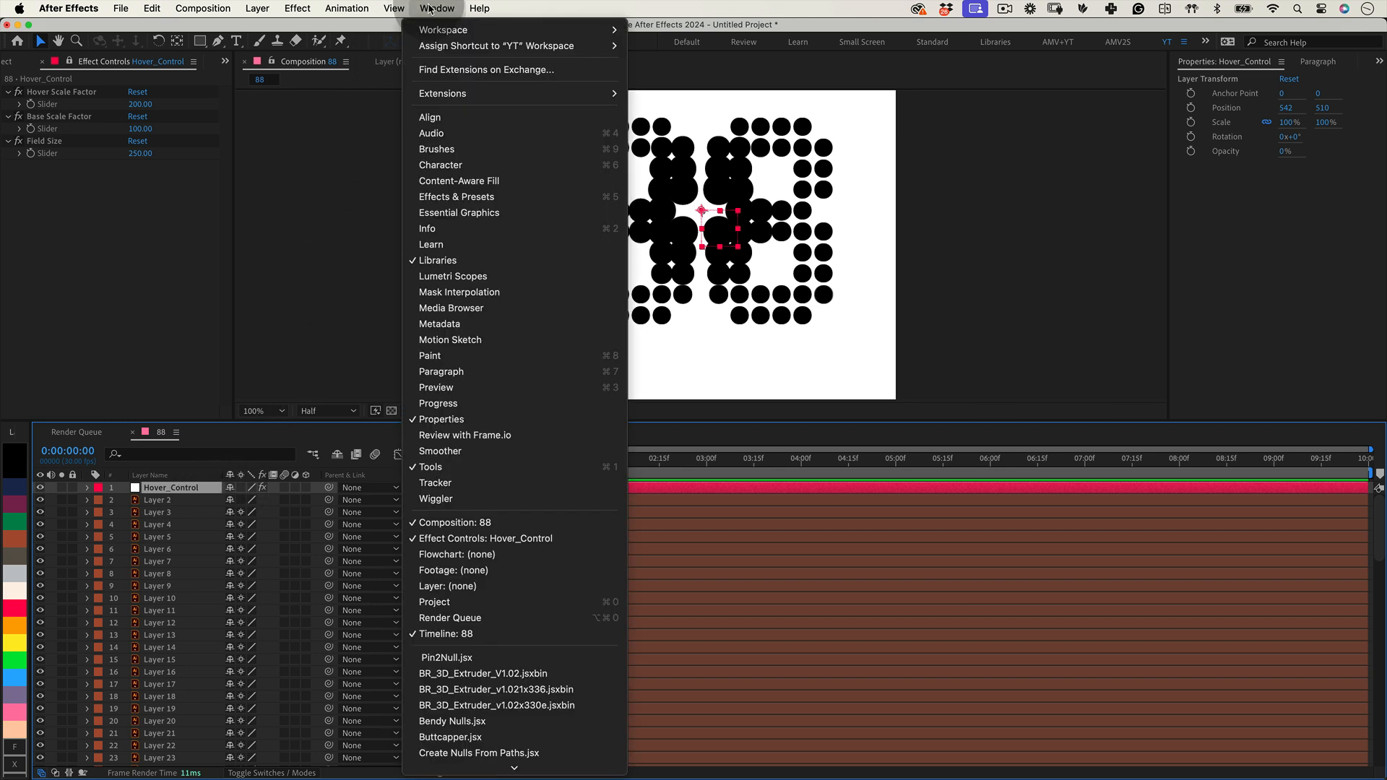
mouse_move(460, 180)
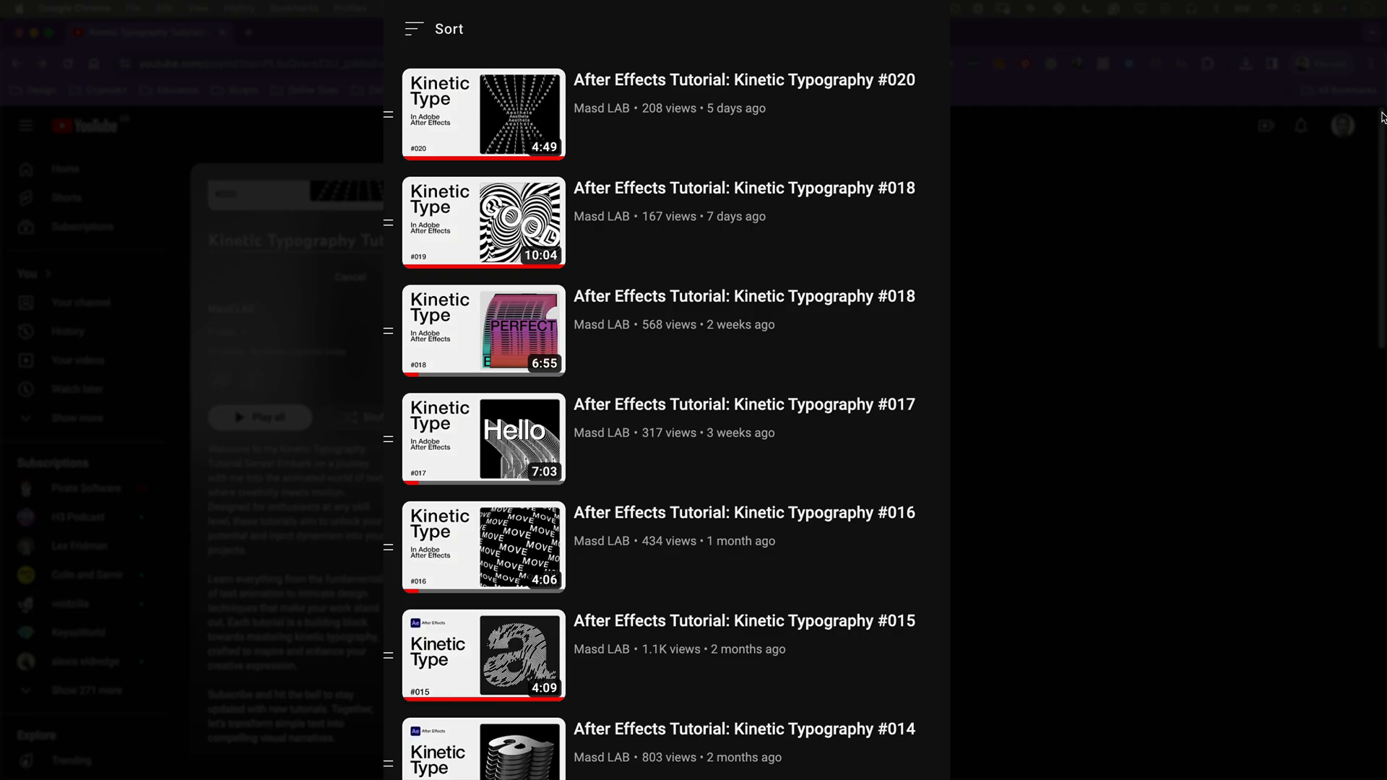
Step: Scroll through the browser's Kinetic Typography tutorial and shop page
scroll("down", 3)
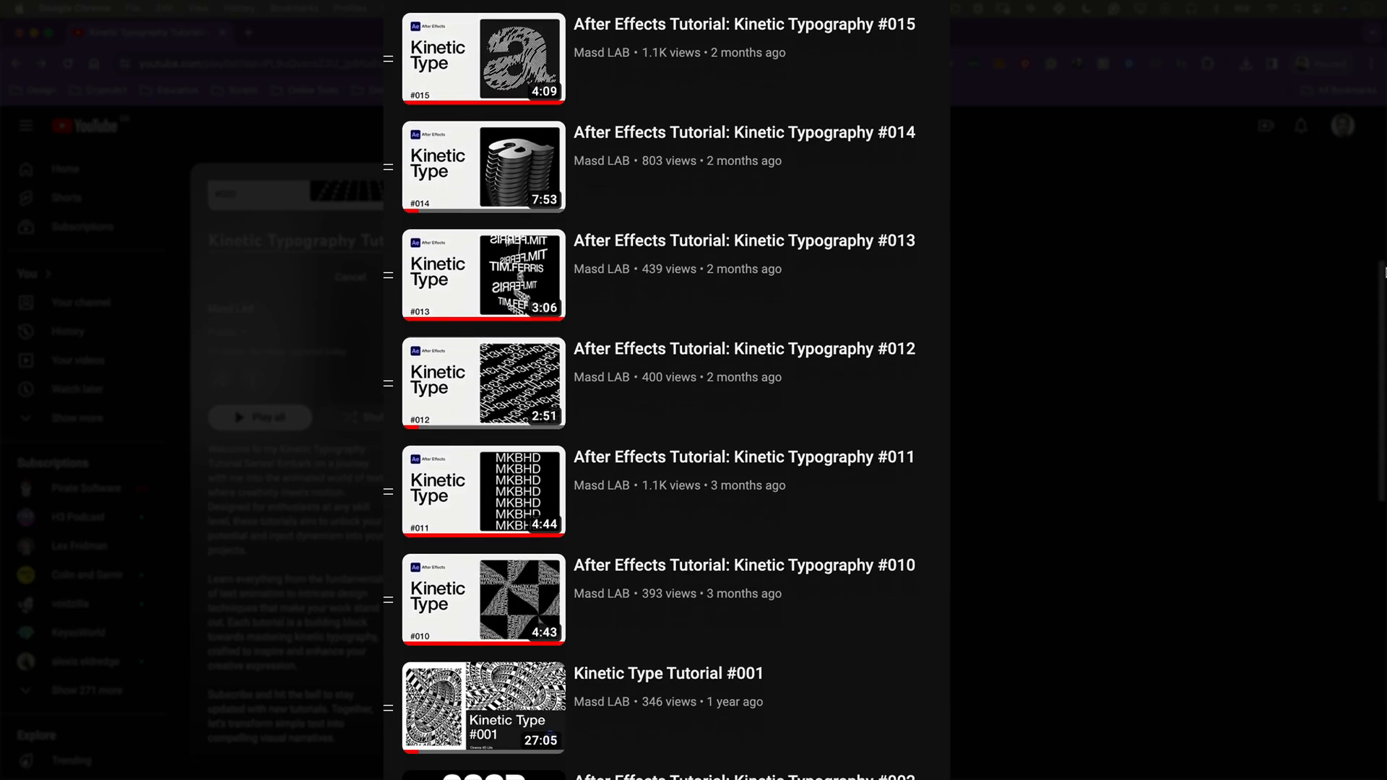
scroll("down", 3)
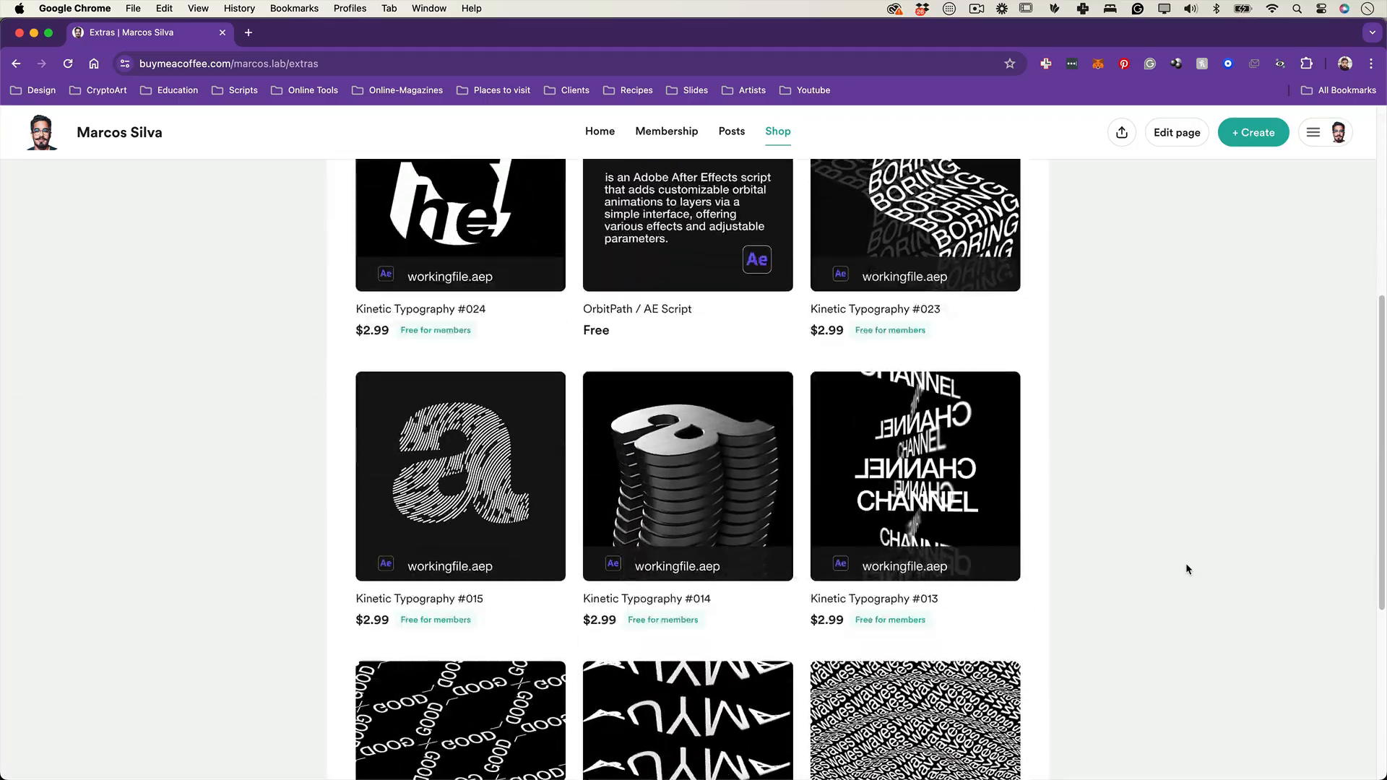
Step: Go to page 2 of the Buy Me a Coffee shop and browse its items
scroll("down", 3)
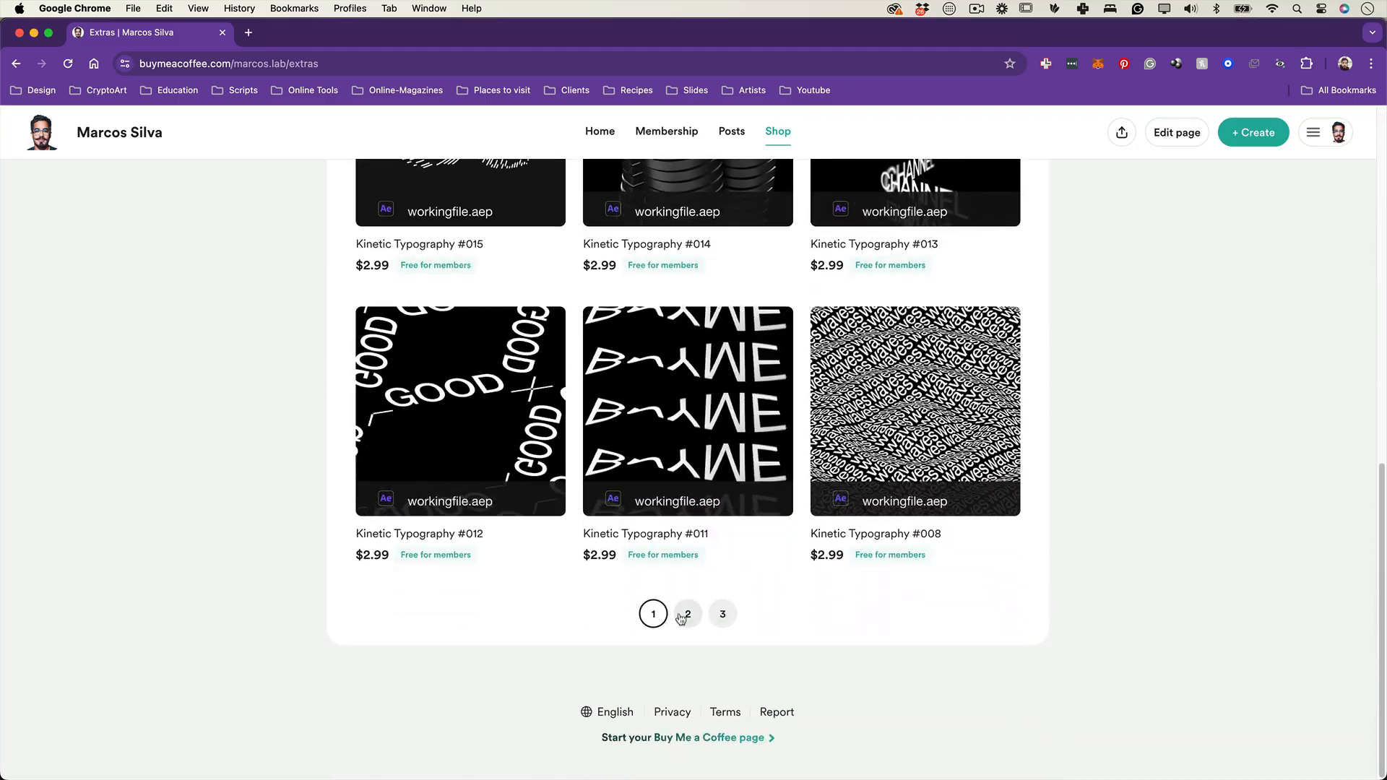
left_click(687, 614)
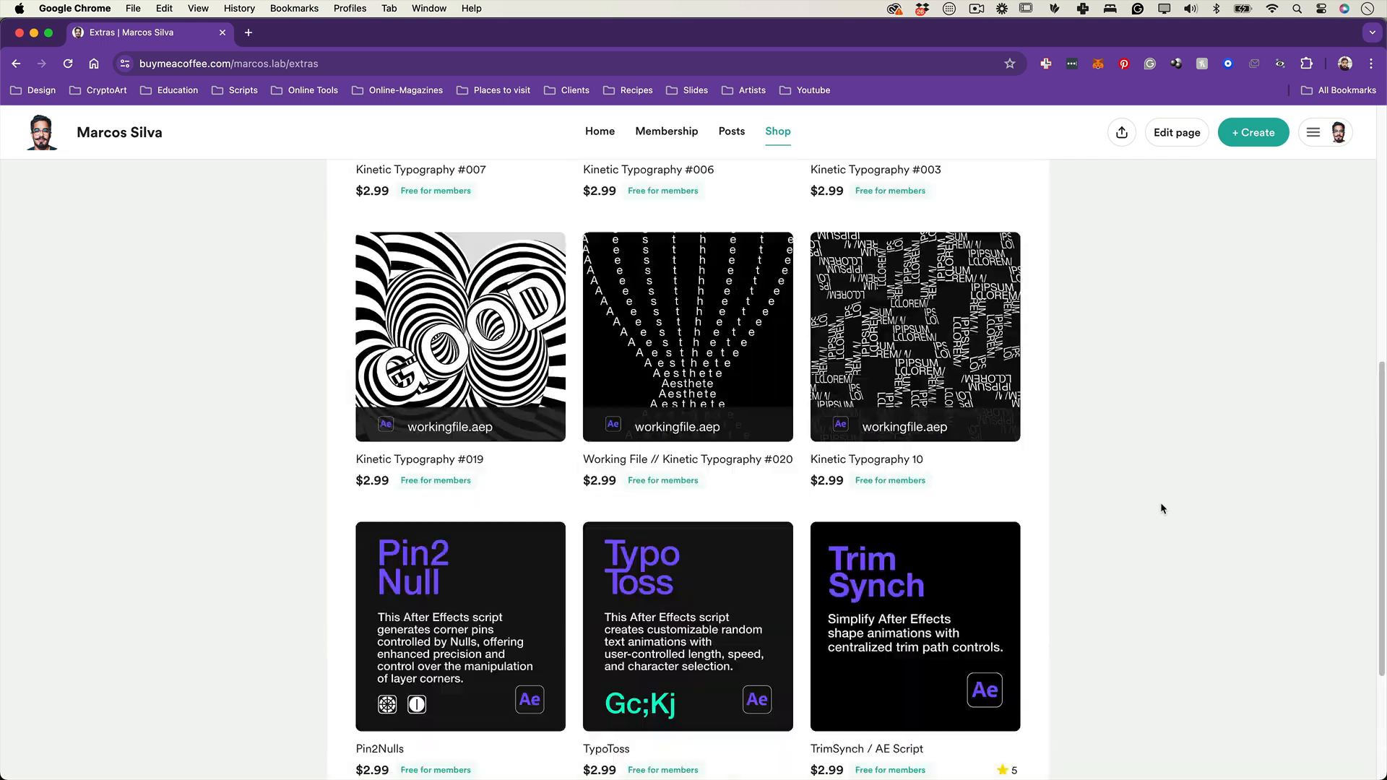
scroll("down", 3)
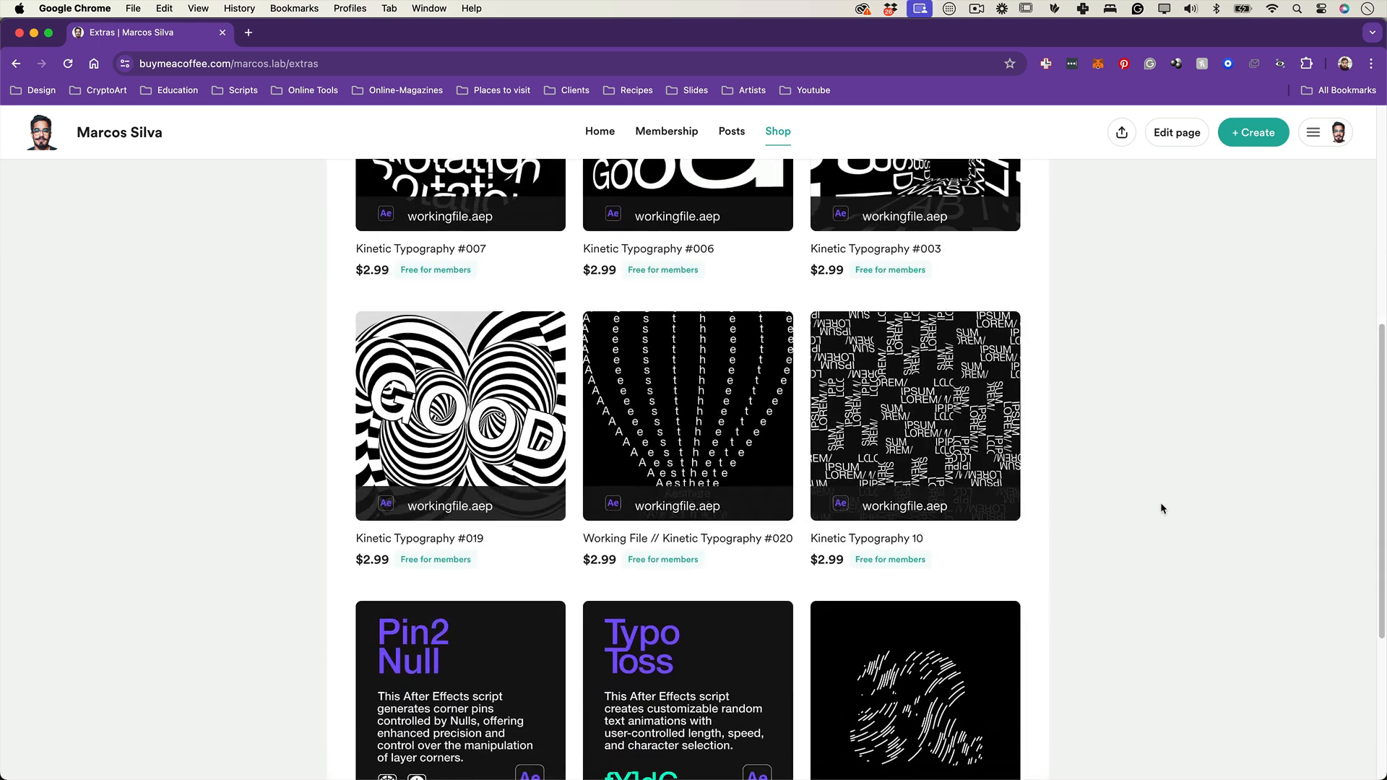